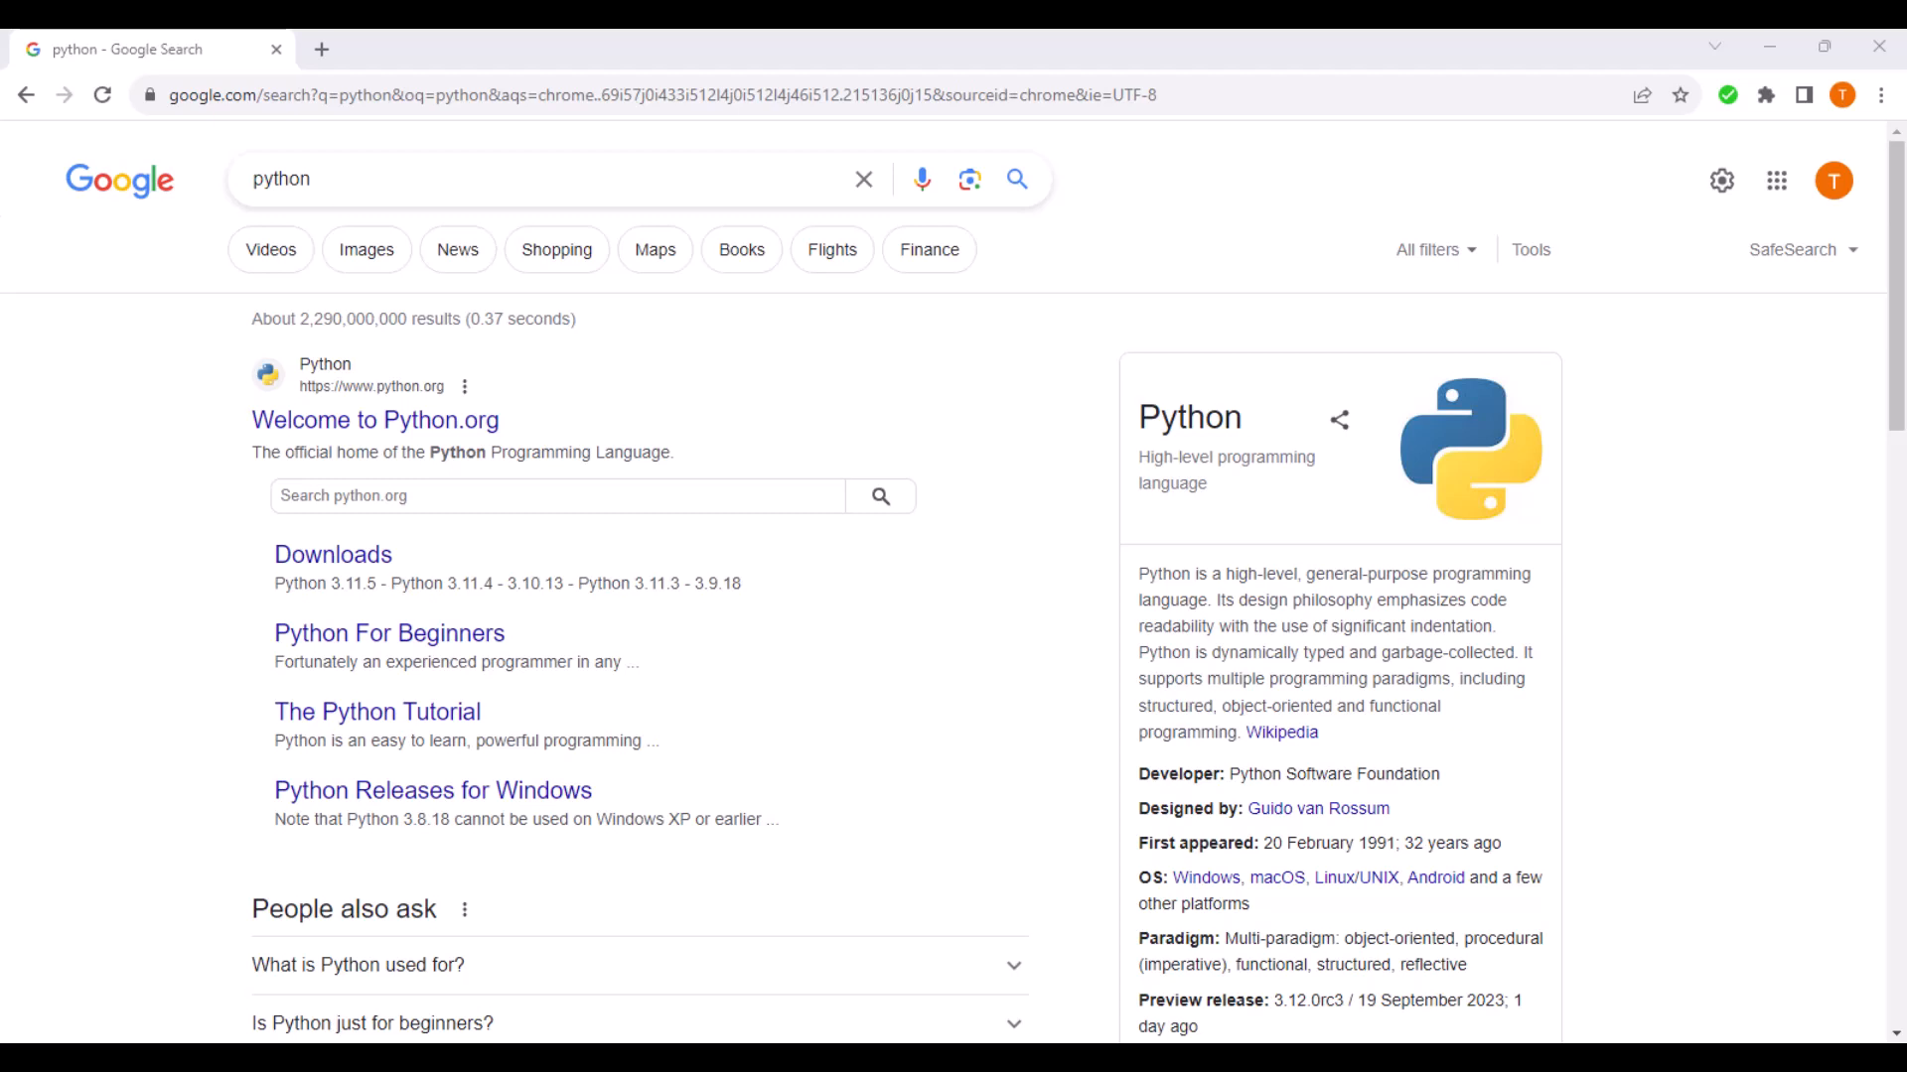
mouse_move(370, 407)
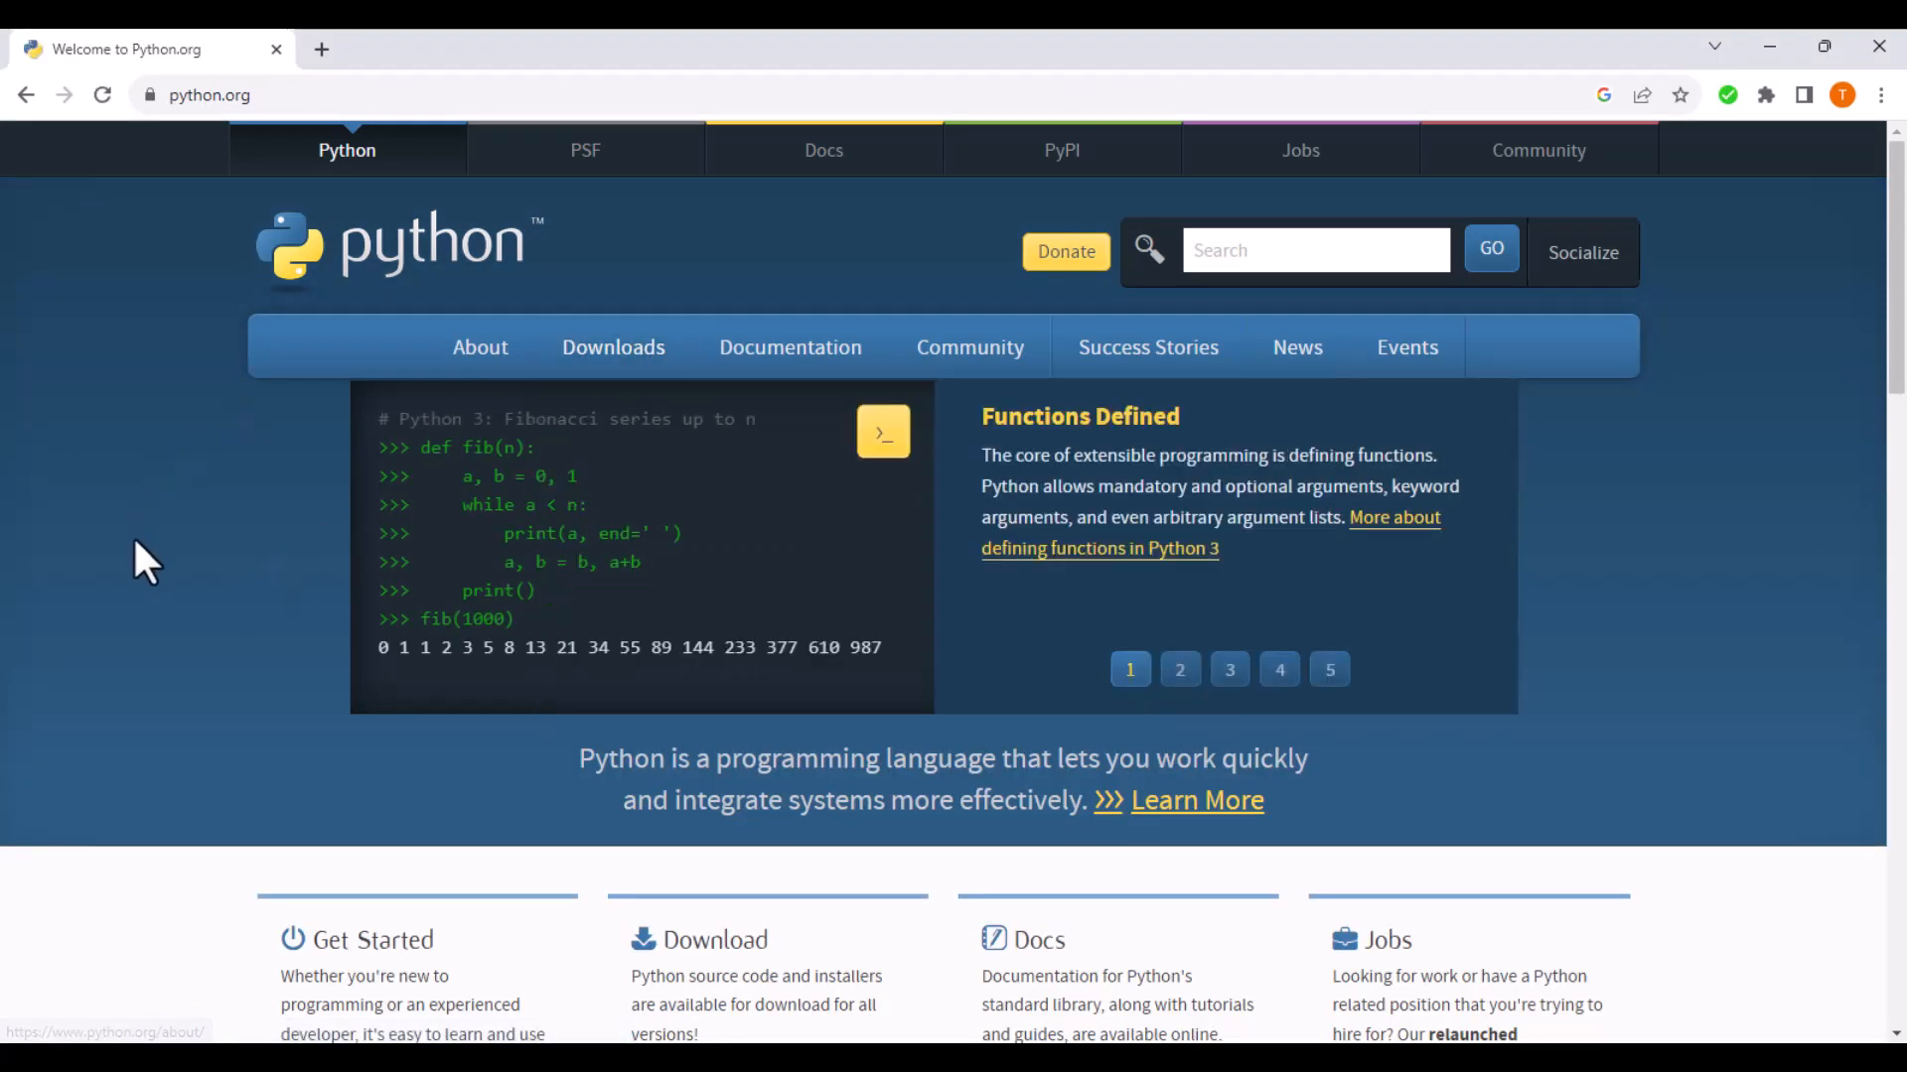
mouse_move(225, 676)
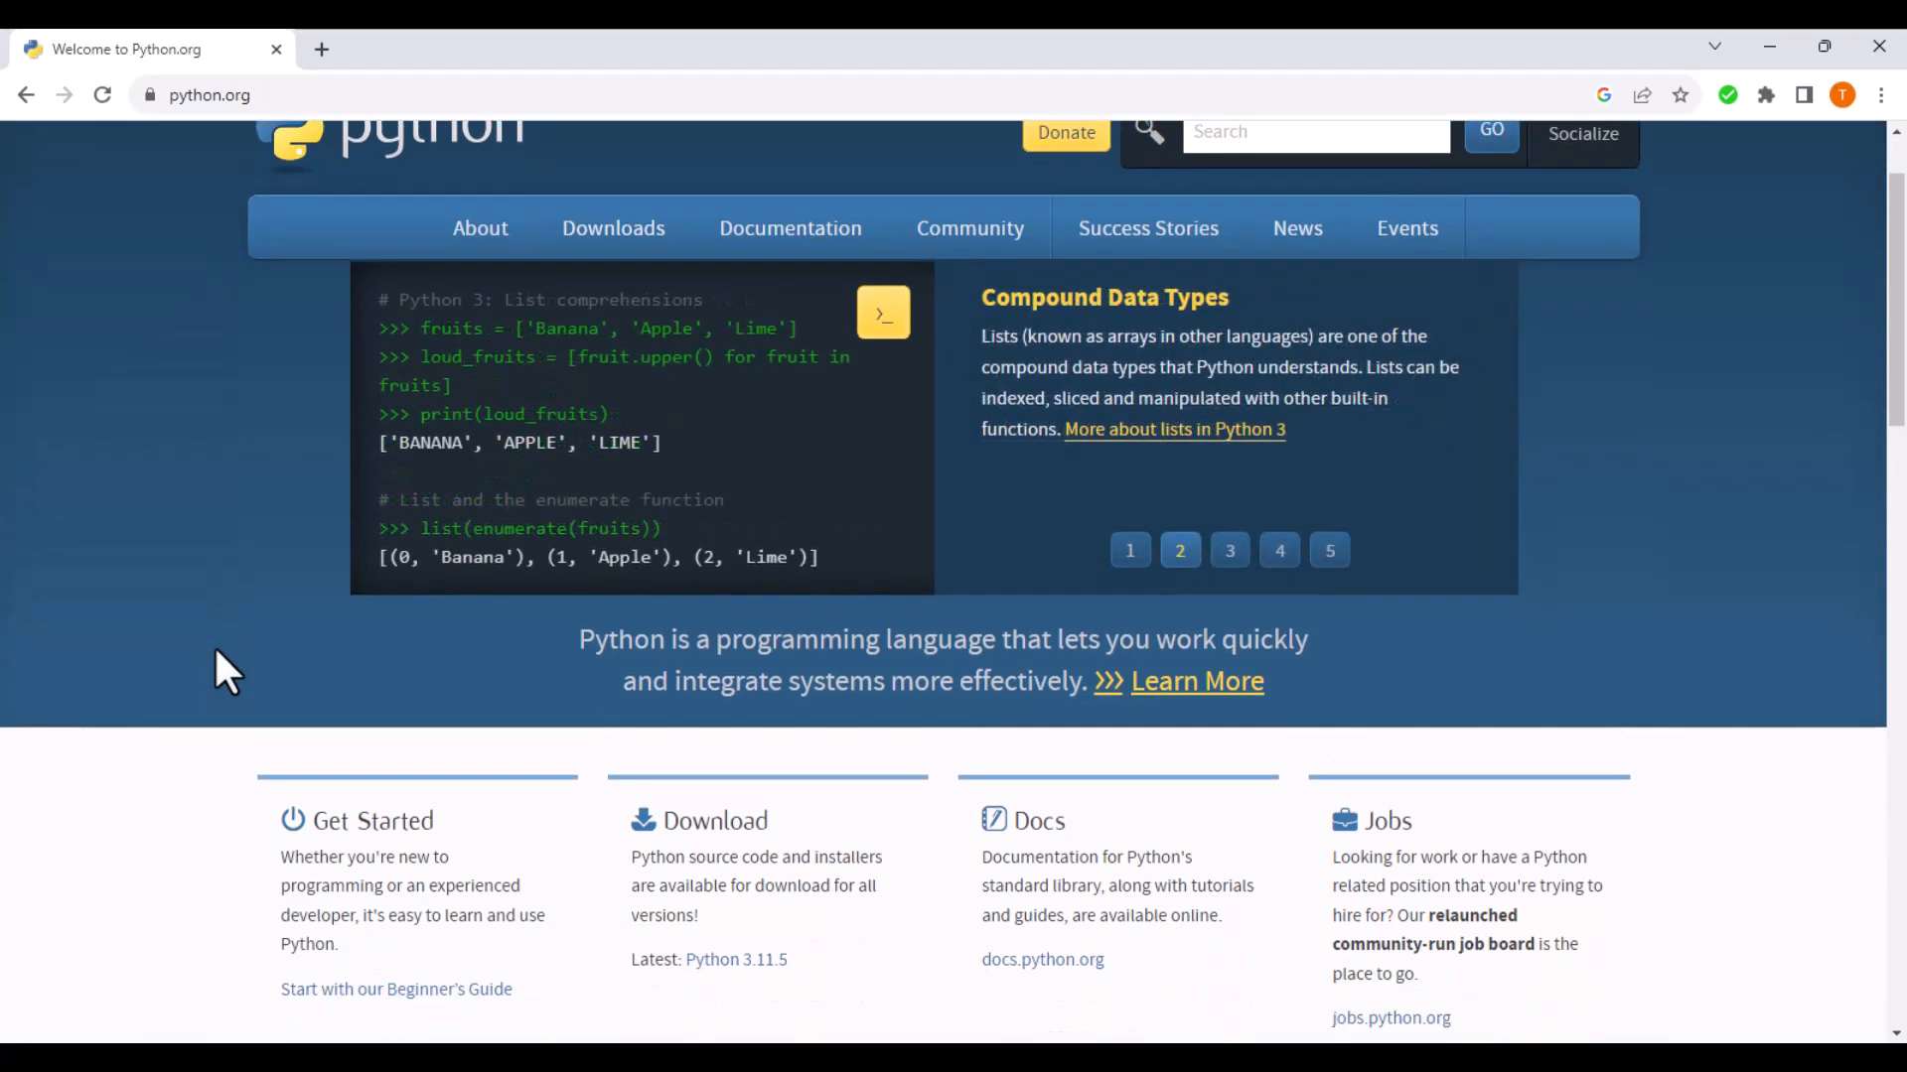
Step: Flip through two featured code examples in the python.org homepage carousel
click(1228, 549)
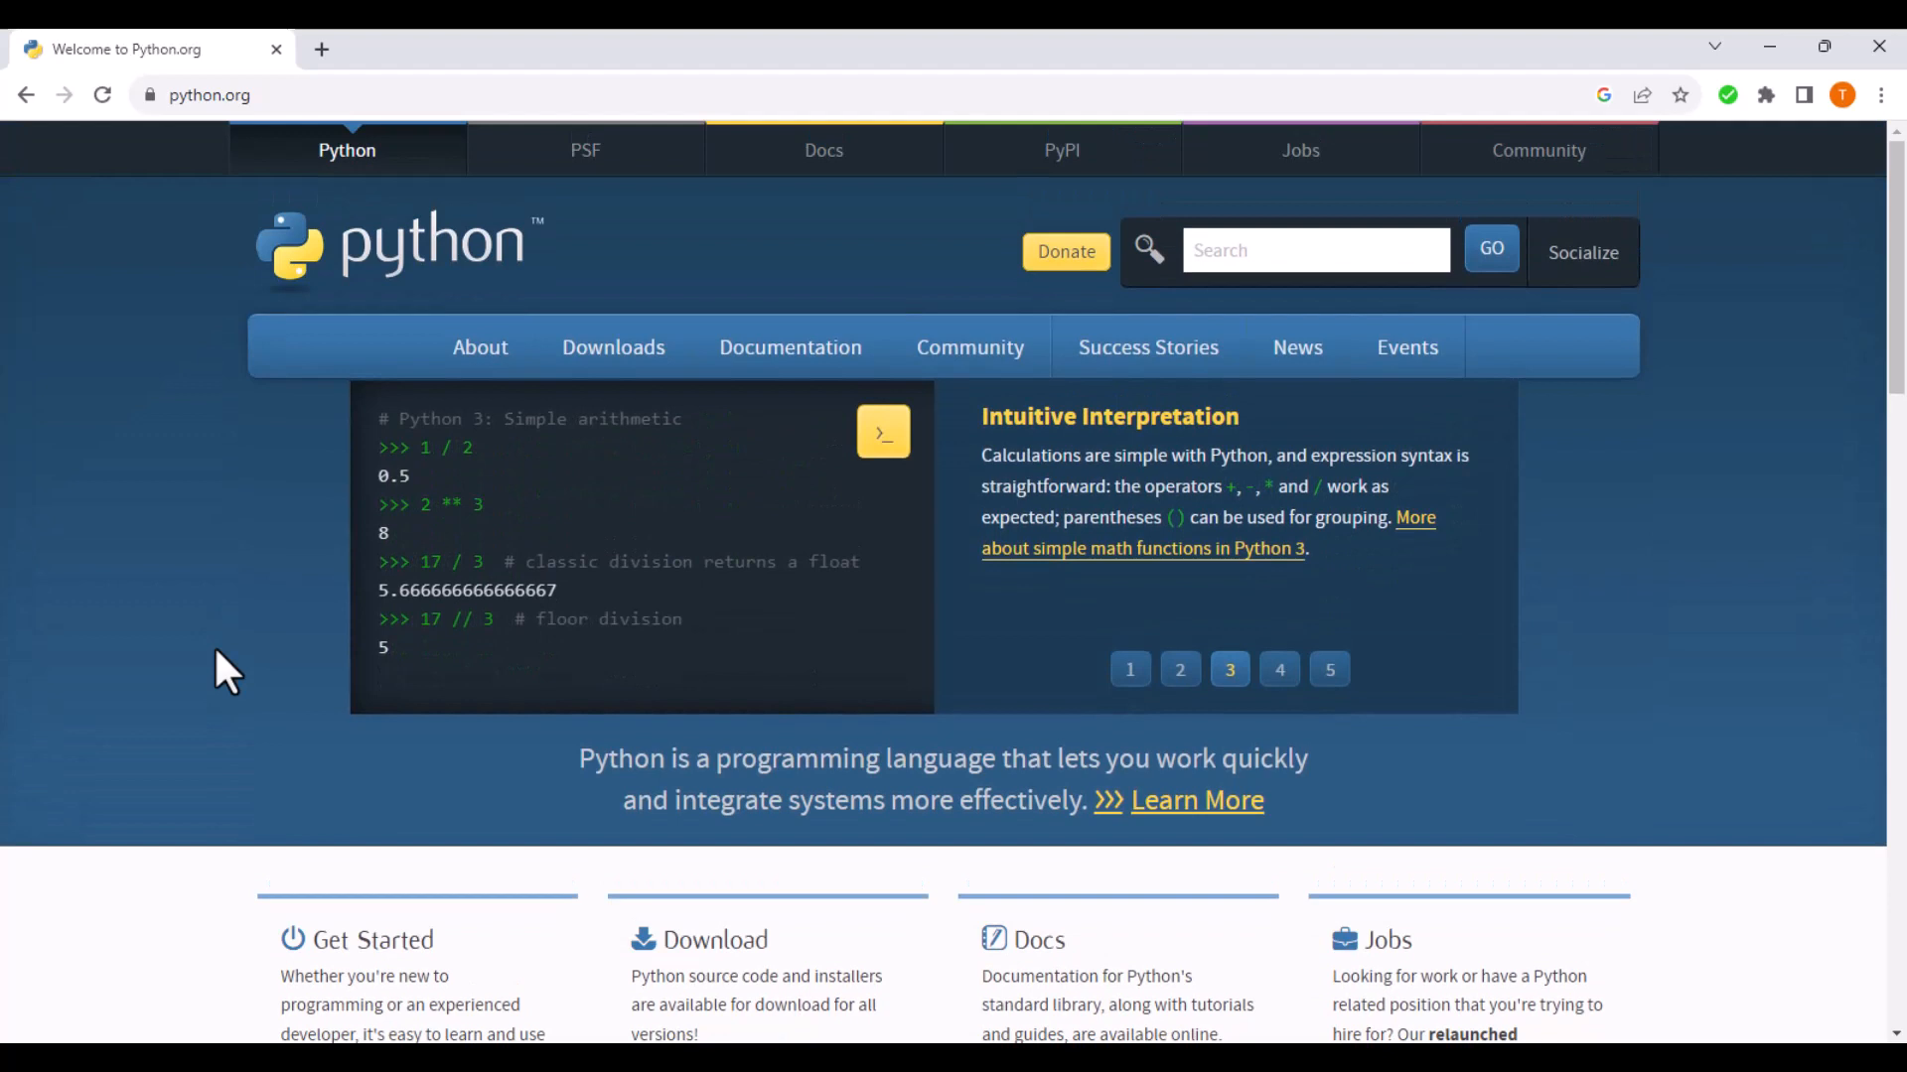
click(1278, 670)
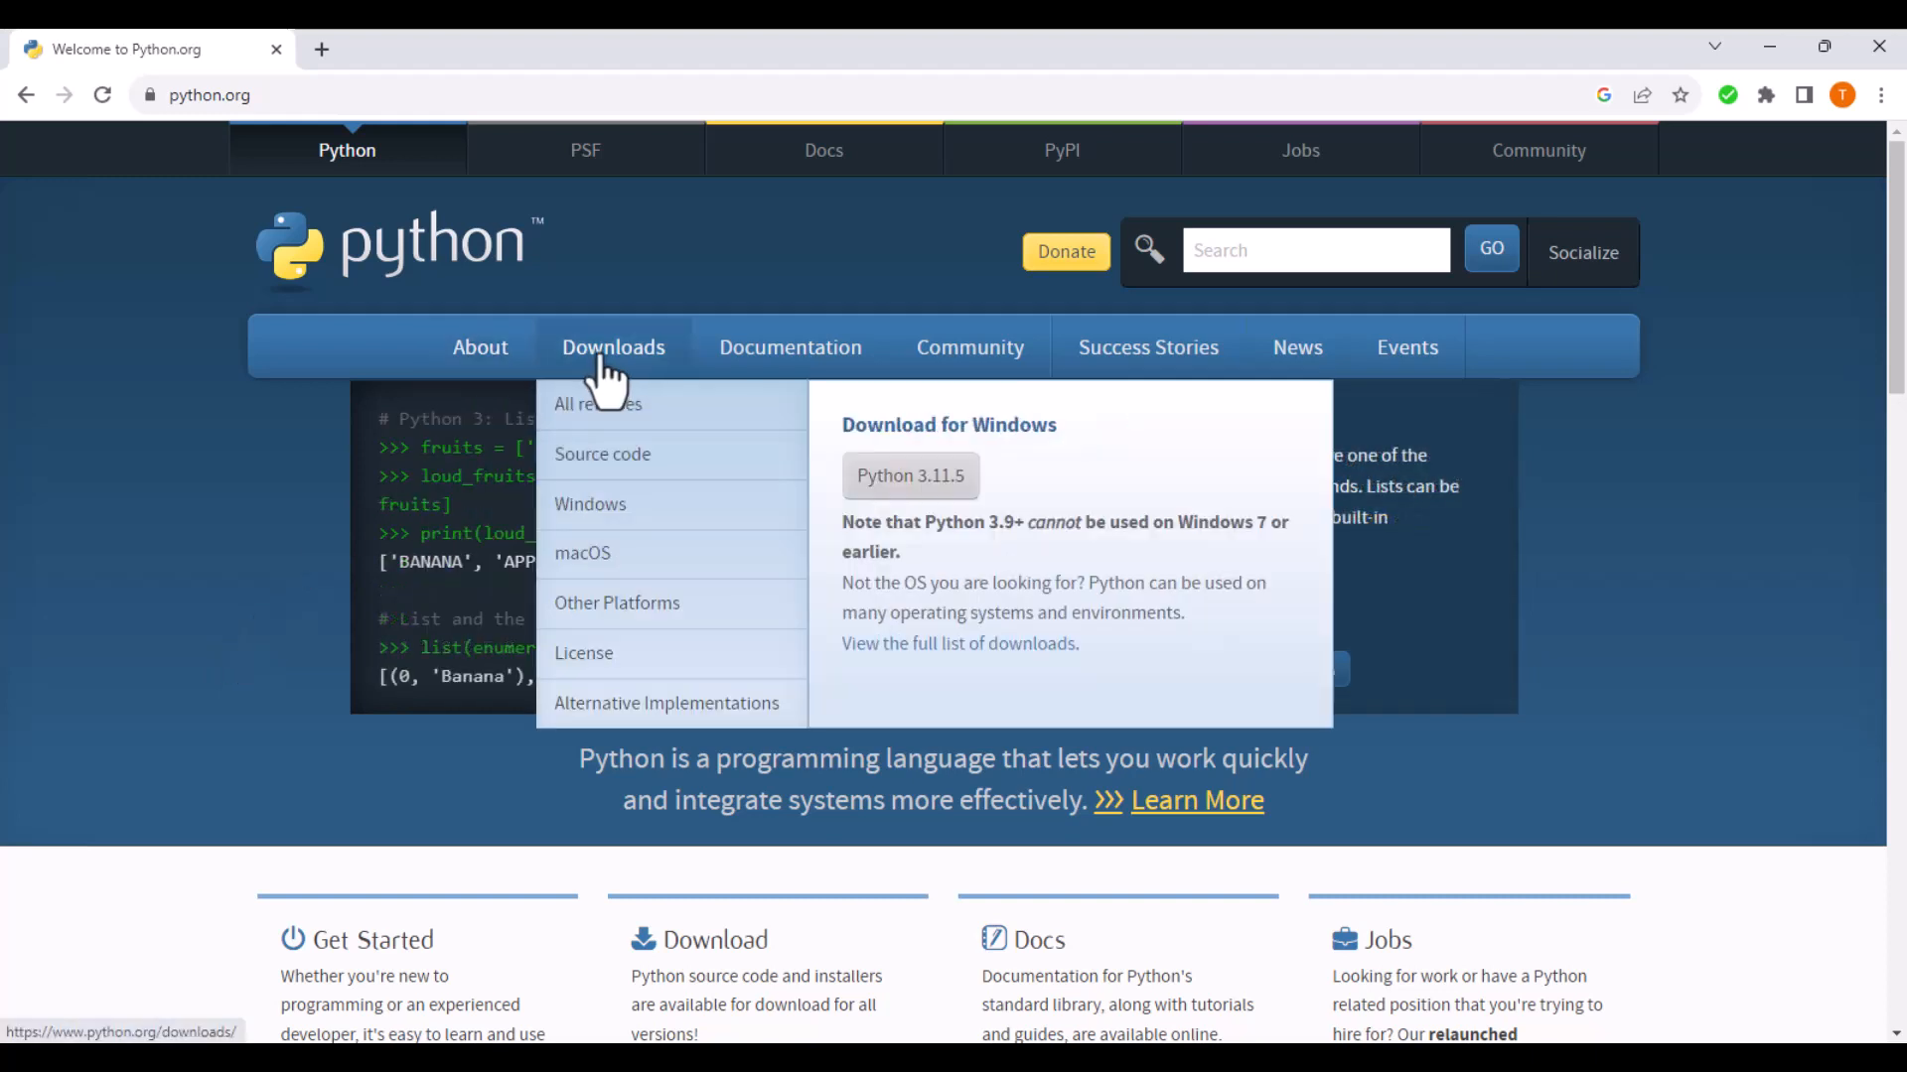
Step: From Downloads > Windows releases, scroll to Python 3.10.11 and download the 64-bit installer
click(613, 346)
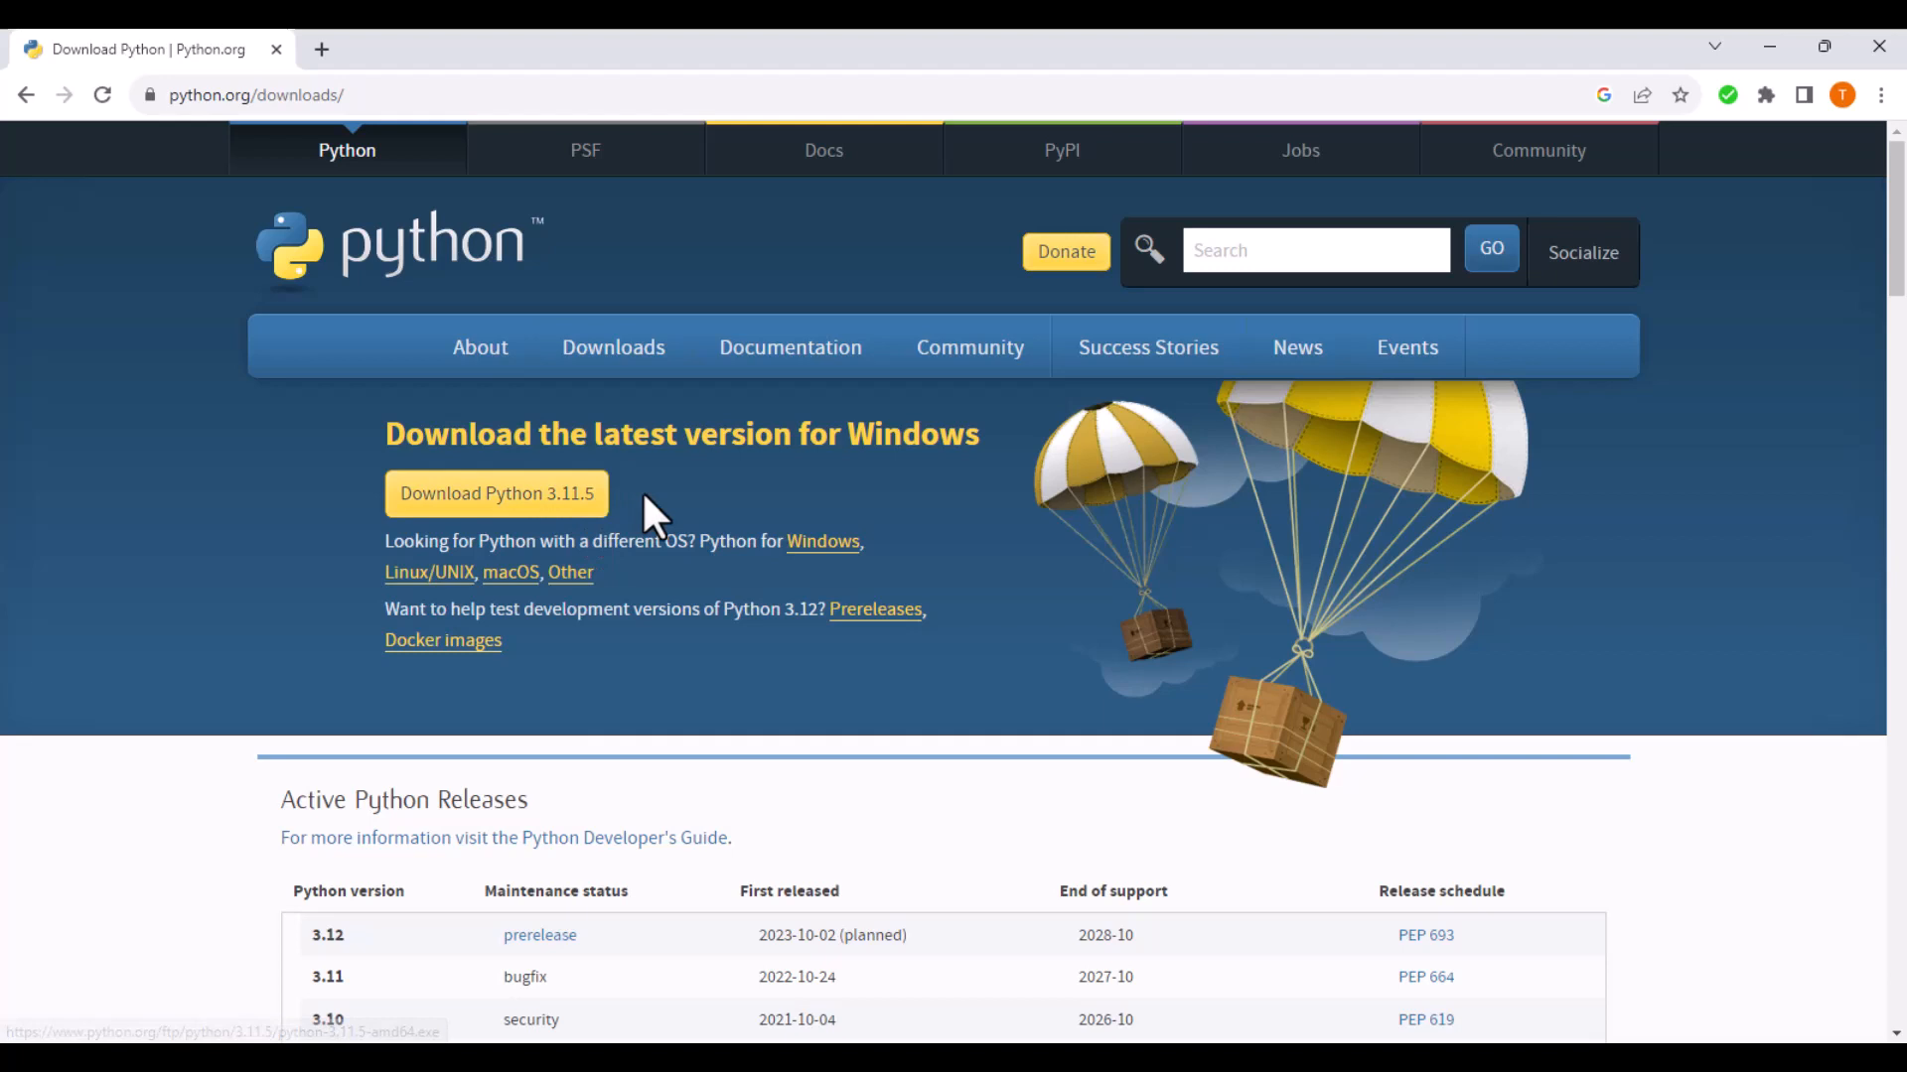
mouse_move(511, 517)
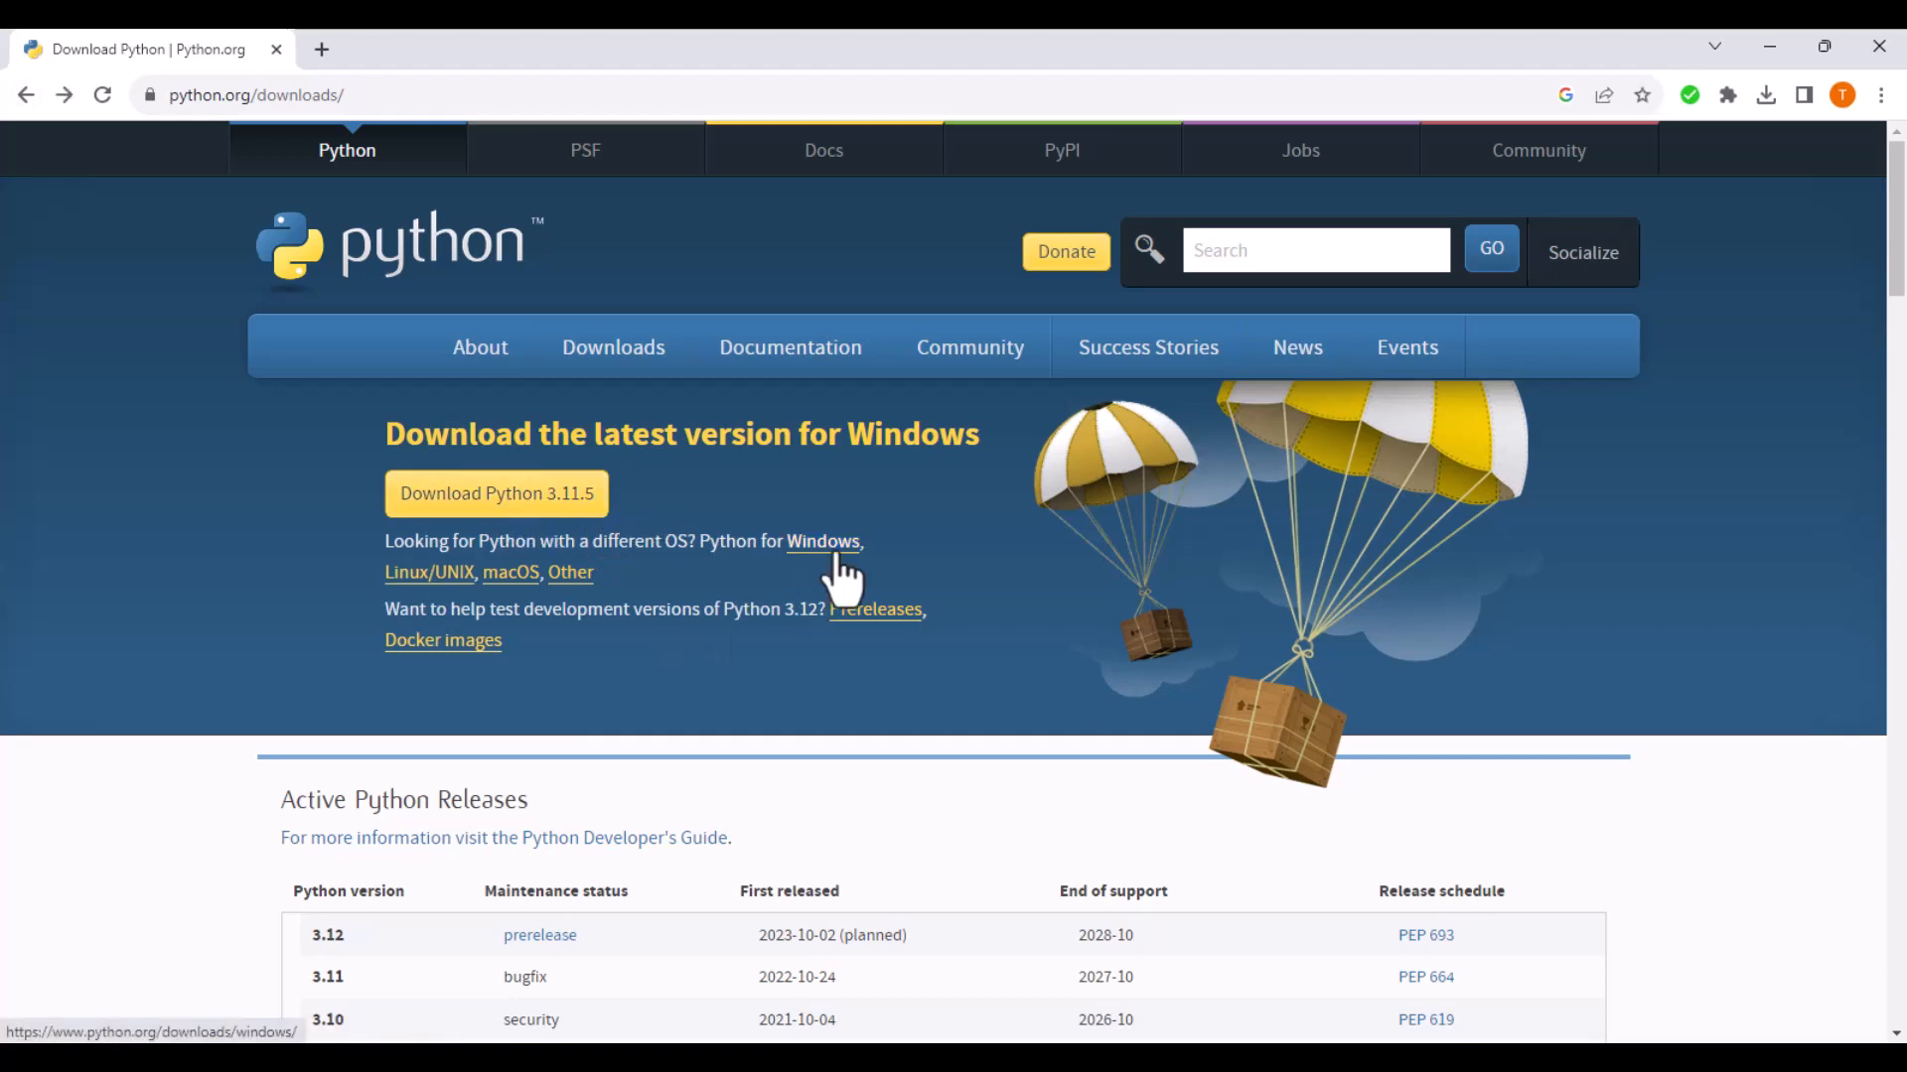
click(822, 542)
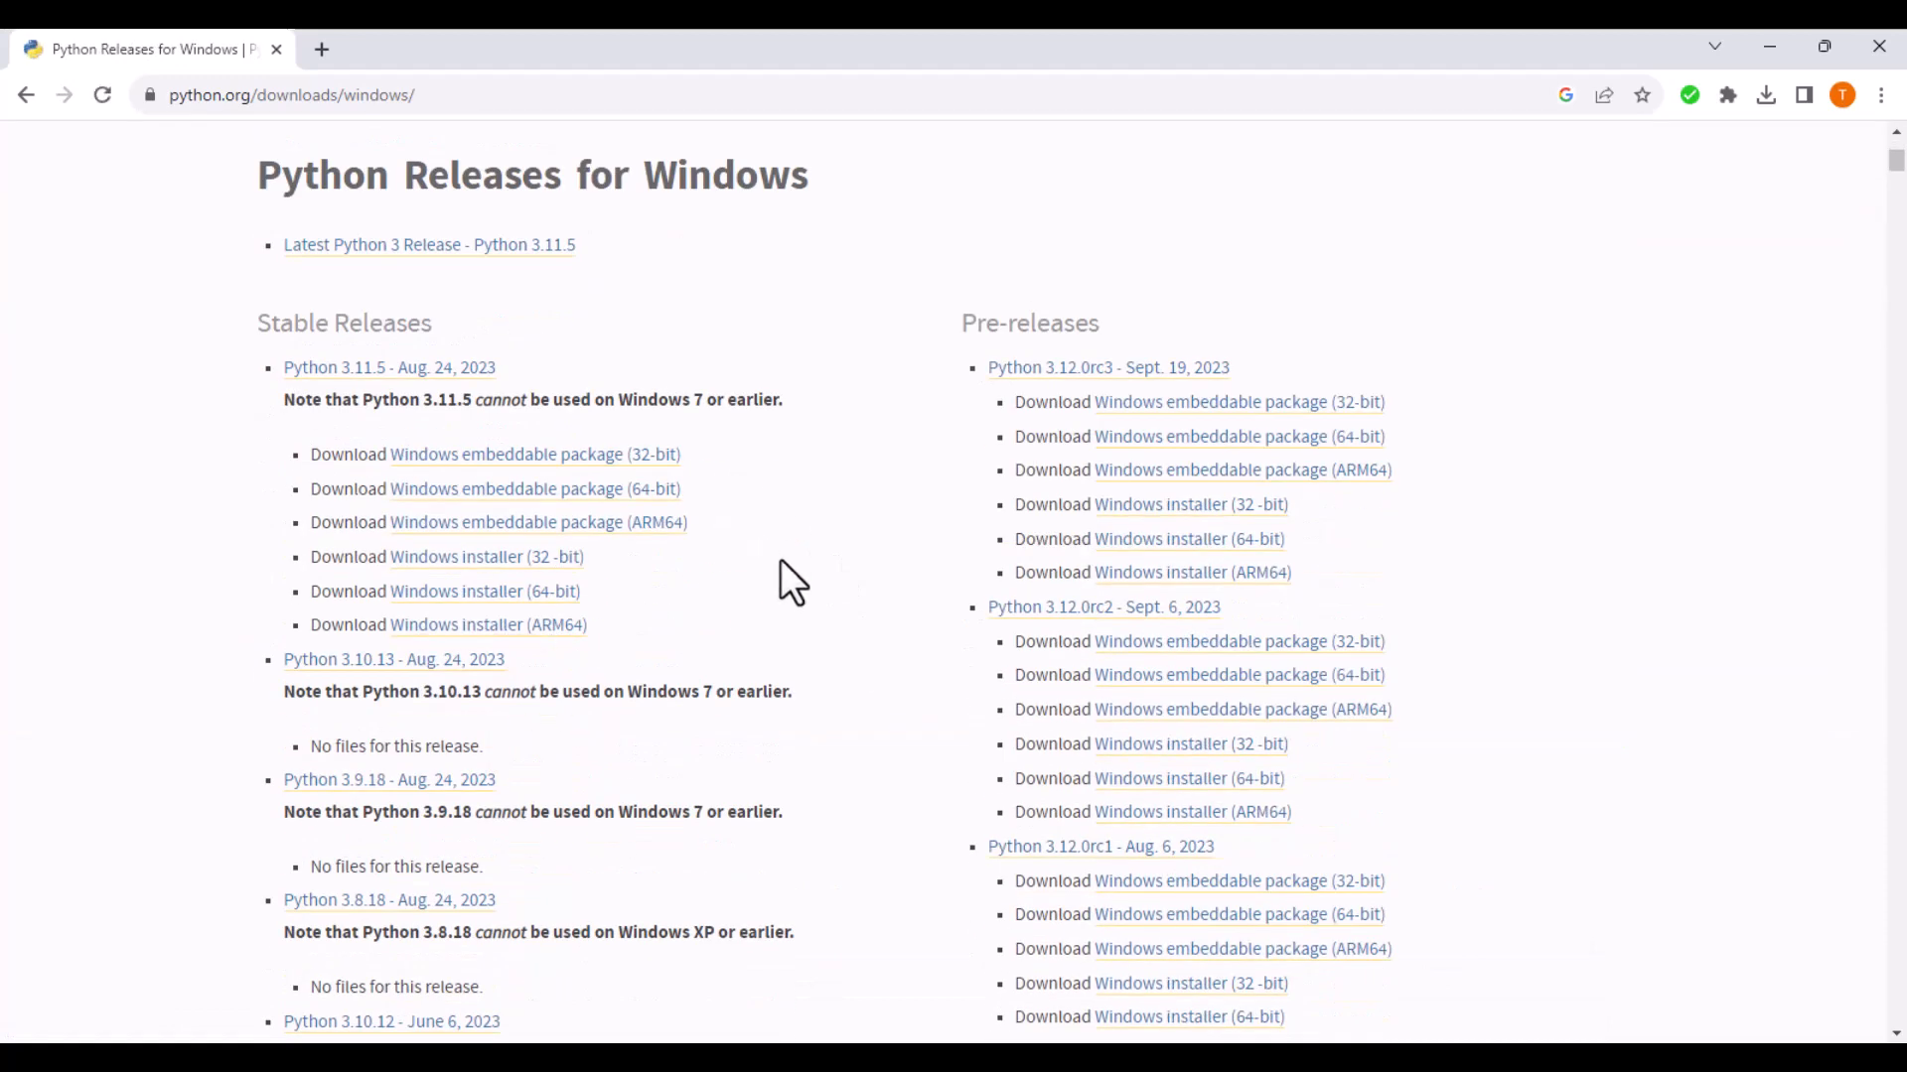
scroll(down, 3)
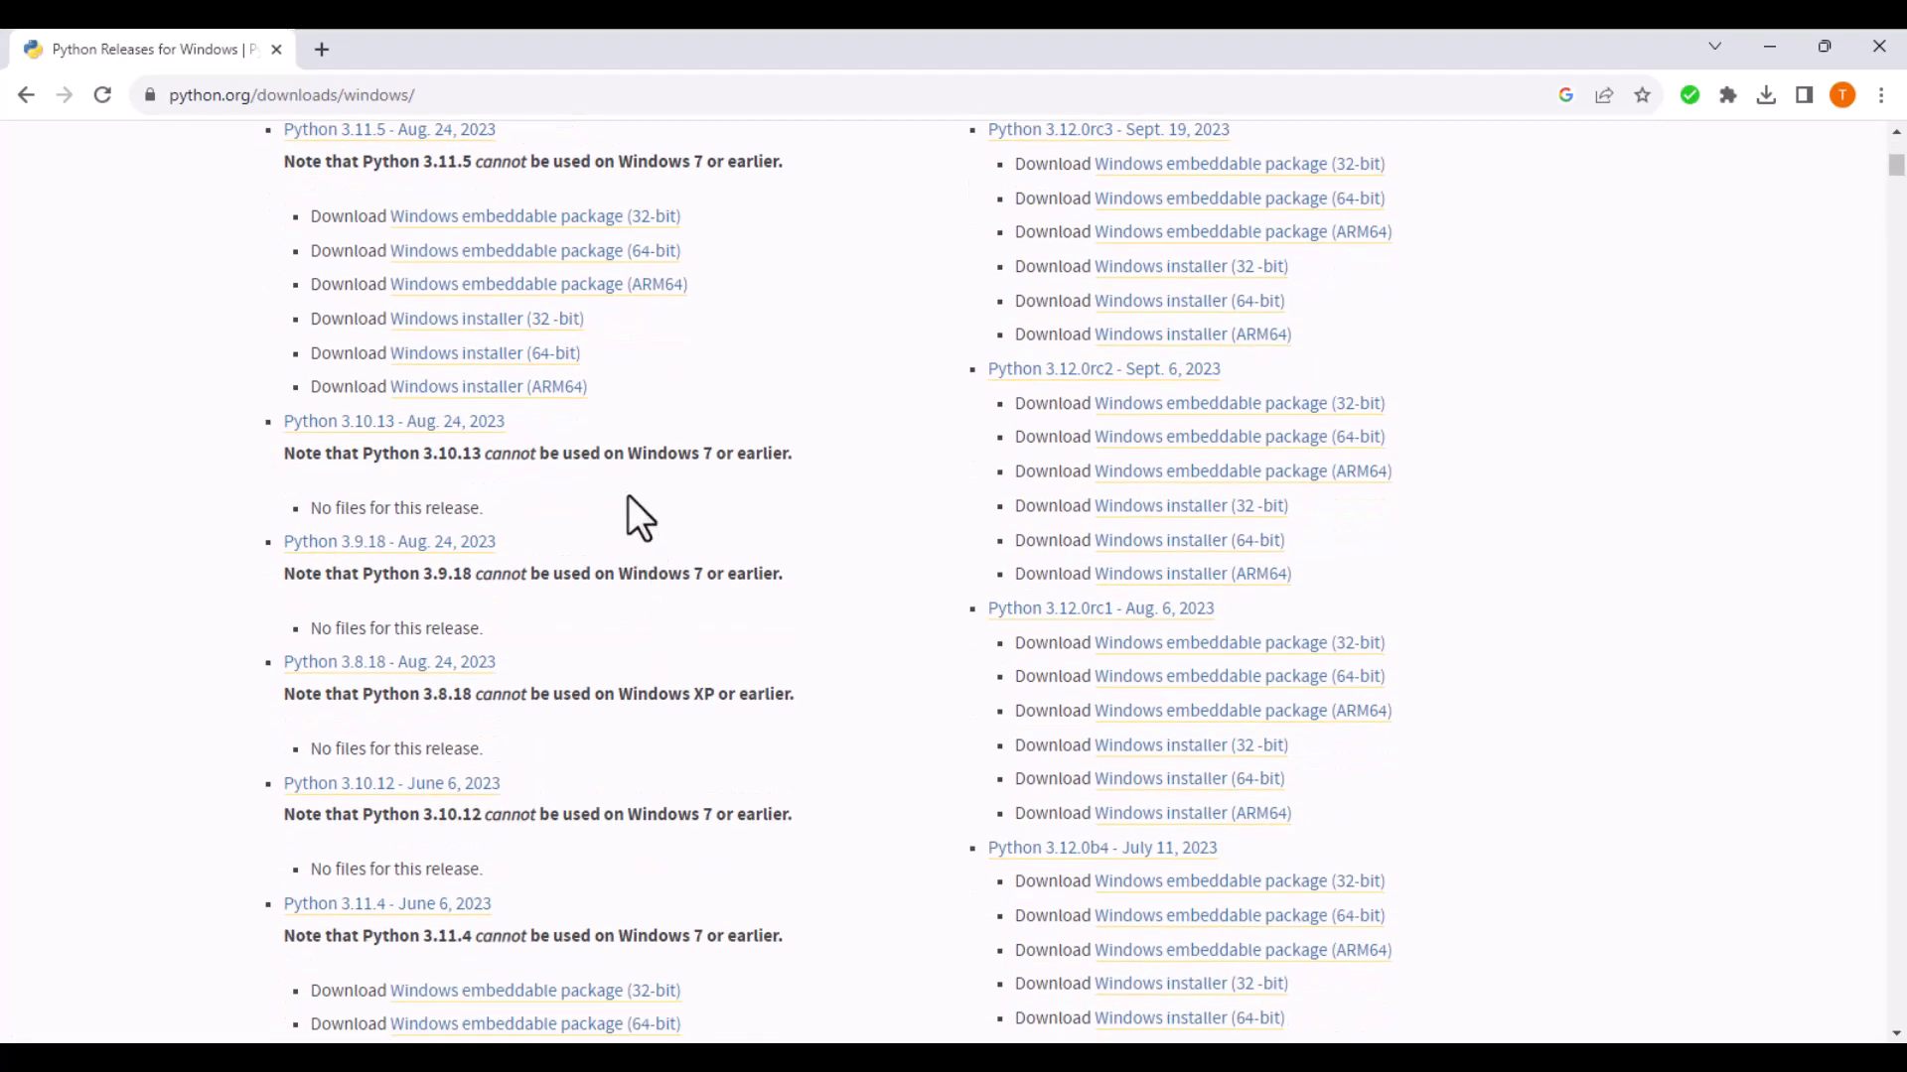
mouse_move(578, 516)
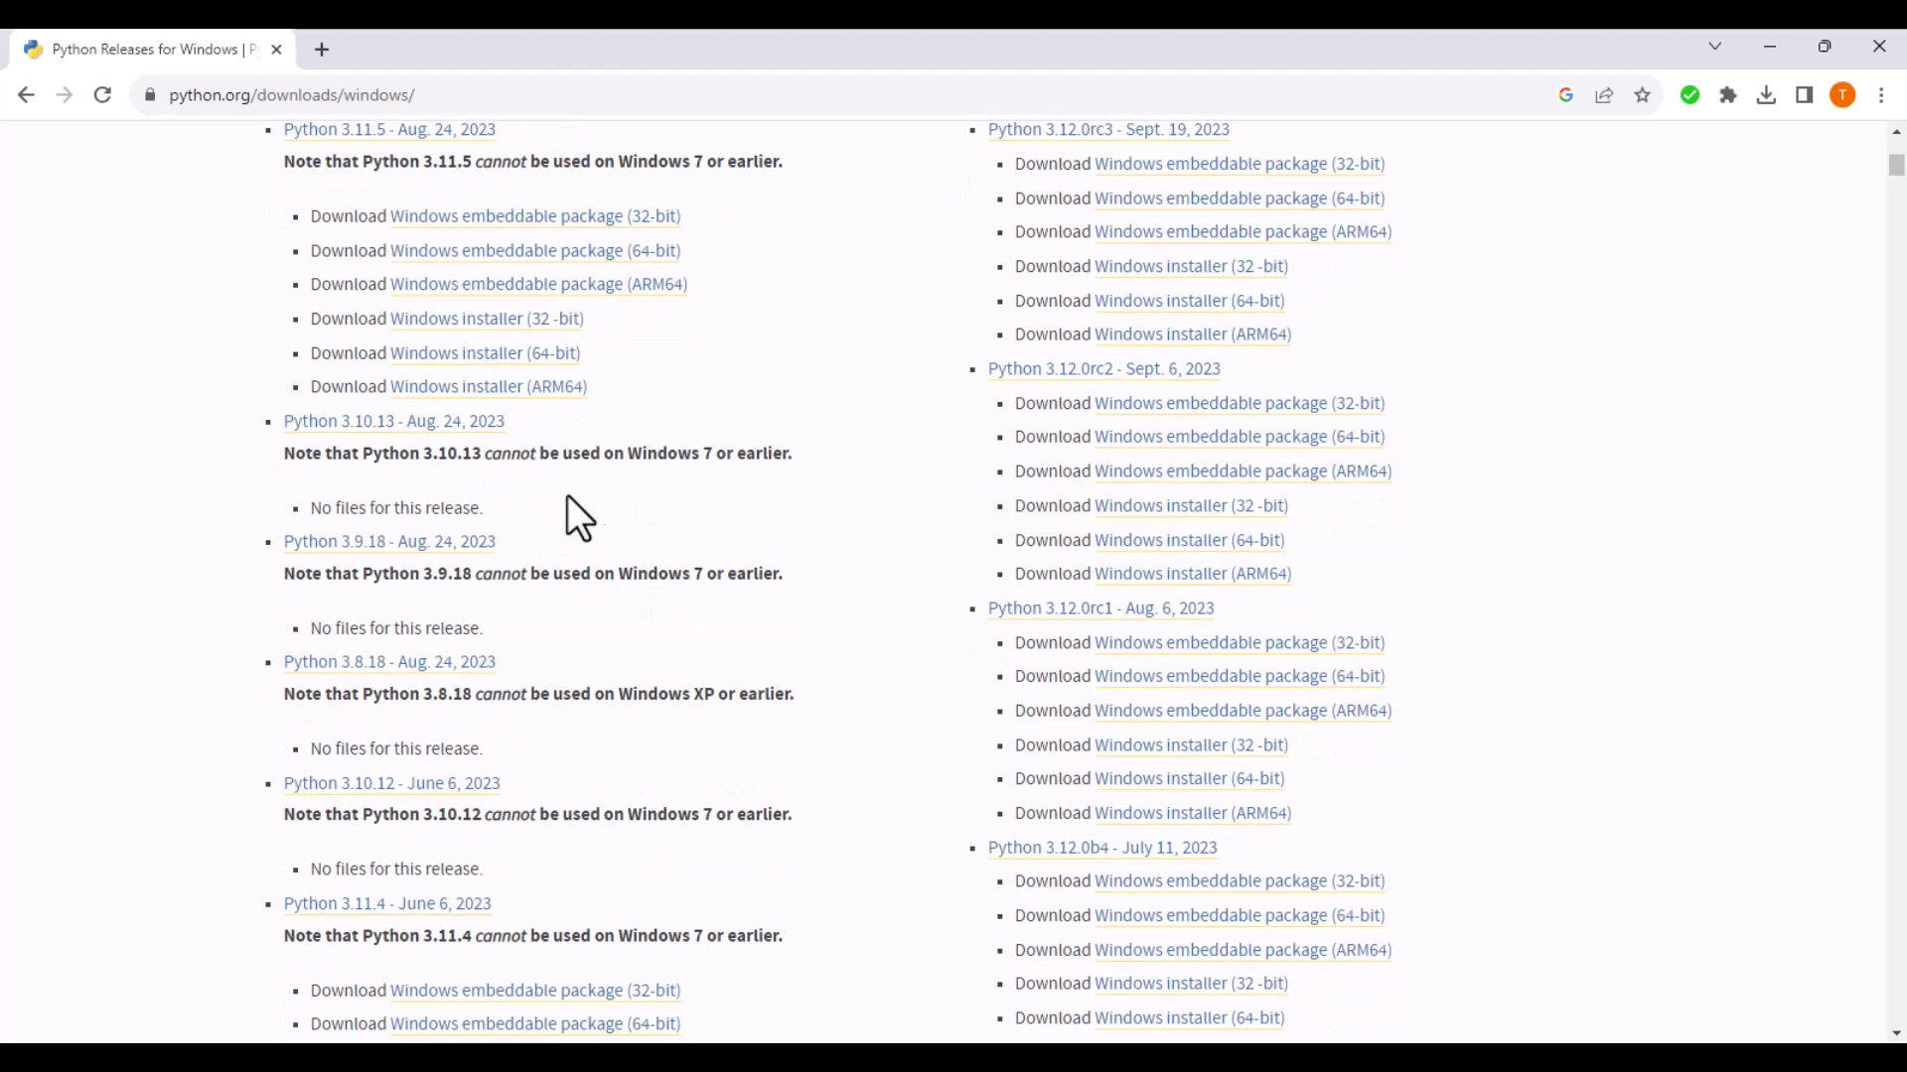
mouse_move(689, 510)
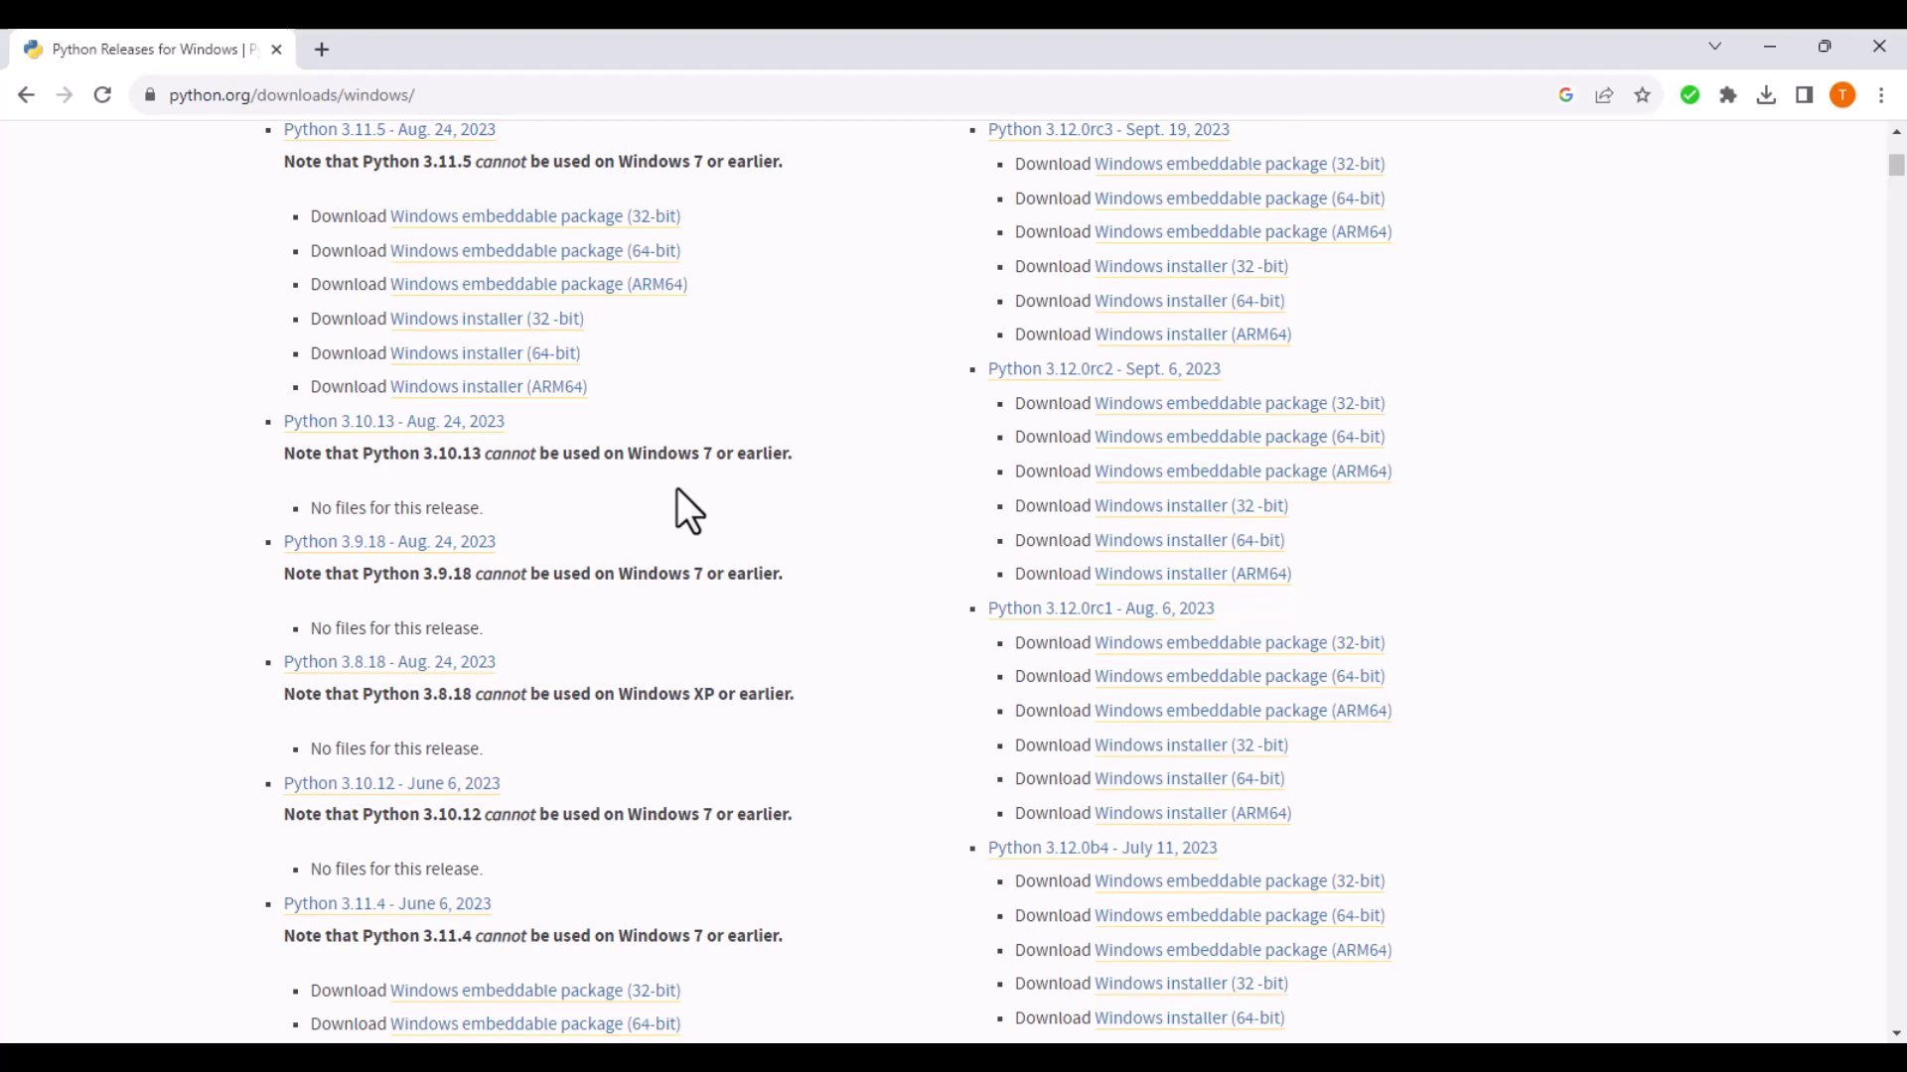
scroll(down, 3)
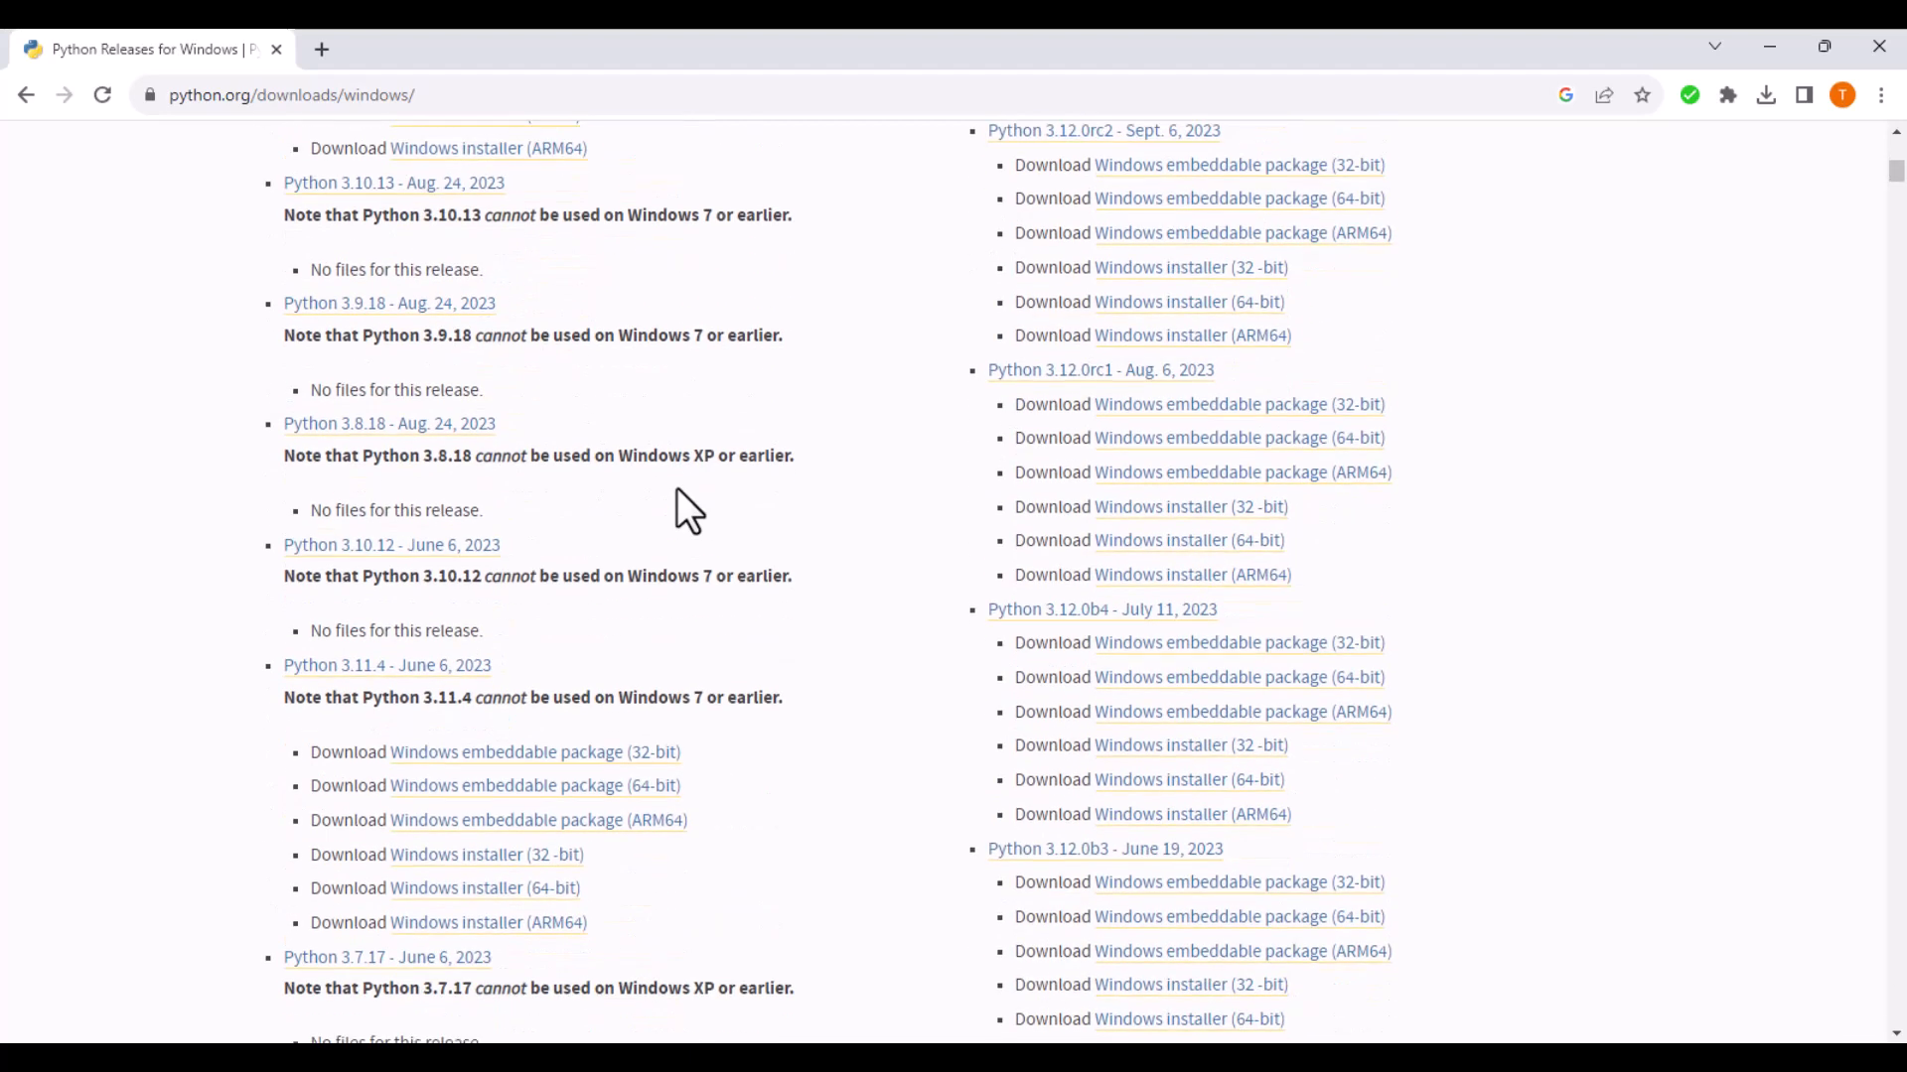
scroll(down, 3)
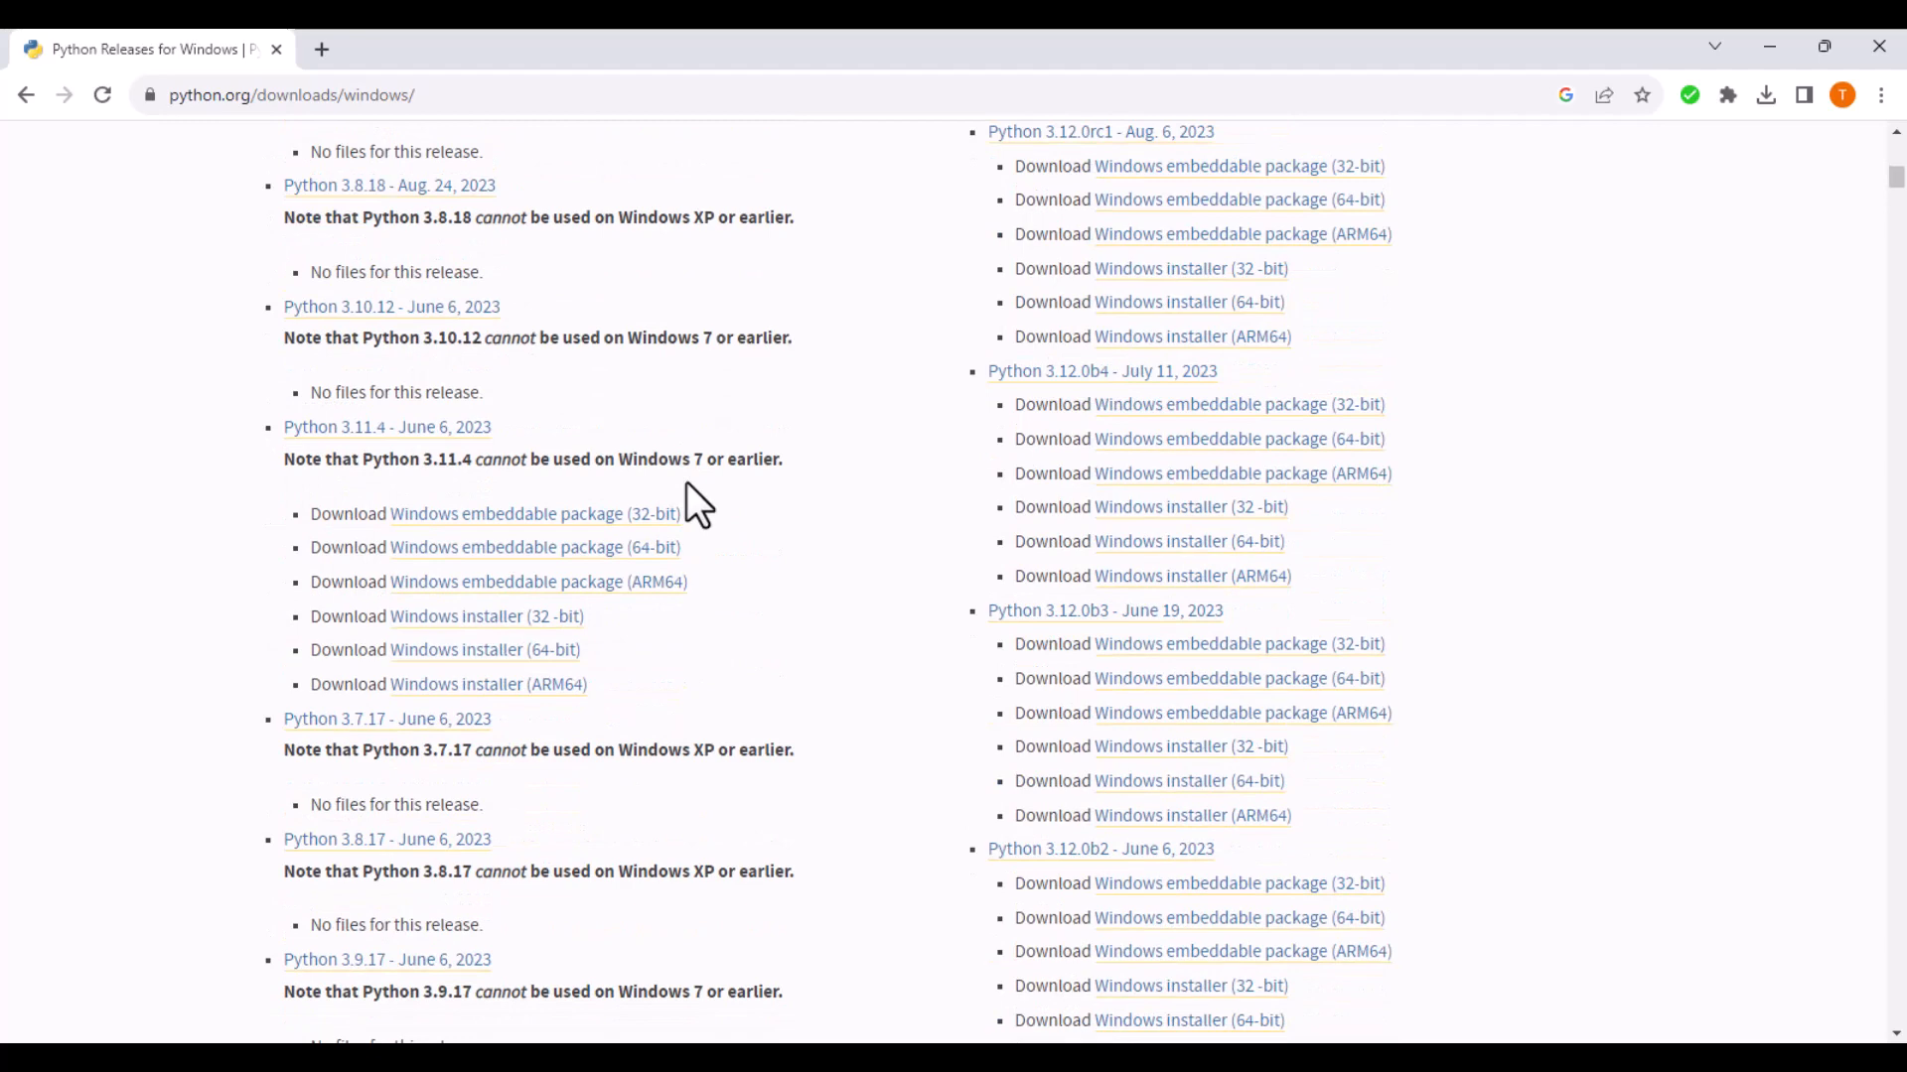
scroll(down, 3)
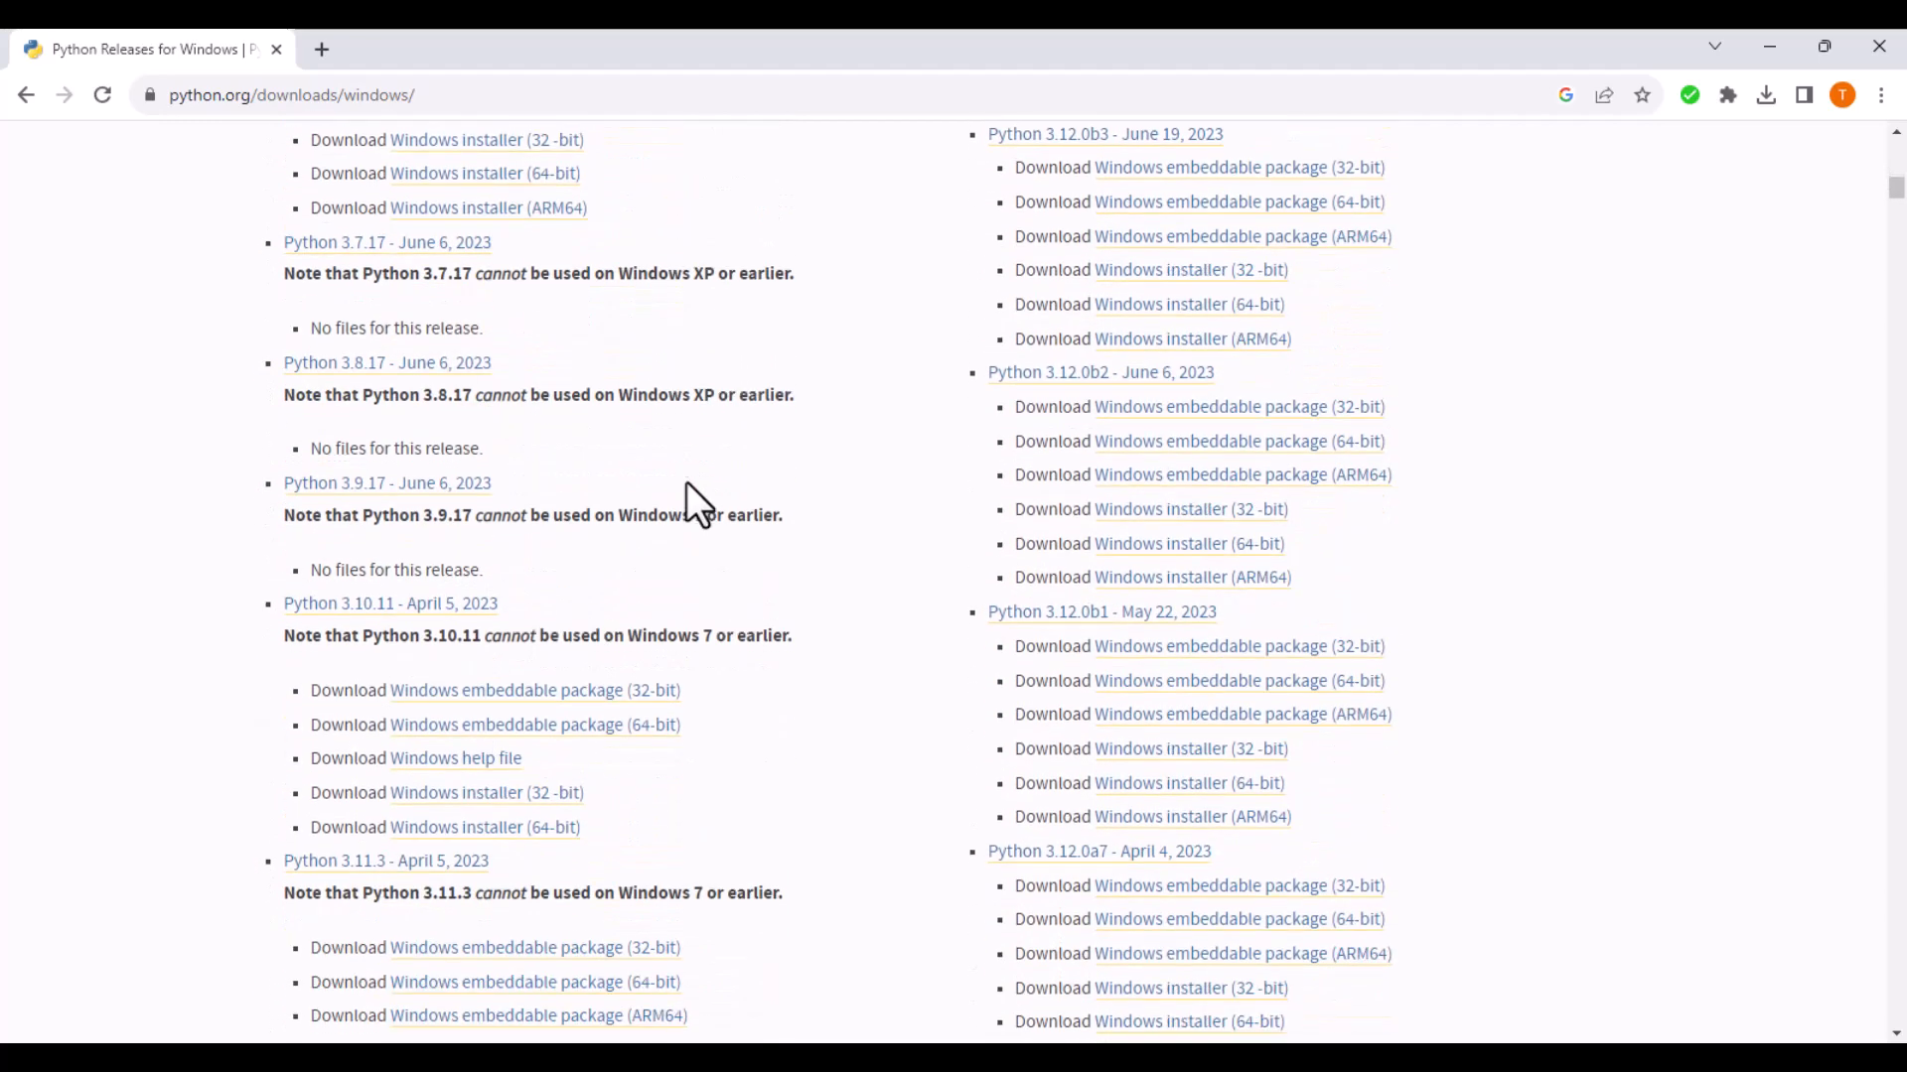
scroll(down, 3)
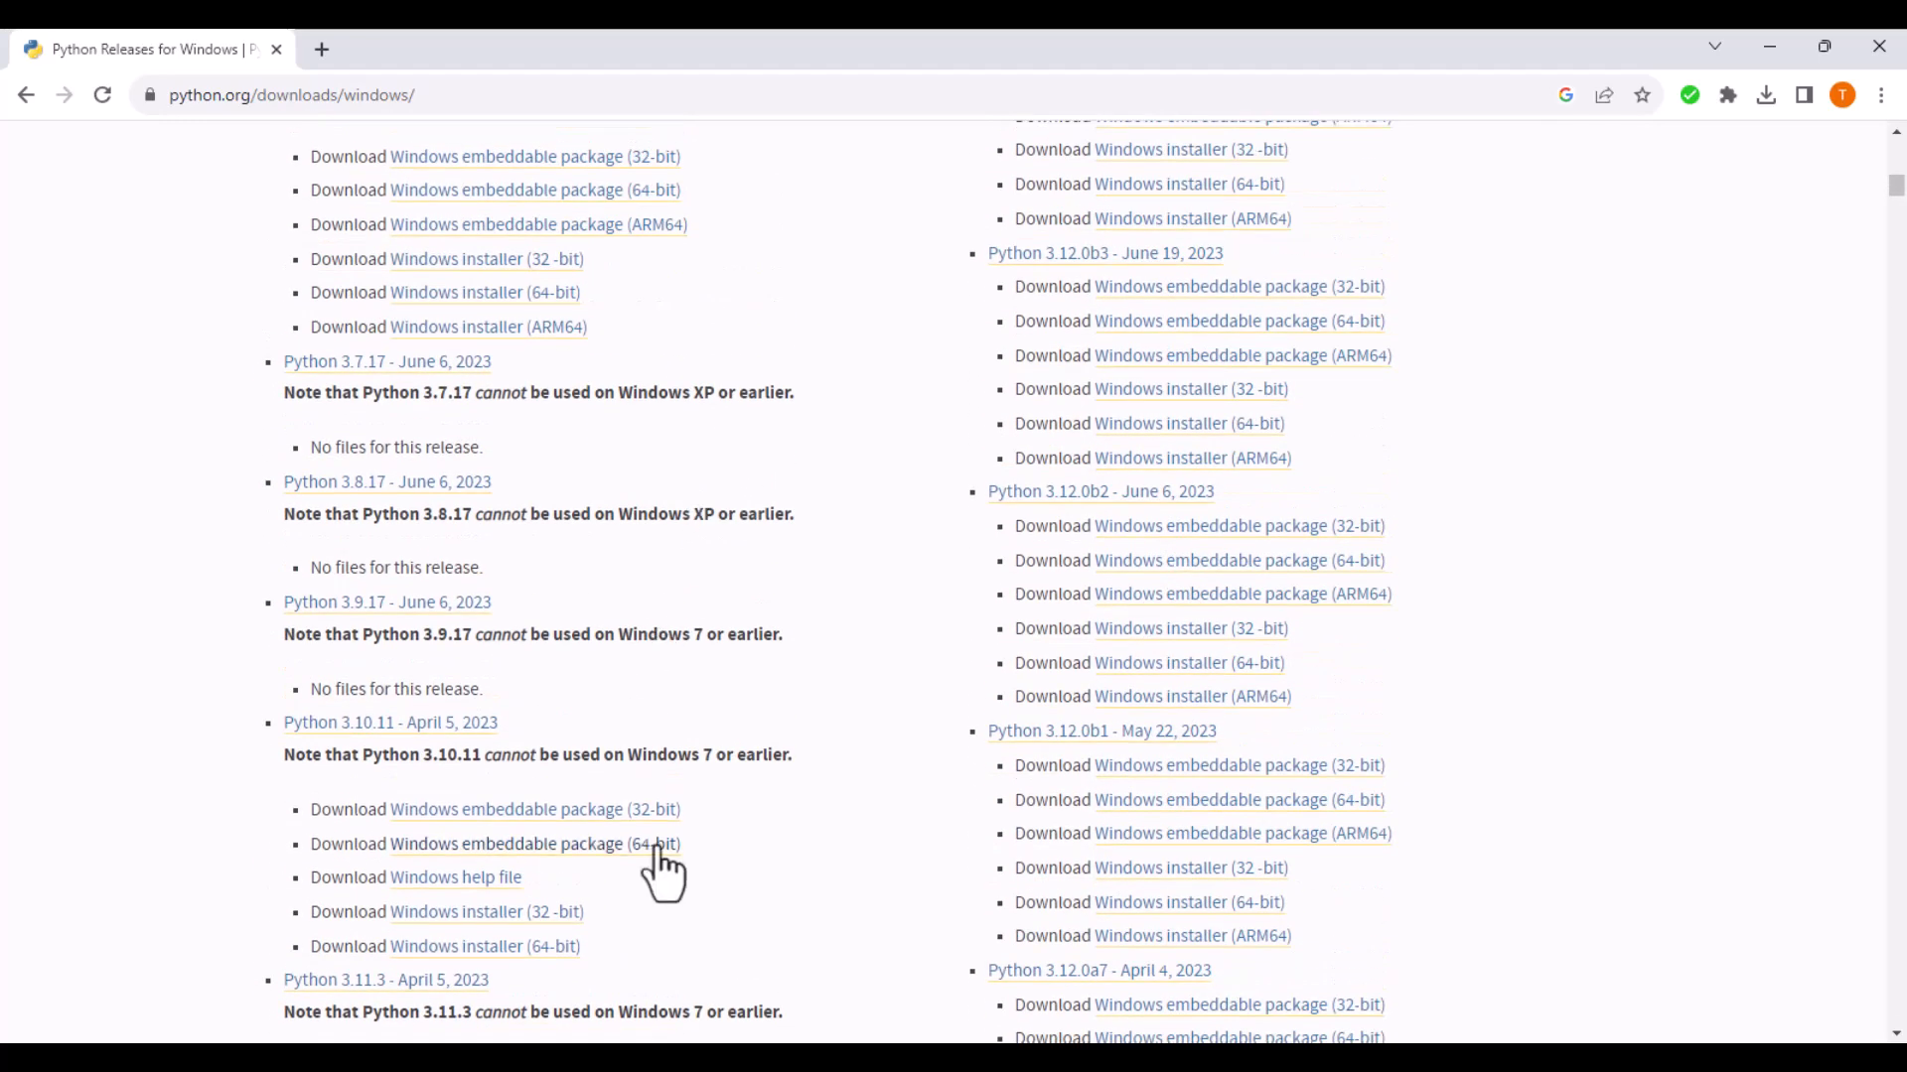
mouse_move(683, 863)
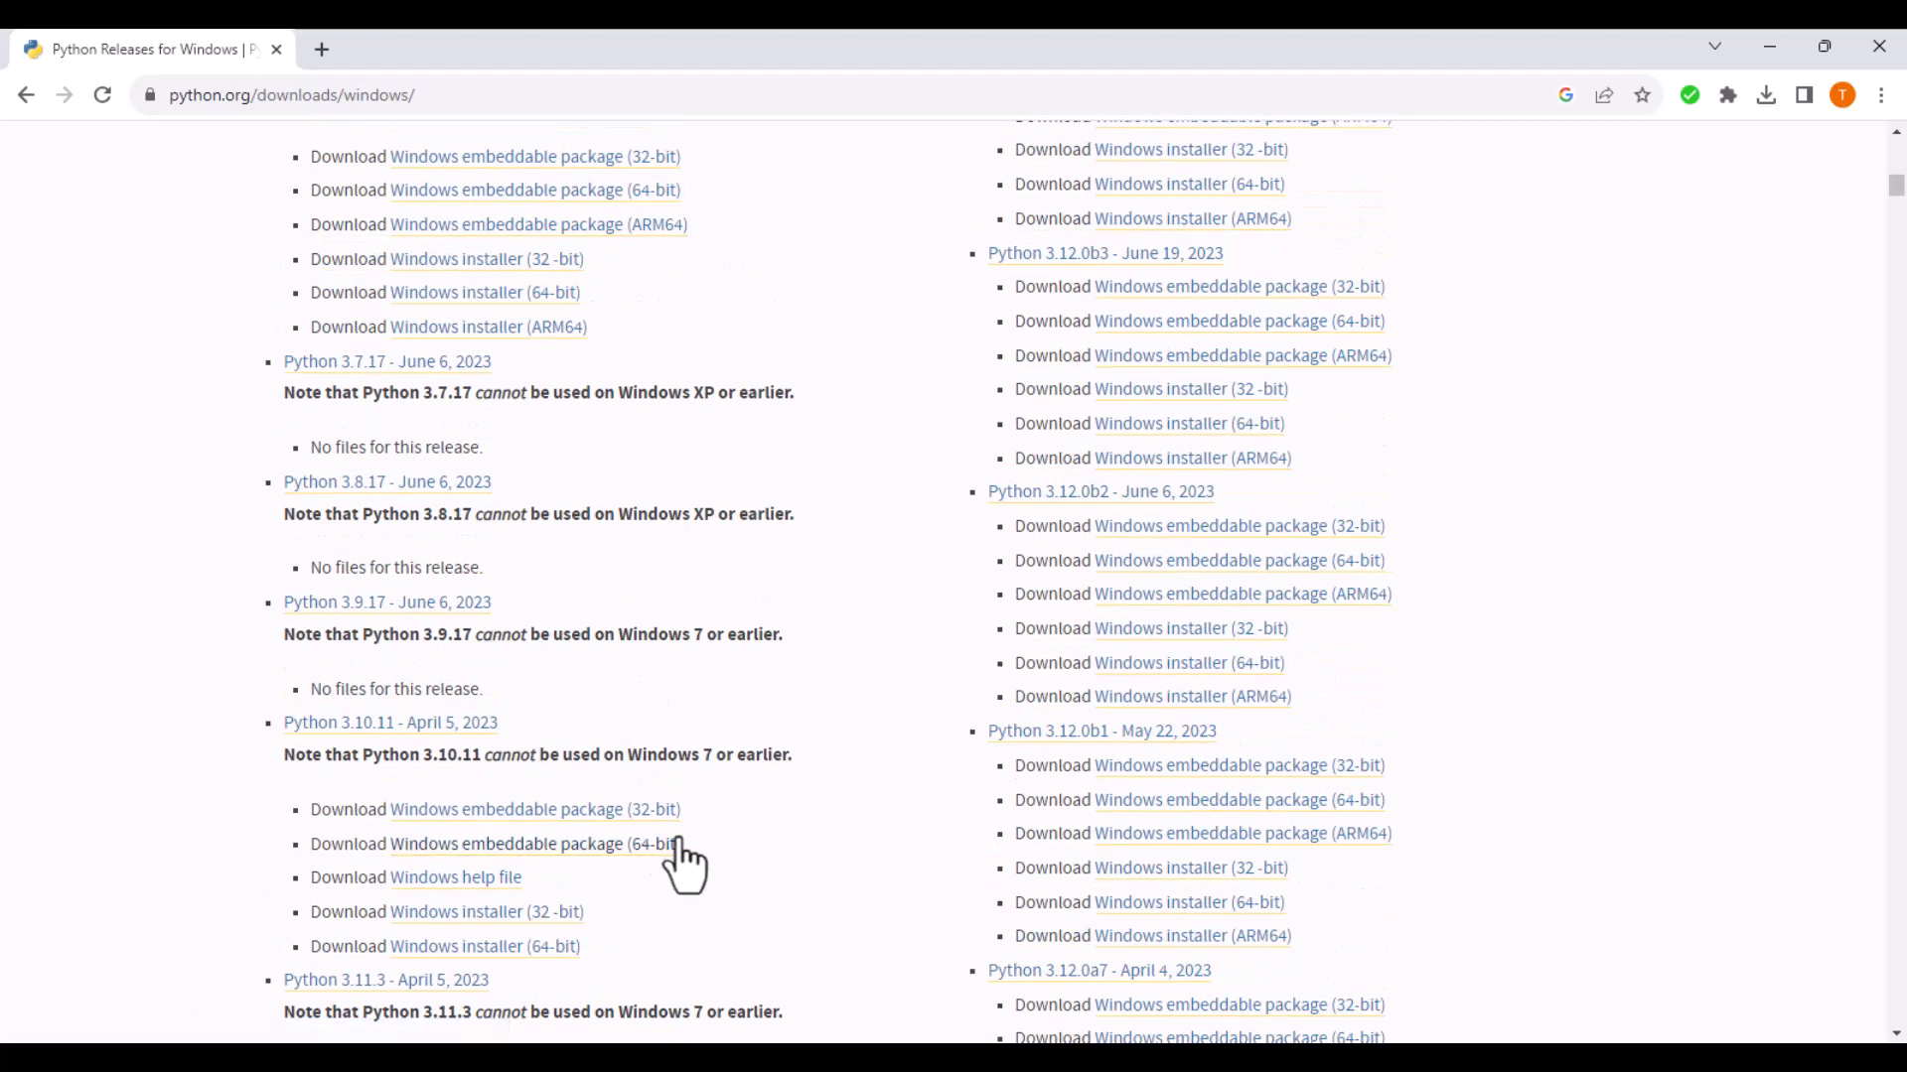
scroll(down, 3)
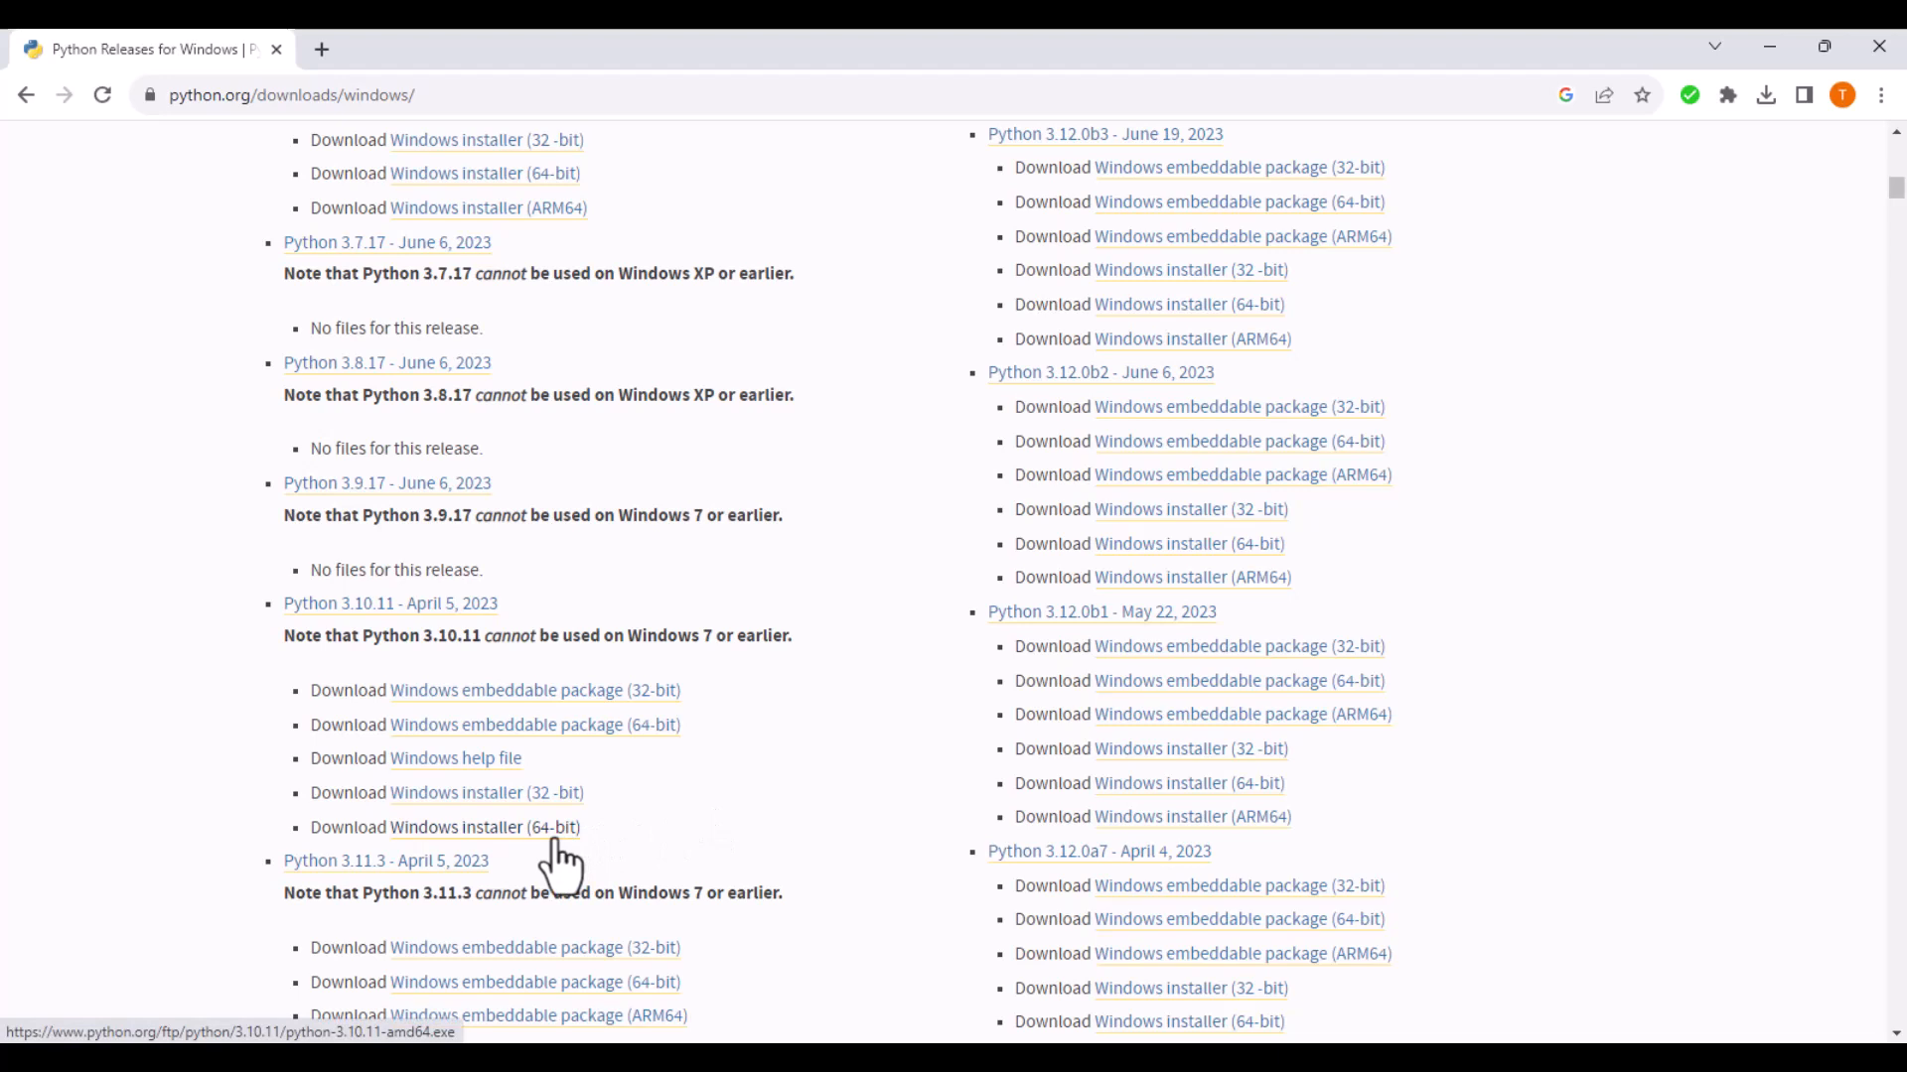
click(446, 827)
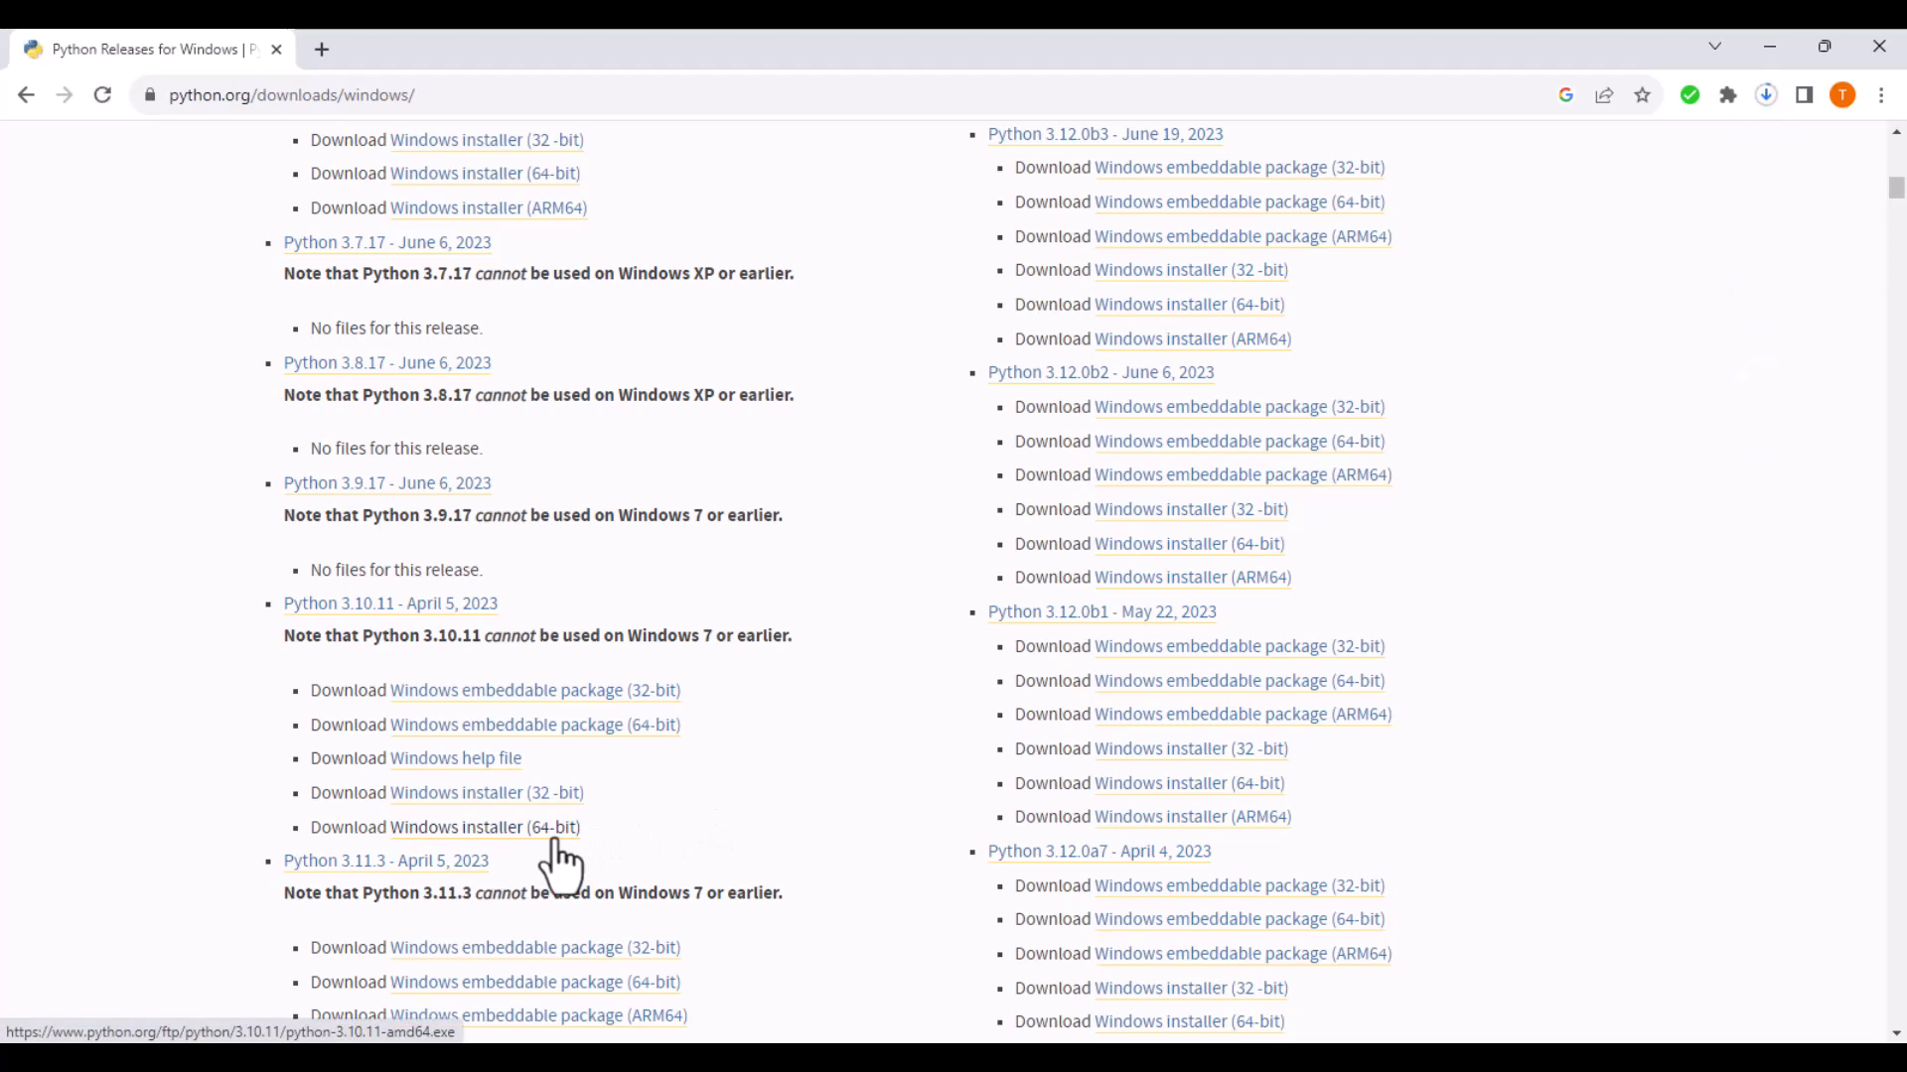
mouse_move(1719, 384)
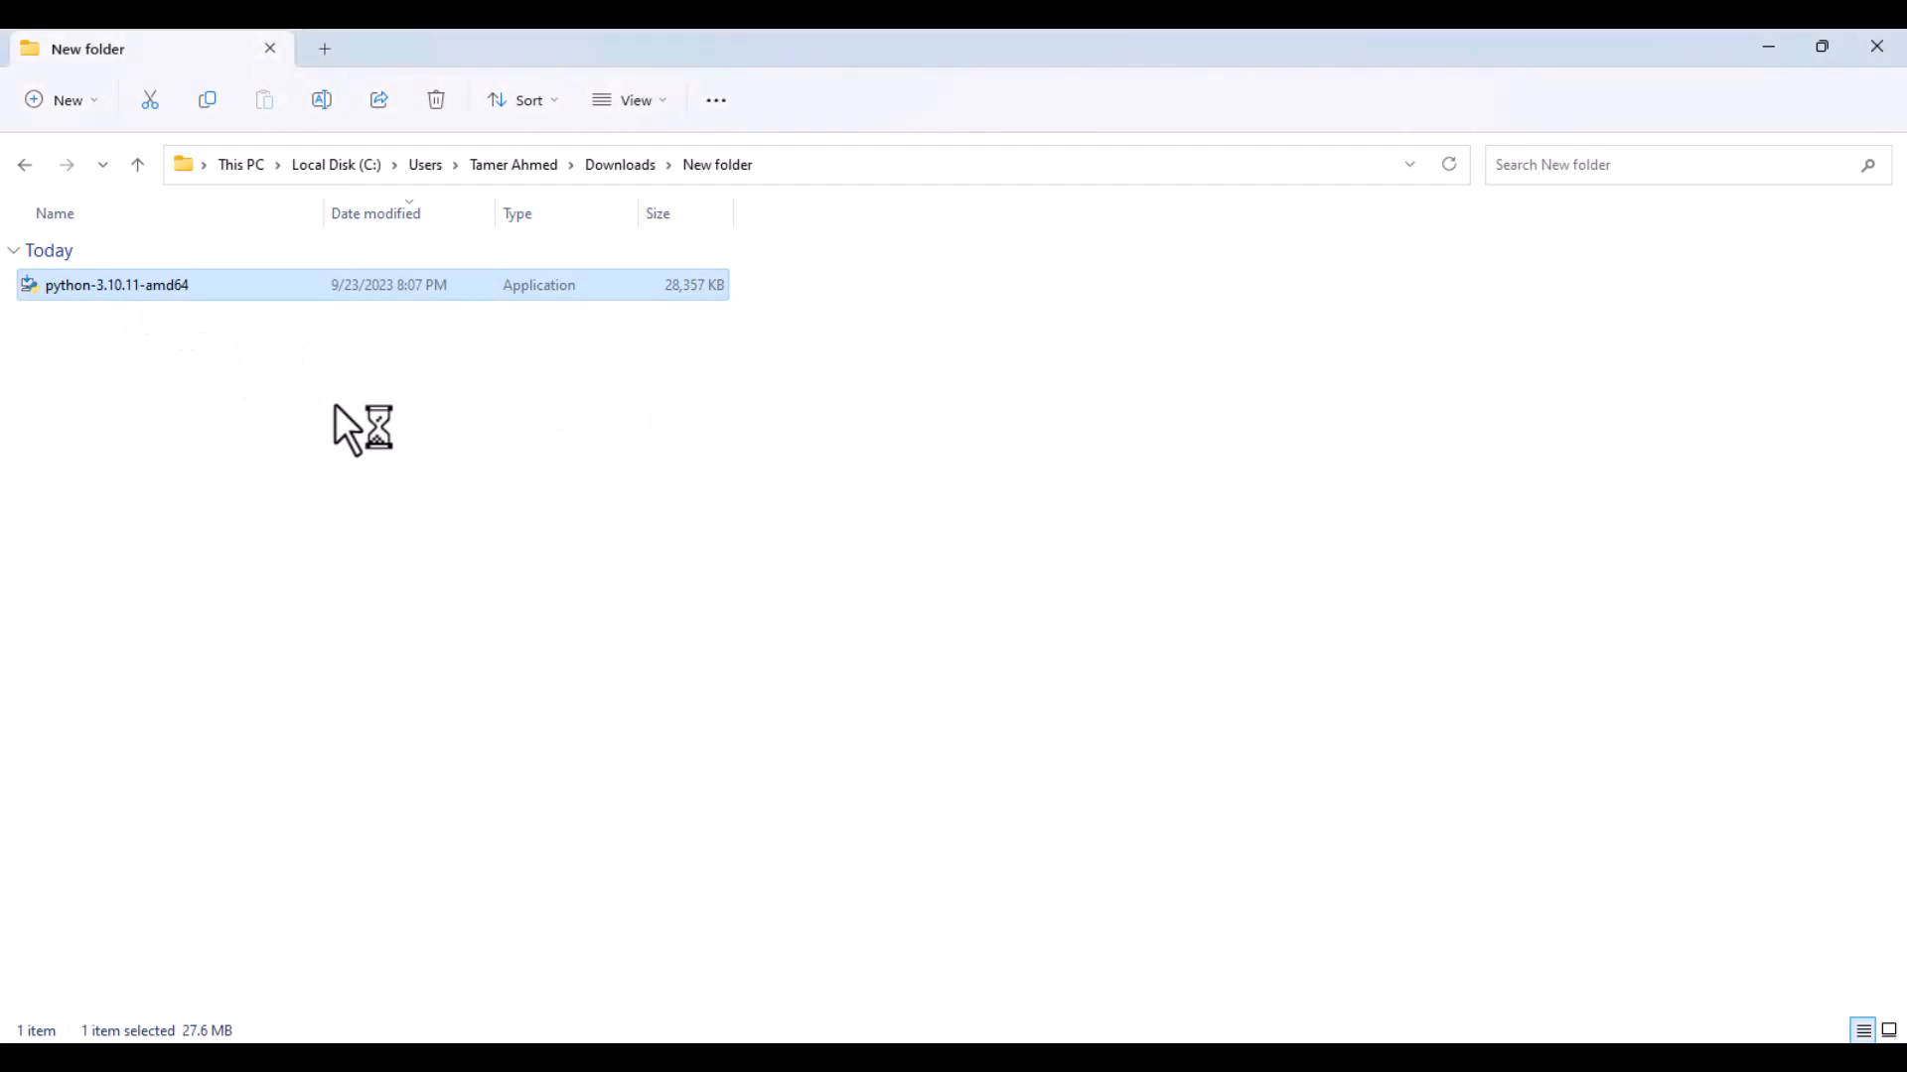
Step: Install Python 3.10.11 with 'Add python.exe to PATH' checked and default settings, then close setup
double_click(116, 285)
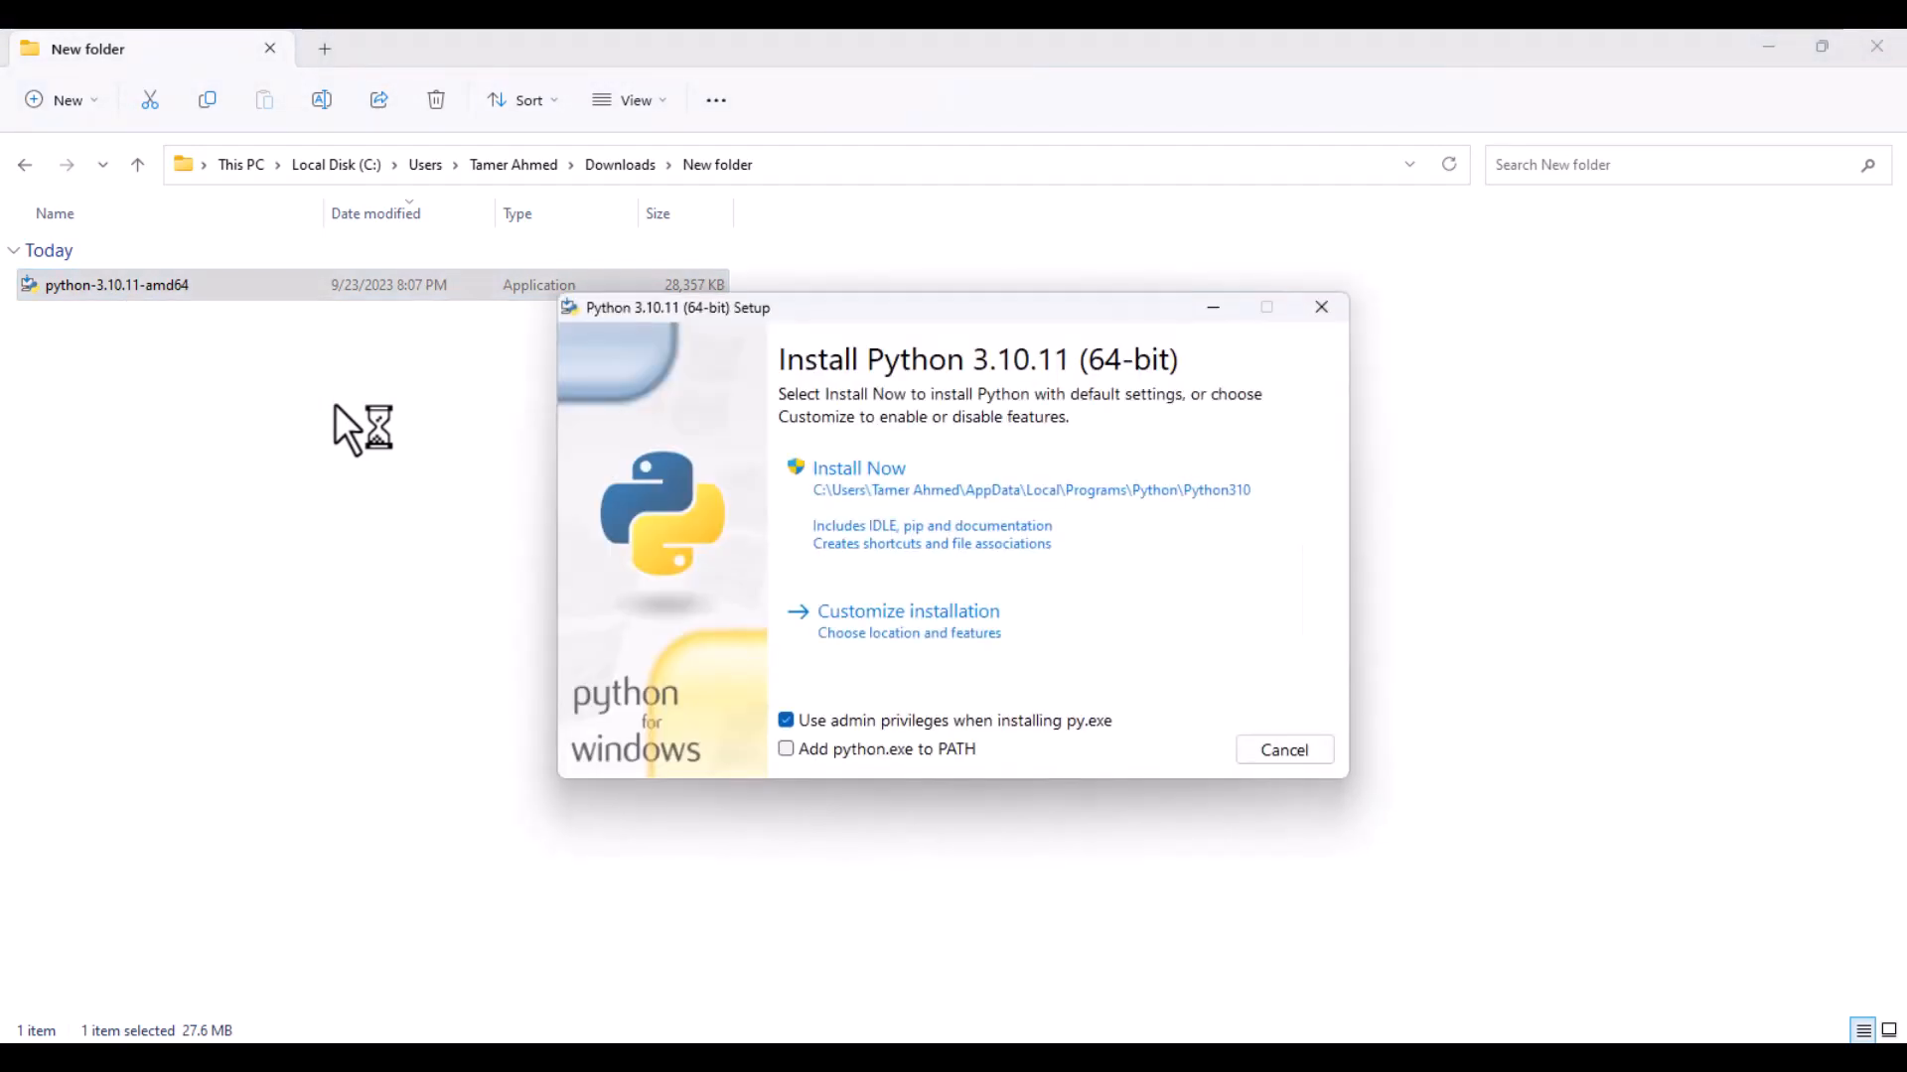
mouse_move(413, 605)
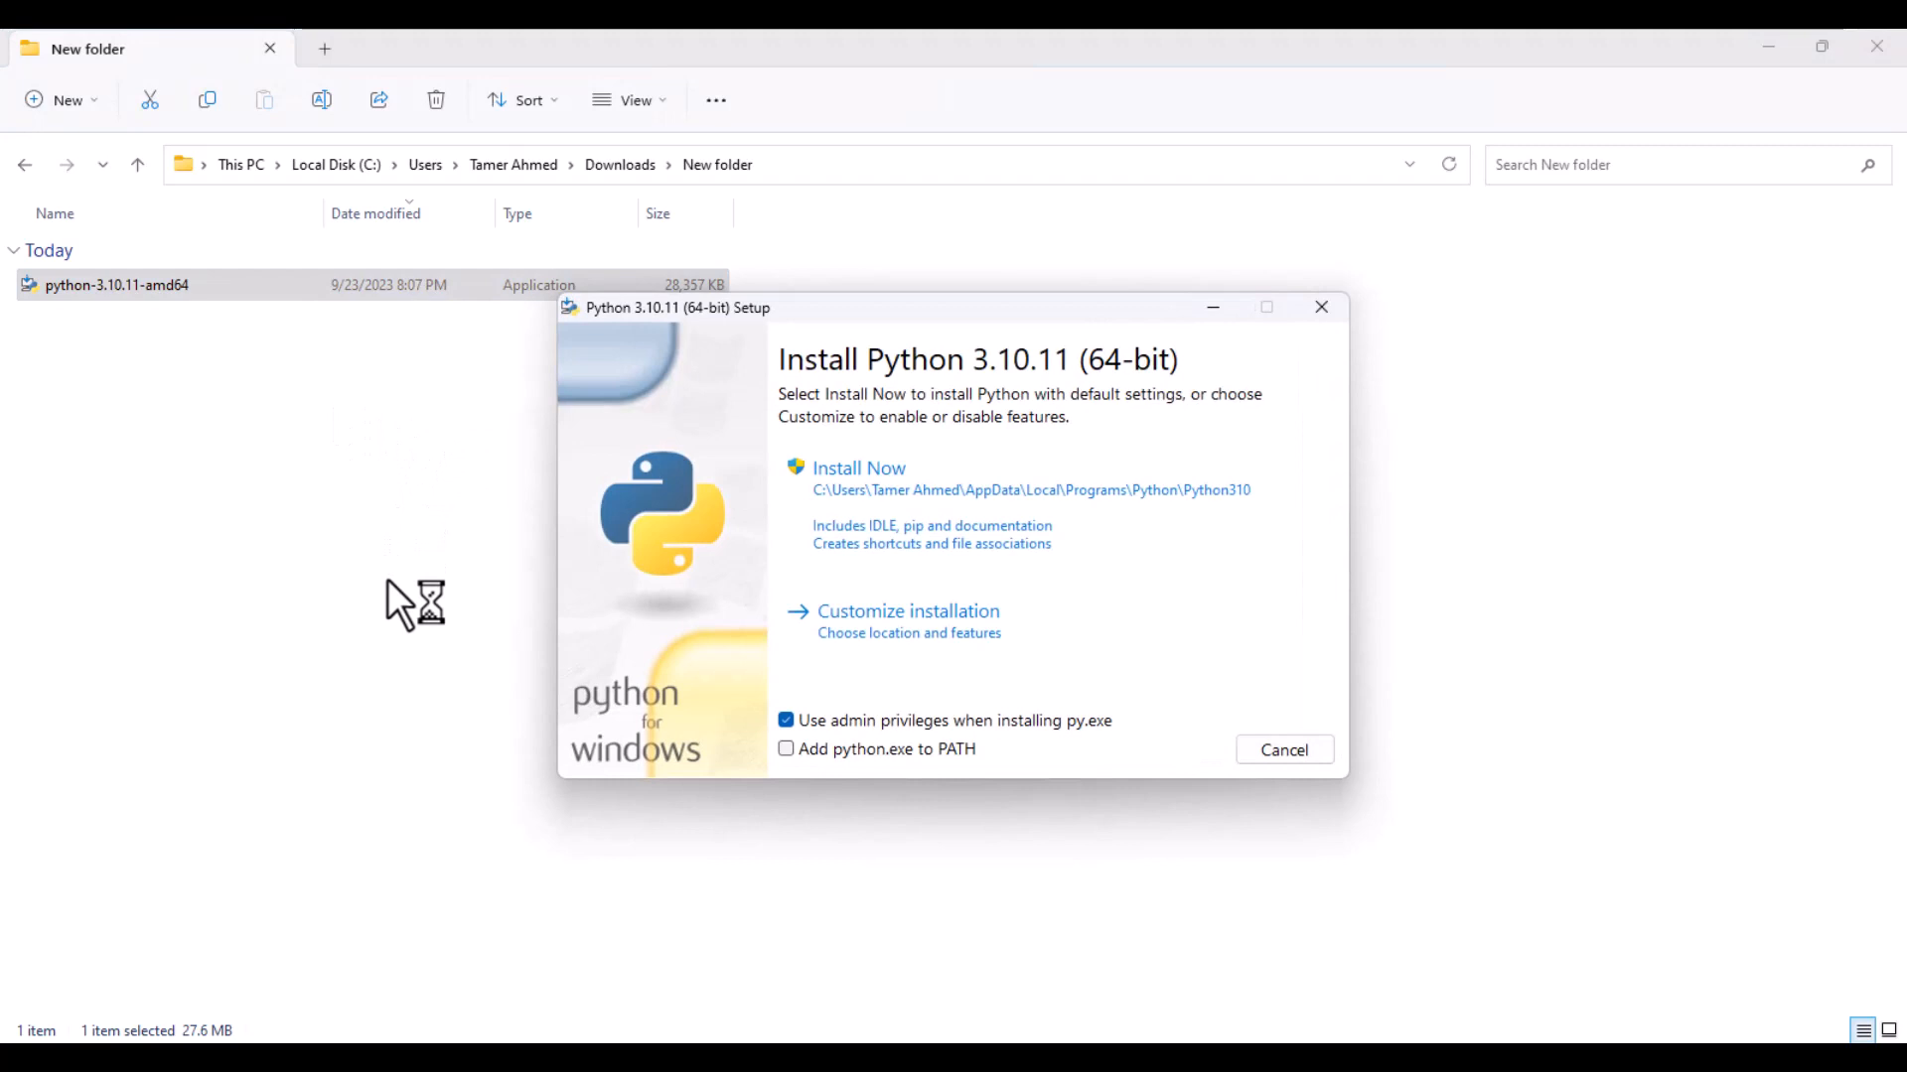
mouse_move(917, 952)
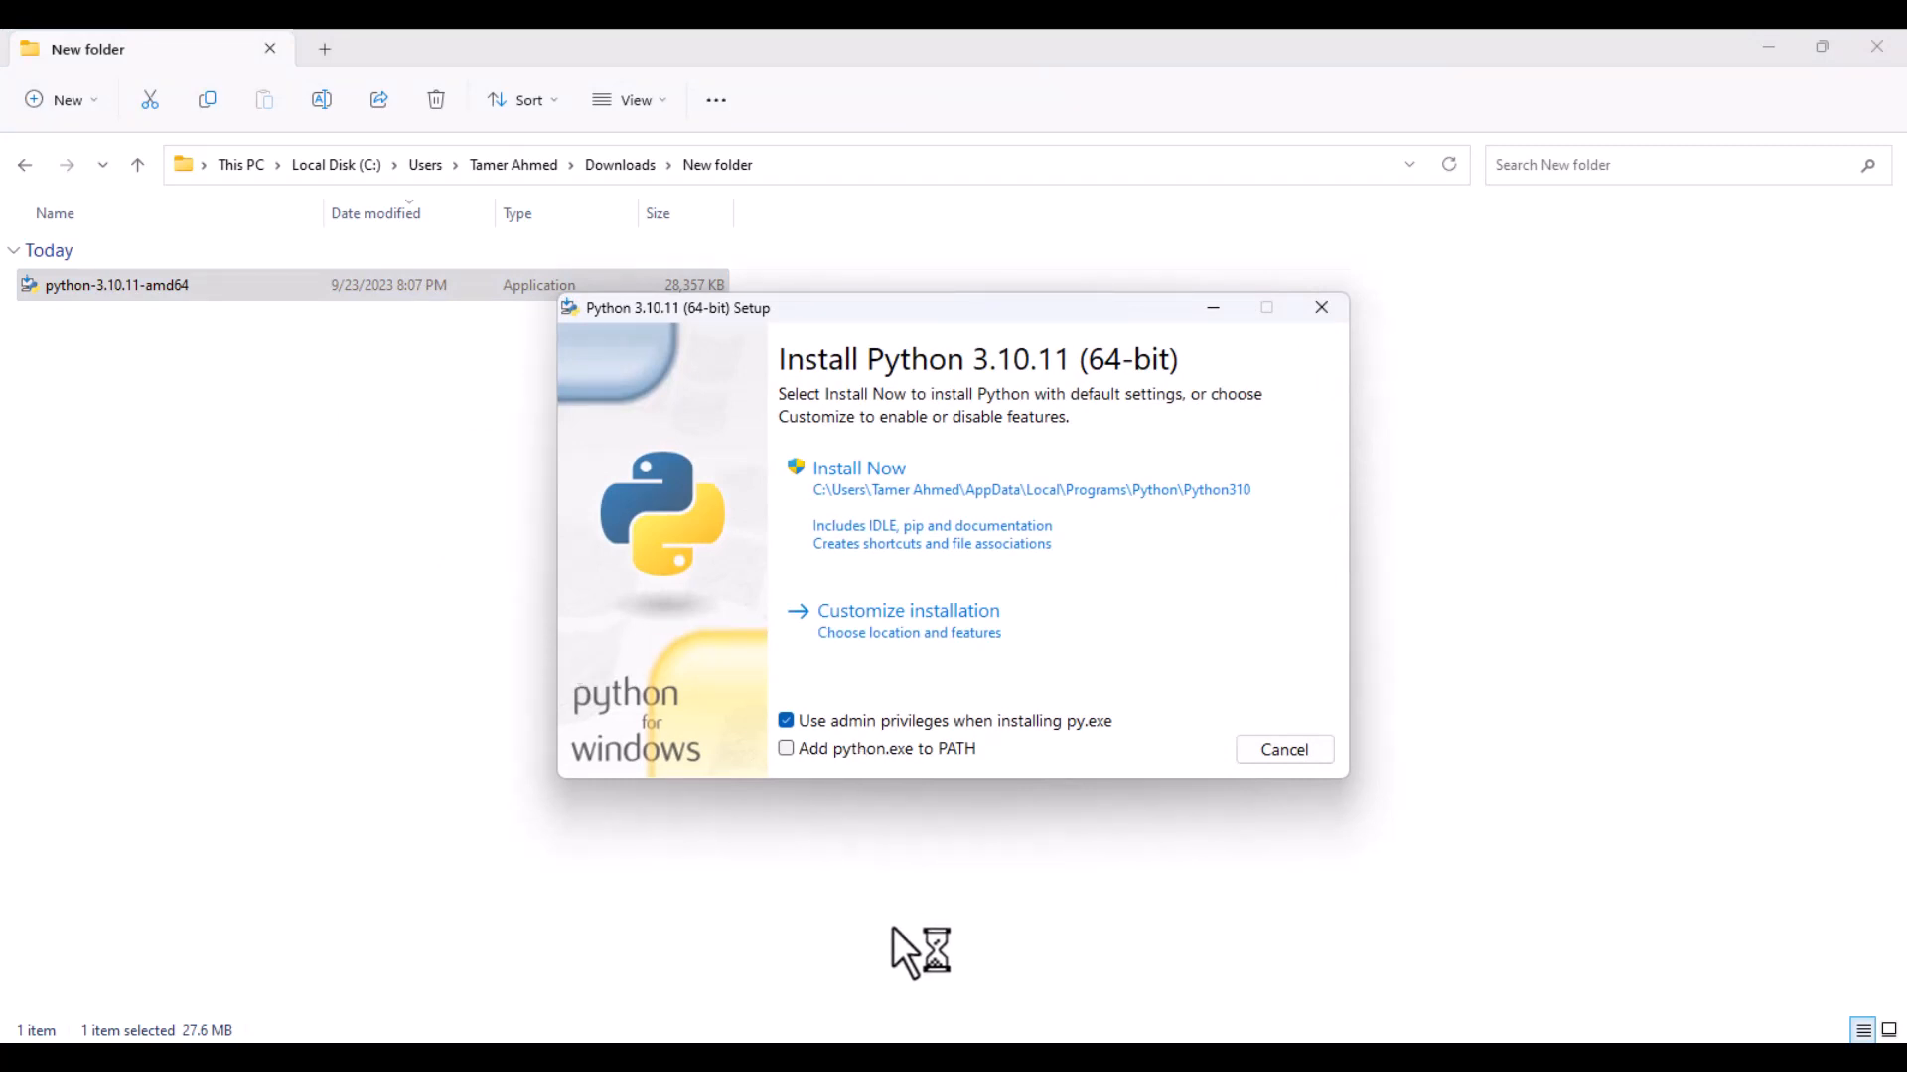
mouse_move(797, 772)
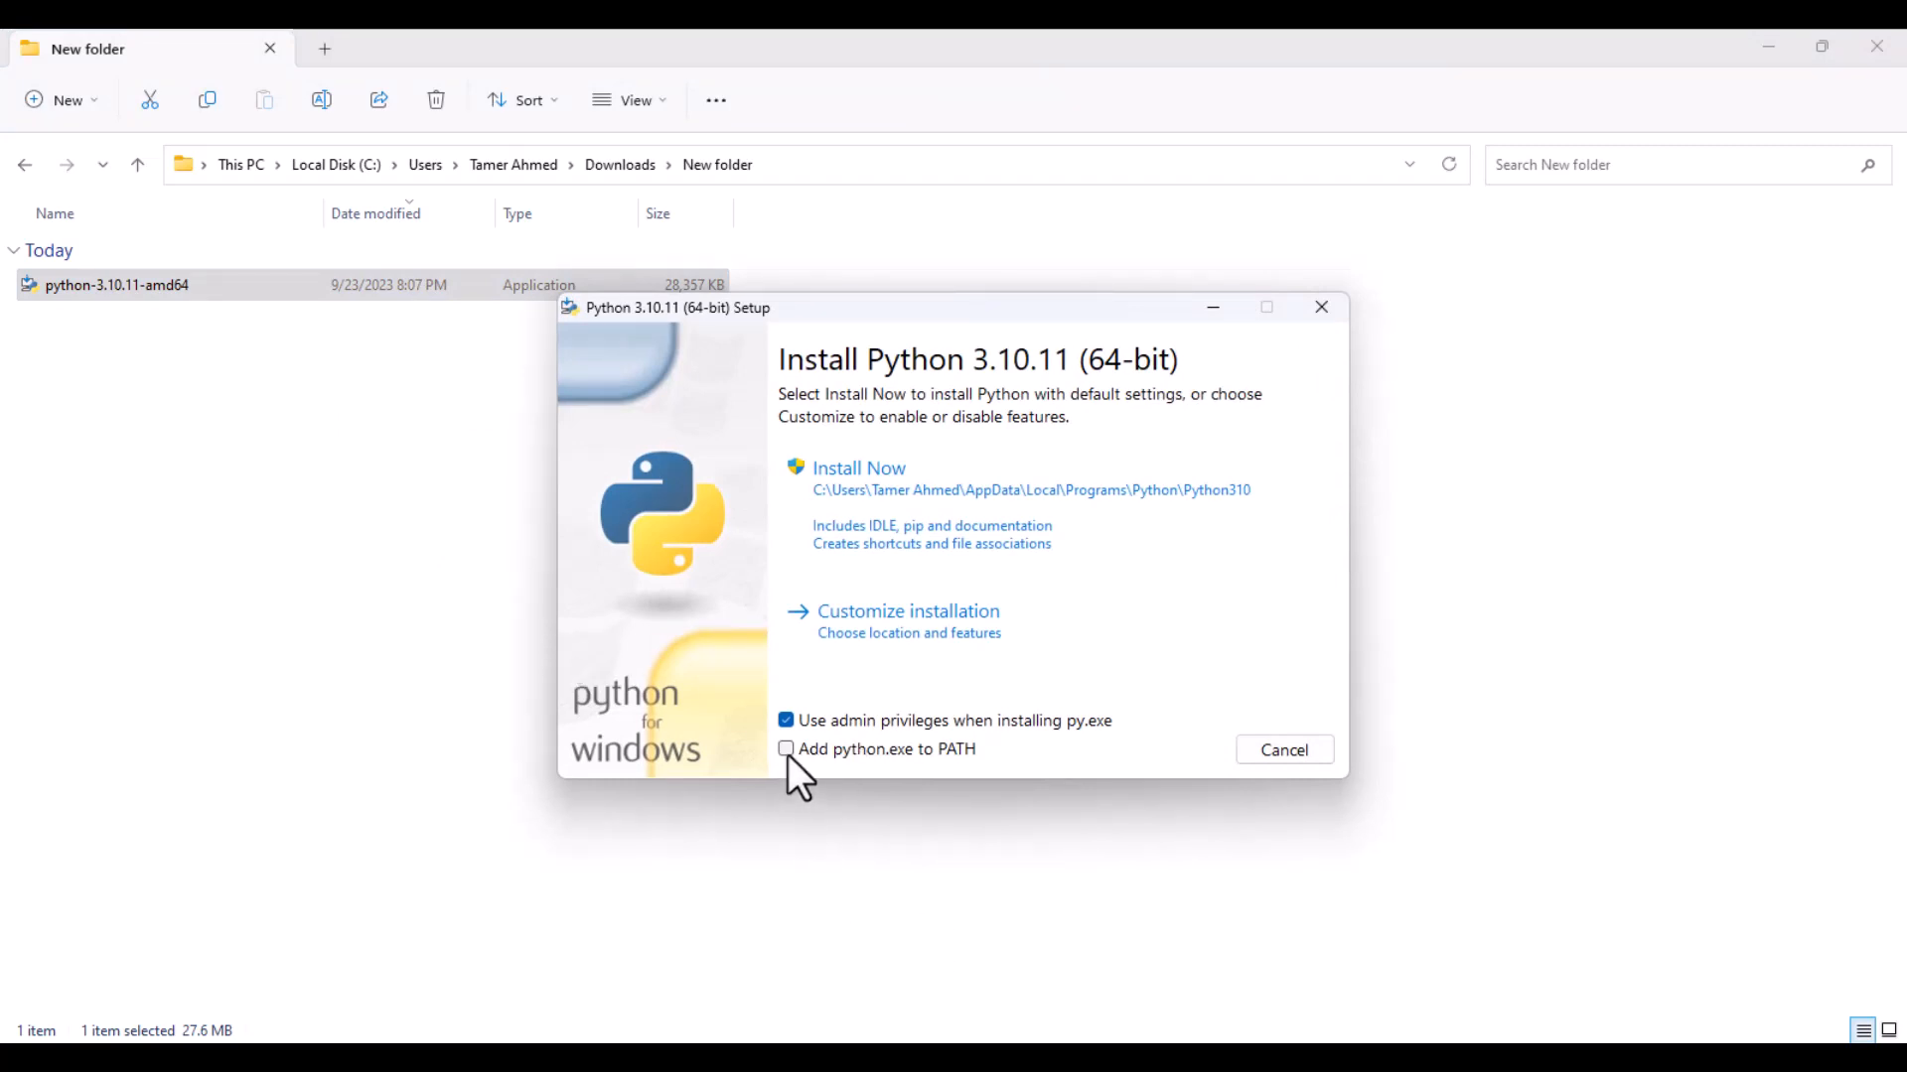
click(785, 749)
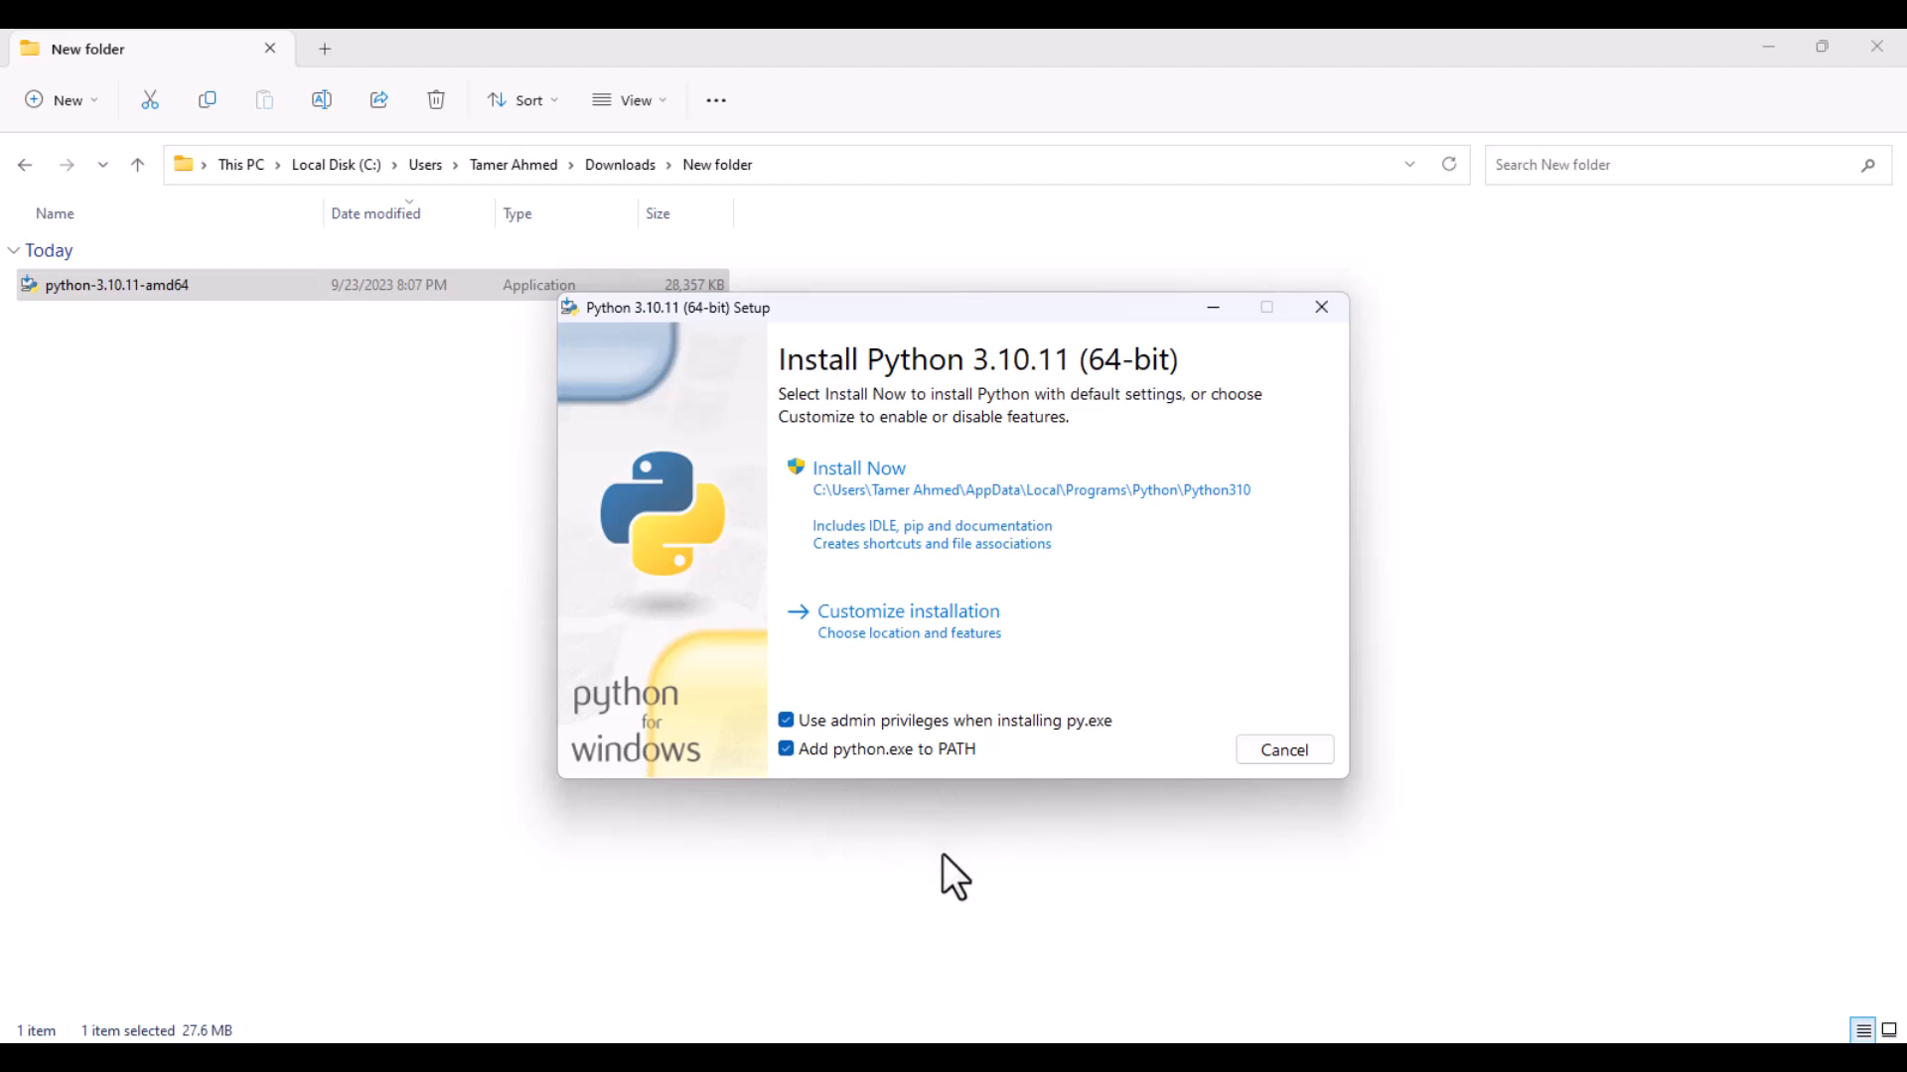
mouse_move(955, 584)
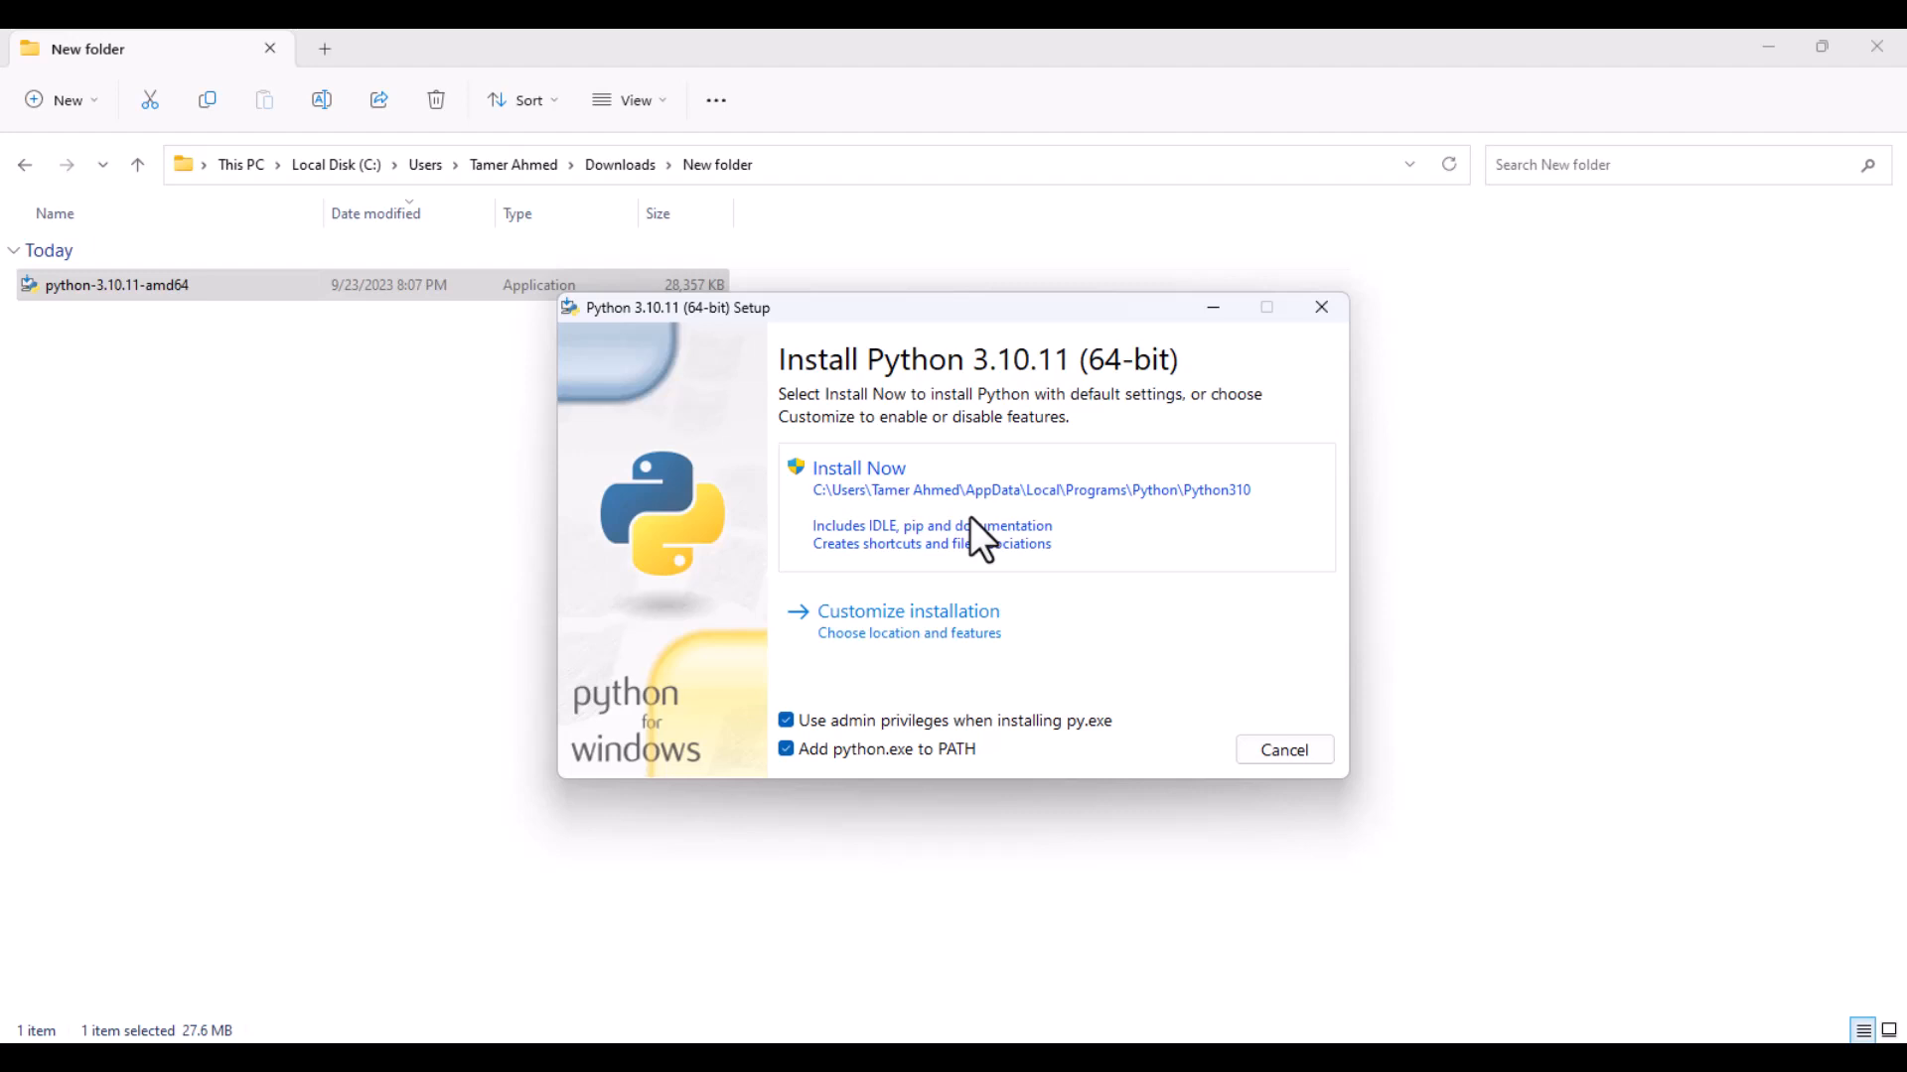
click(857, 467)
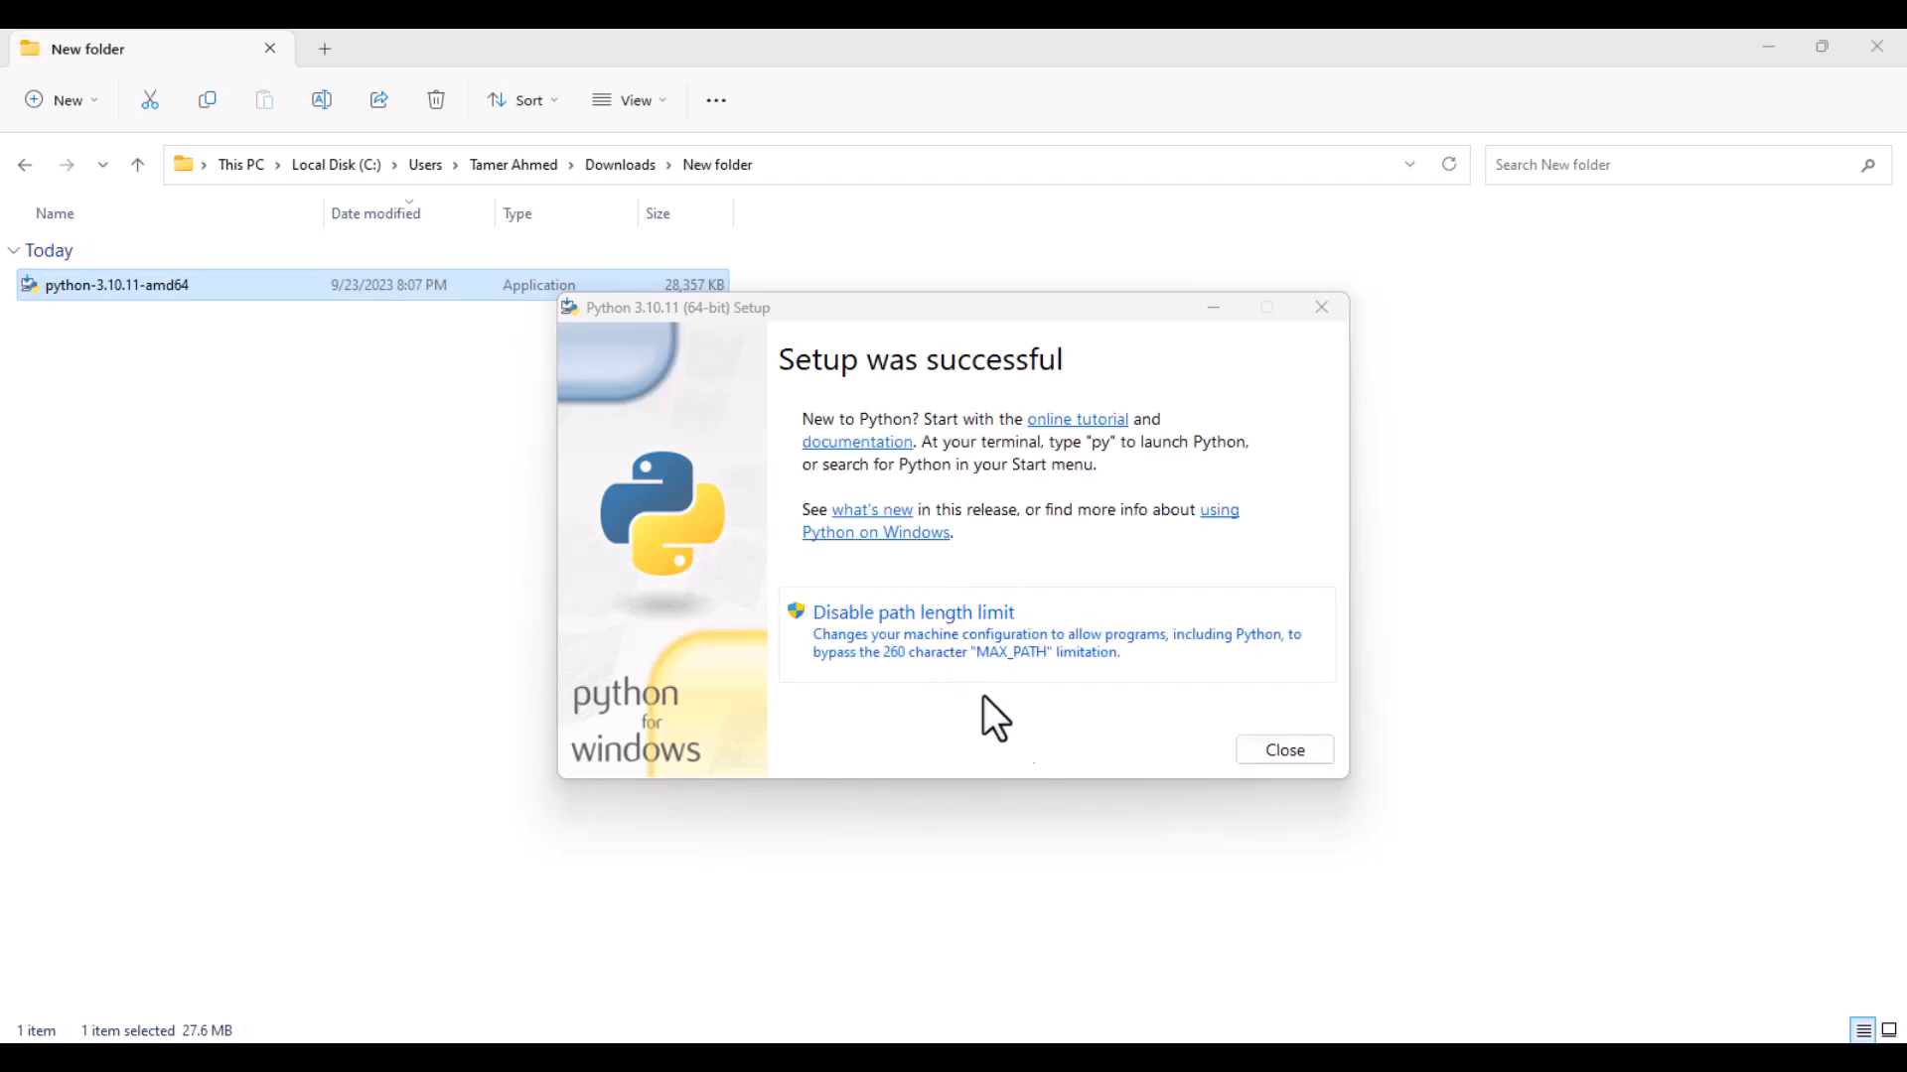
click(1283, 749)
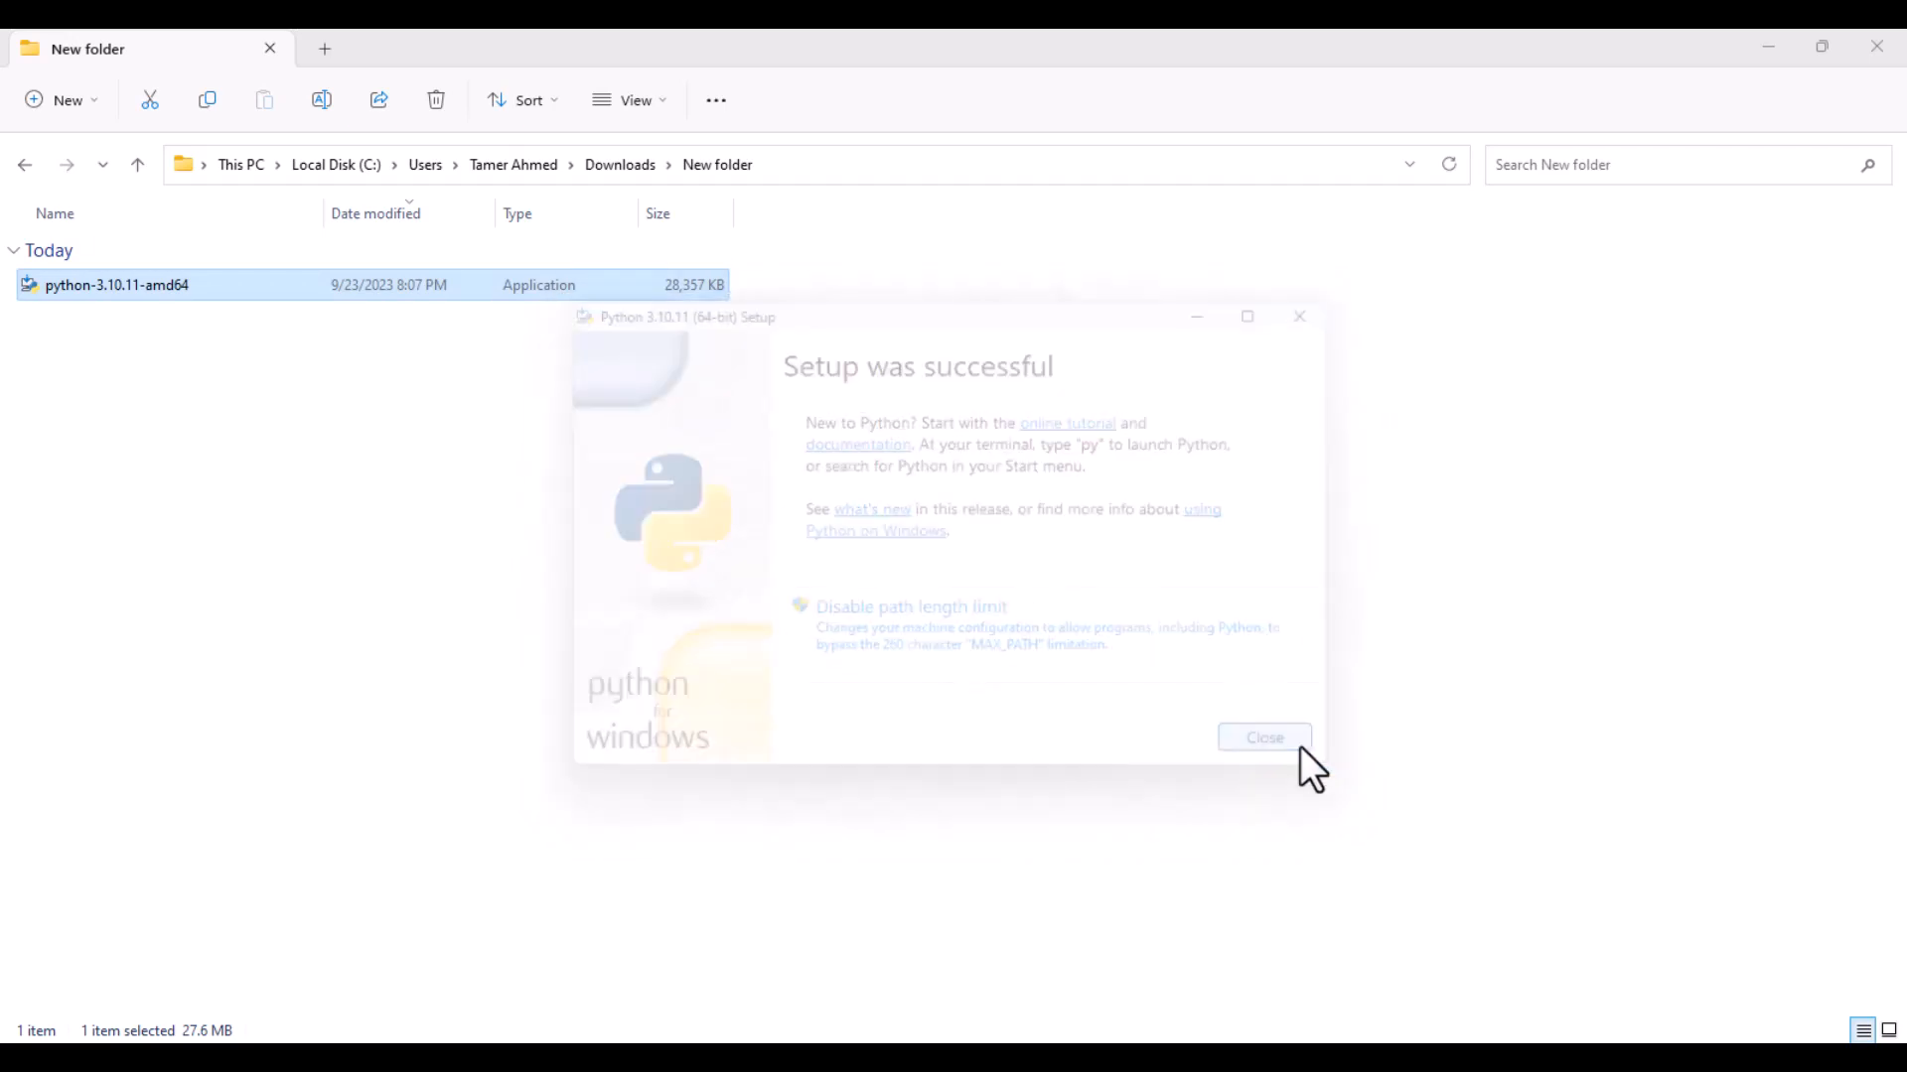
Step: Open Command Prompt from a cmd search and launch python, showing version 3.10.11
click(1263, 737)
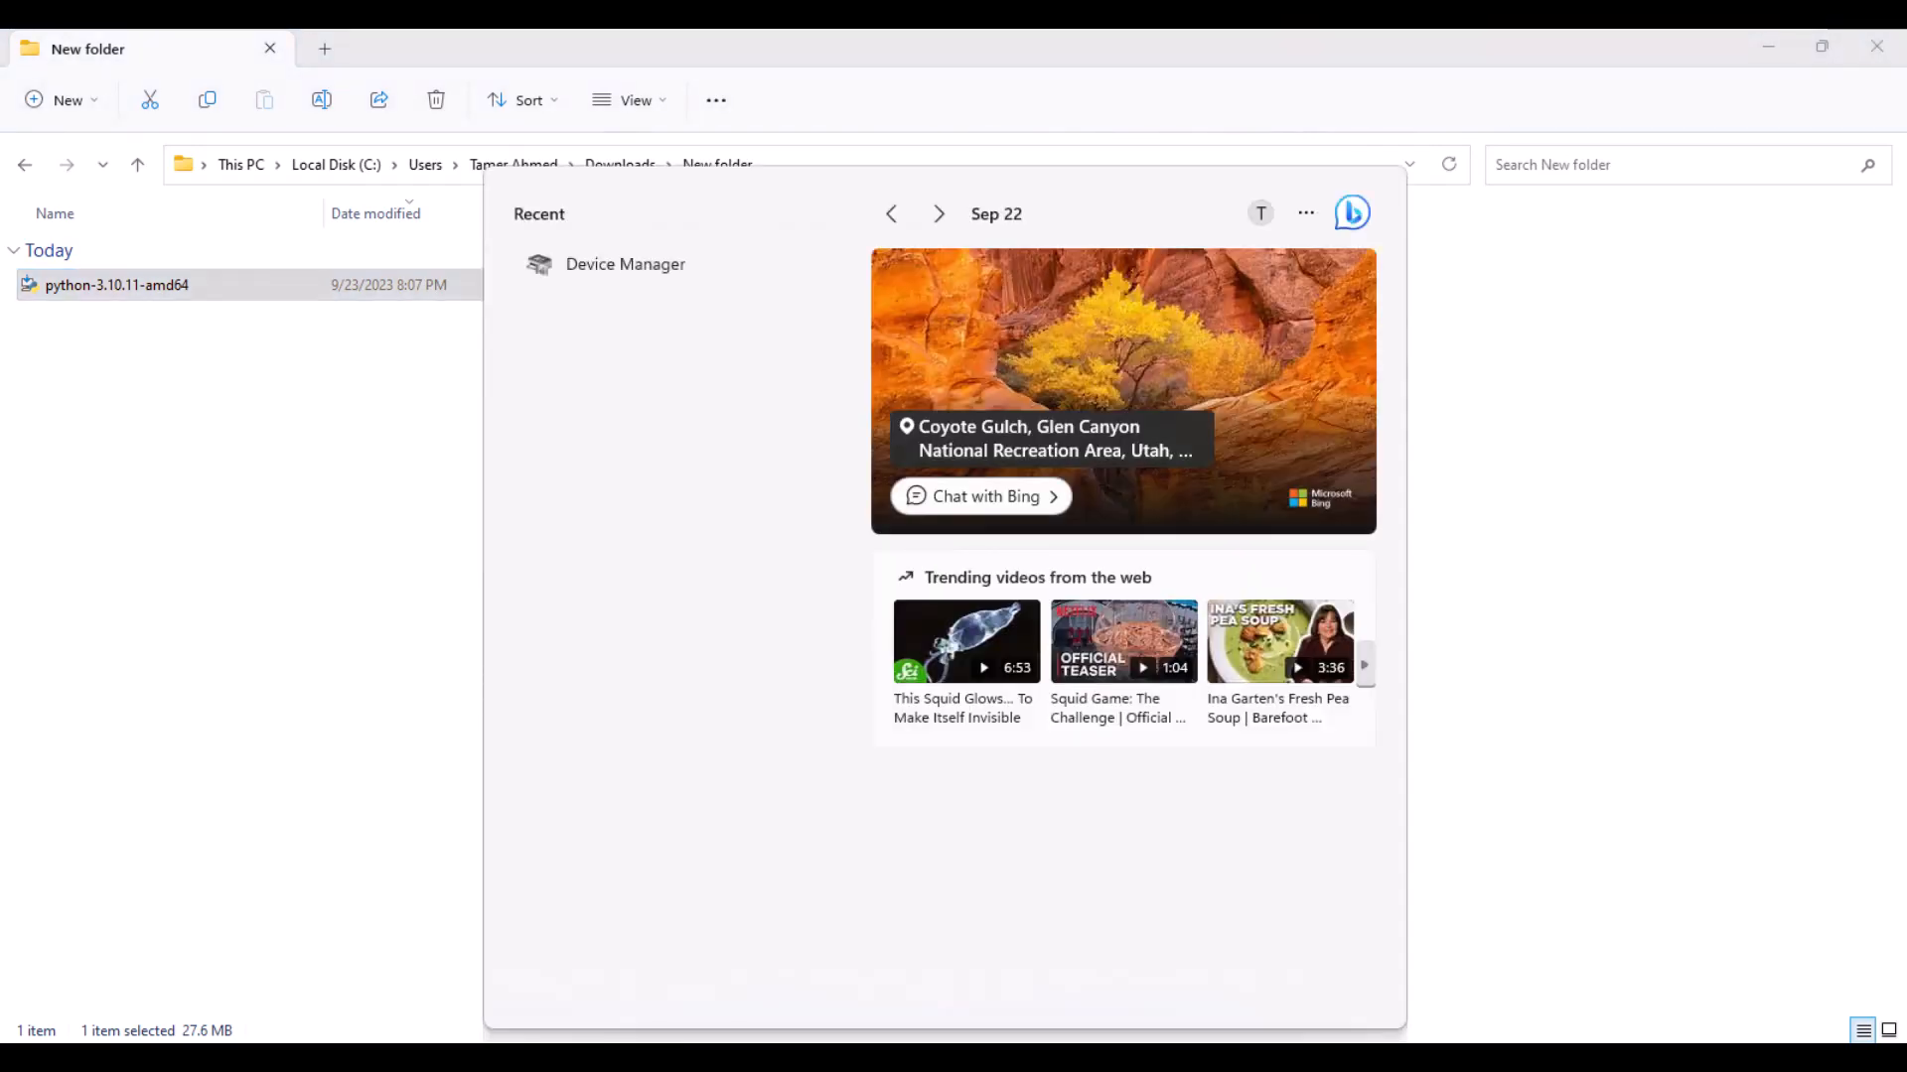
text(cmd)
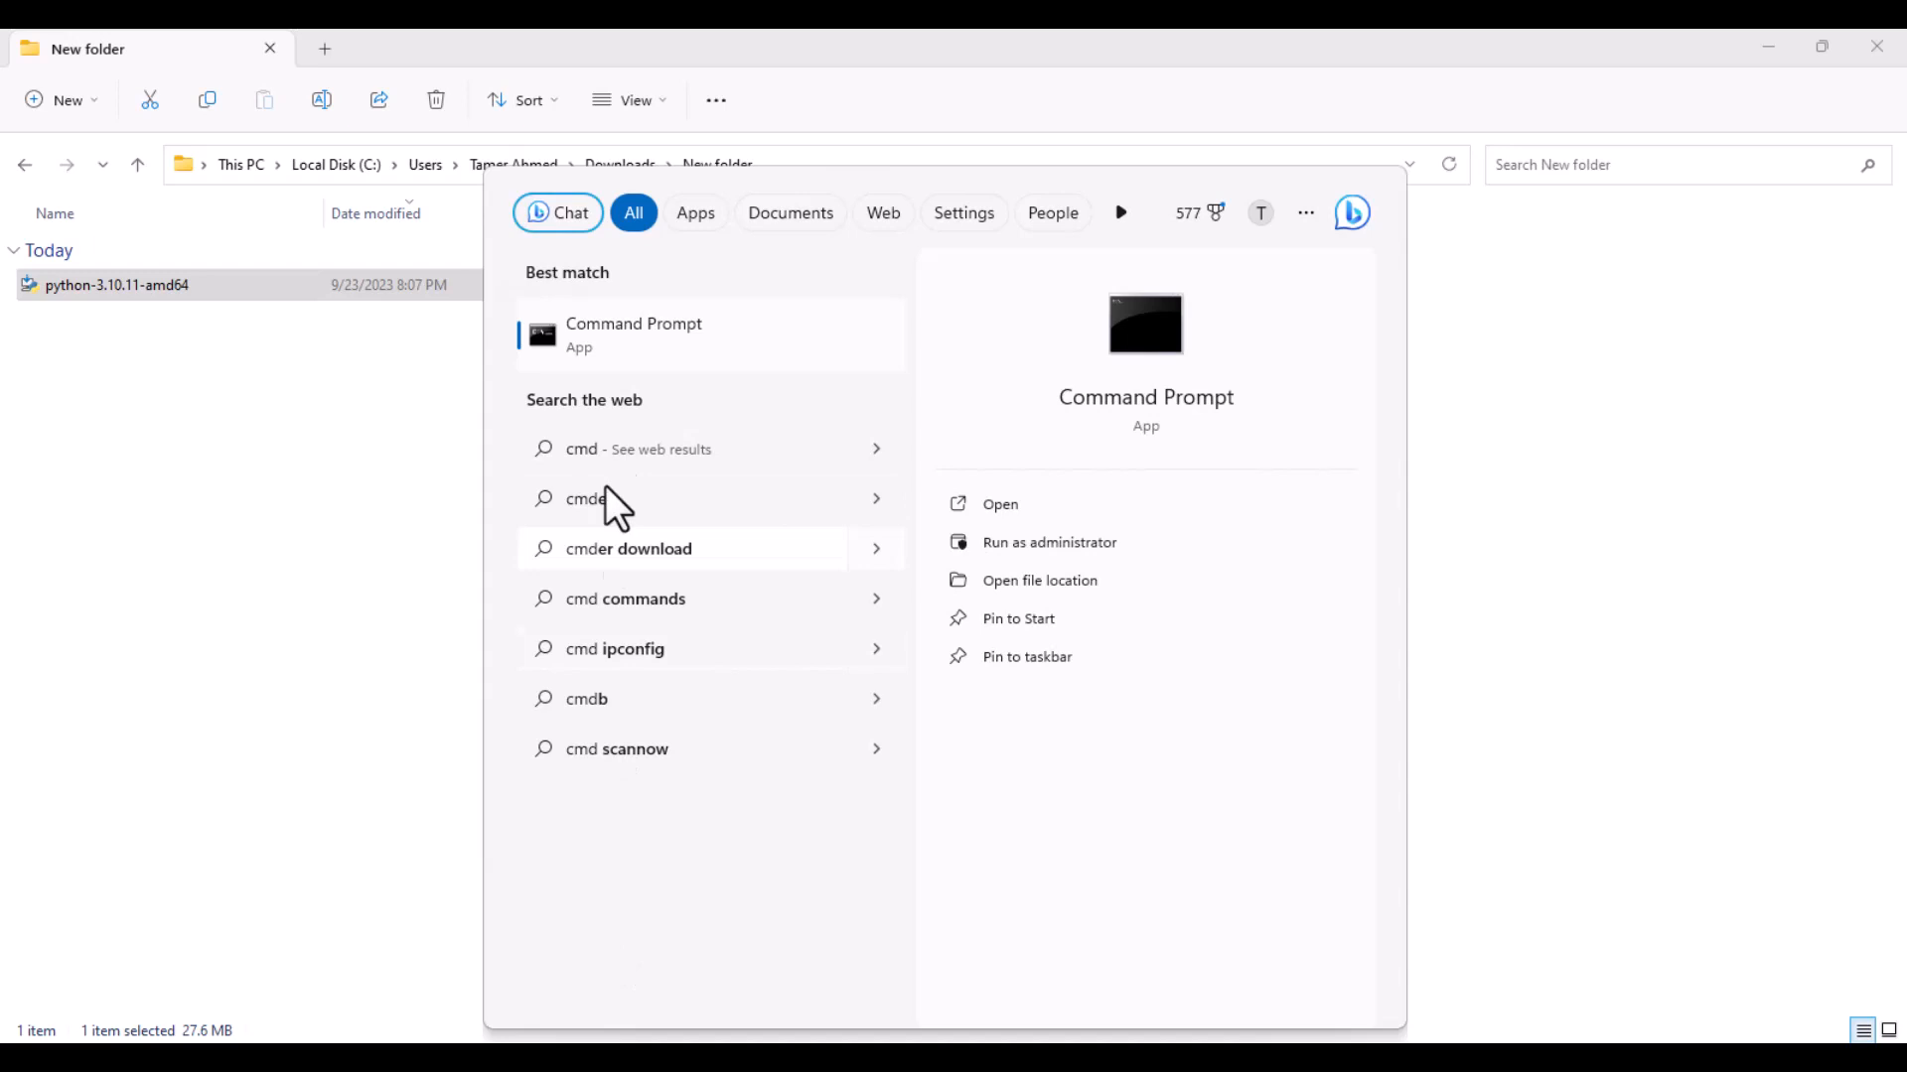
mouse_move(1080, 557)
text(p)
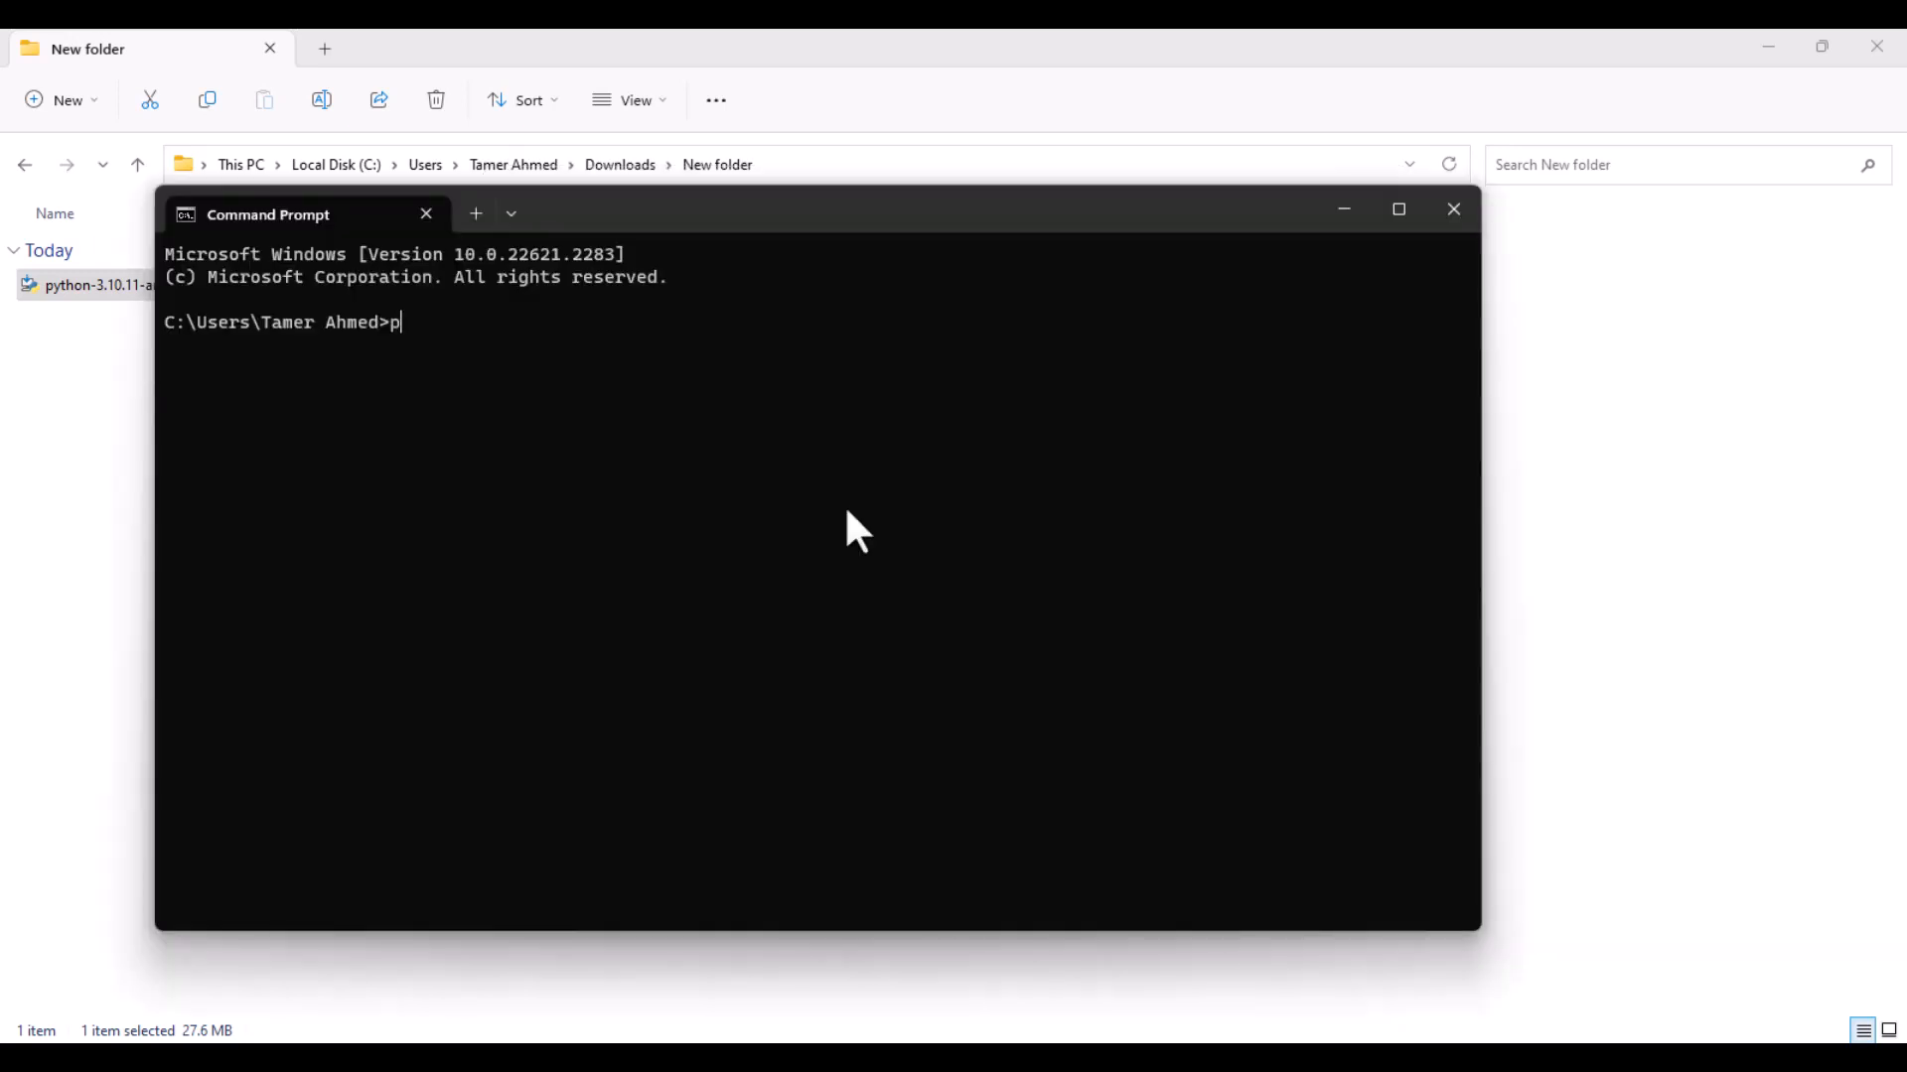
text(ython)
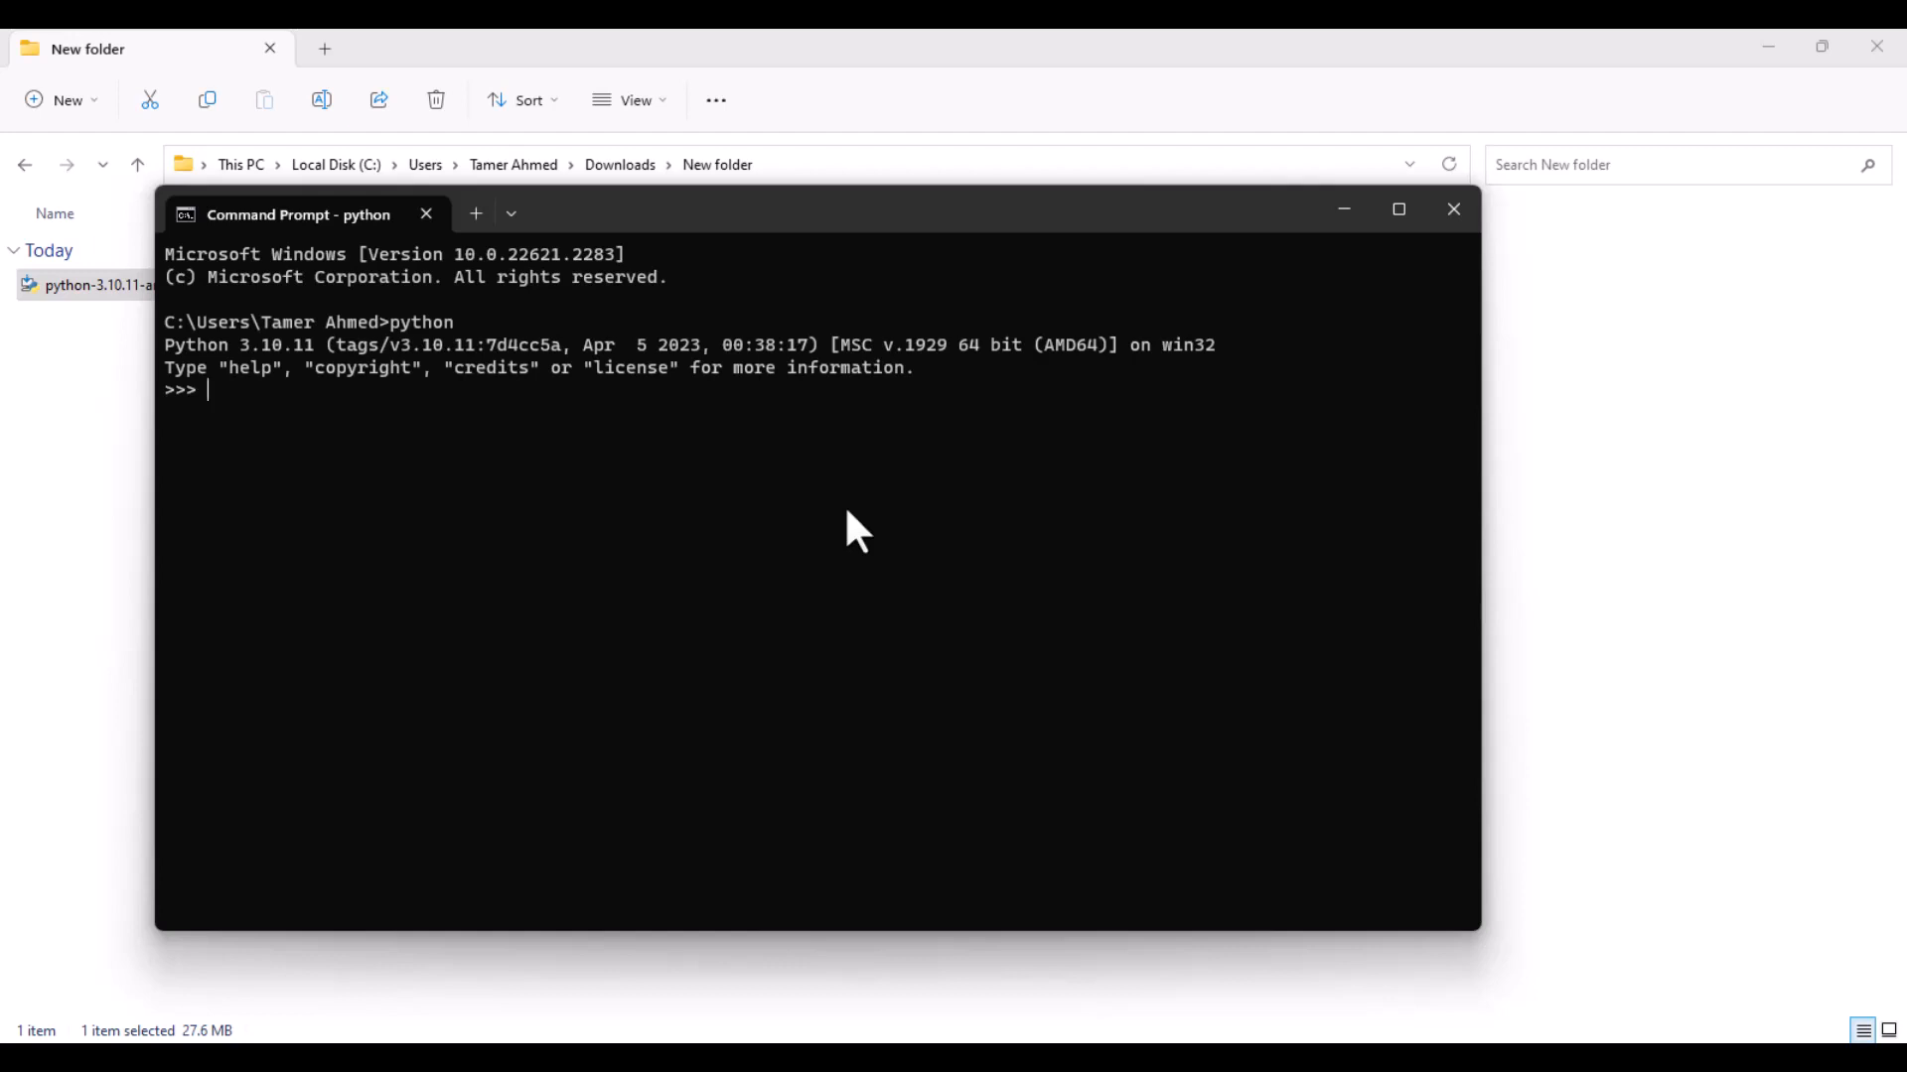
mouse_move(1539, 811)
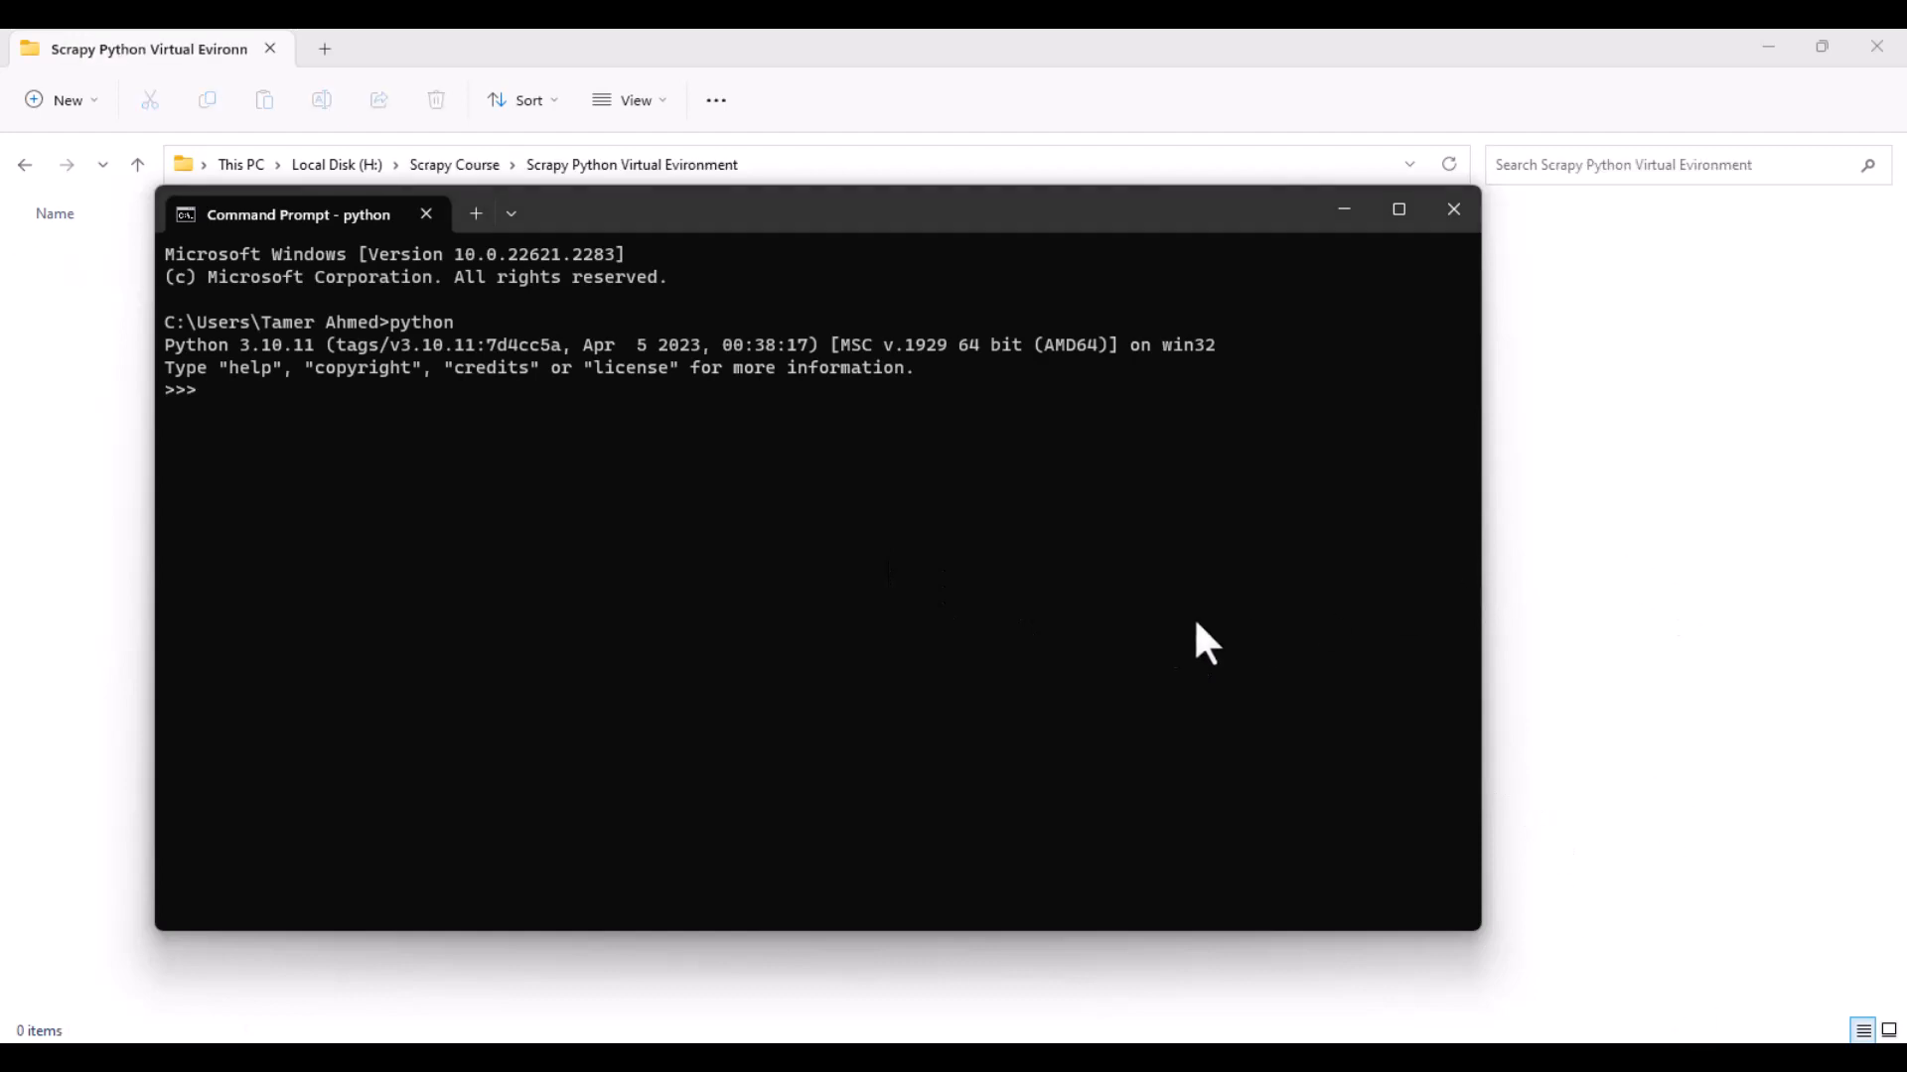
Step: Exit the Python interpreter and open the 'Scrapy Python Virtual Evironment' folder in File Explorer
text(e)
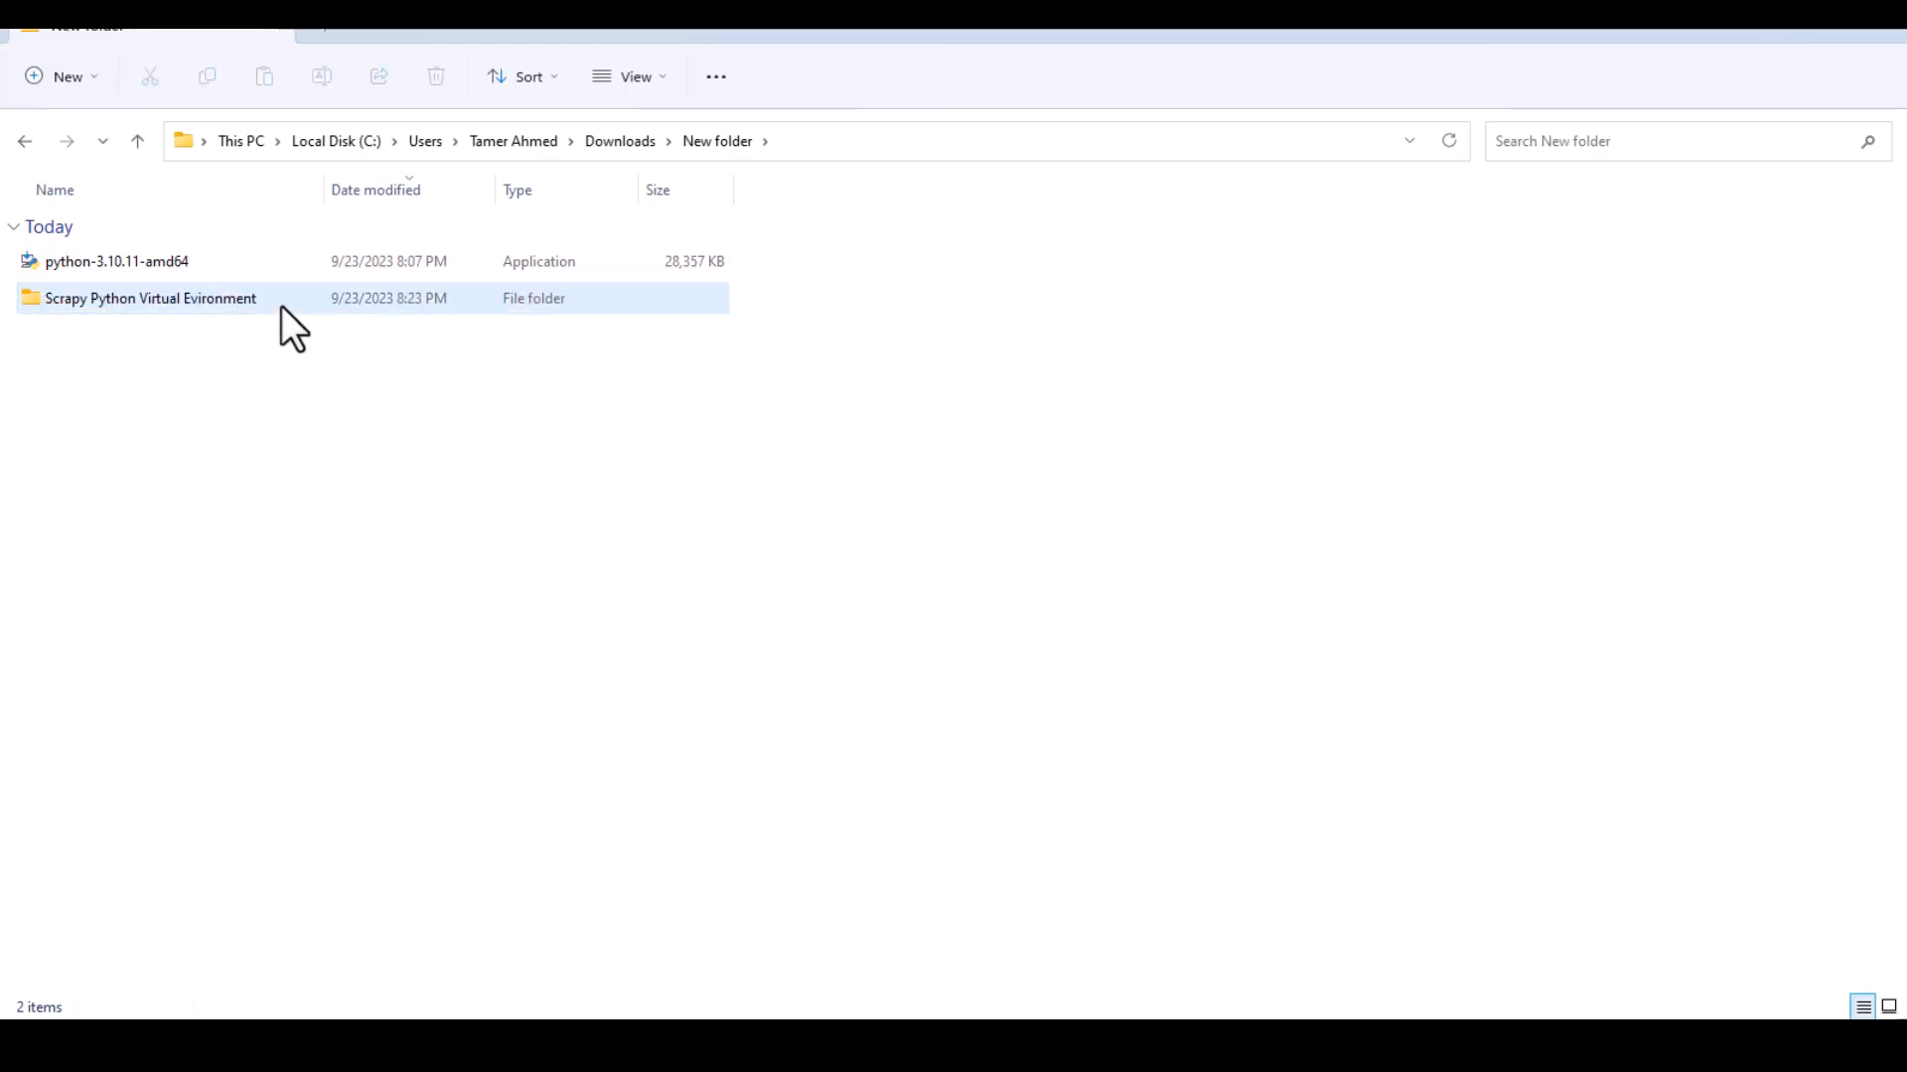
double_click(151, 298)
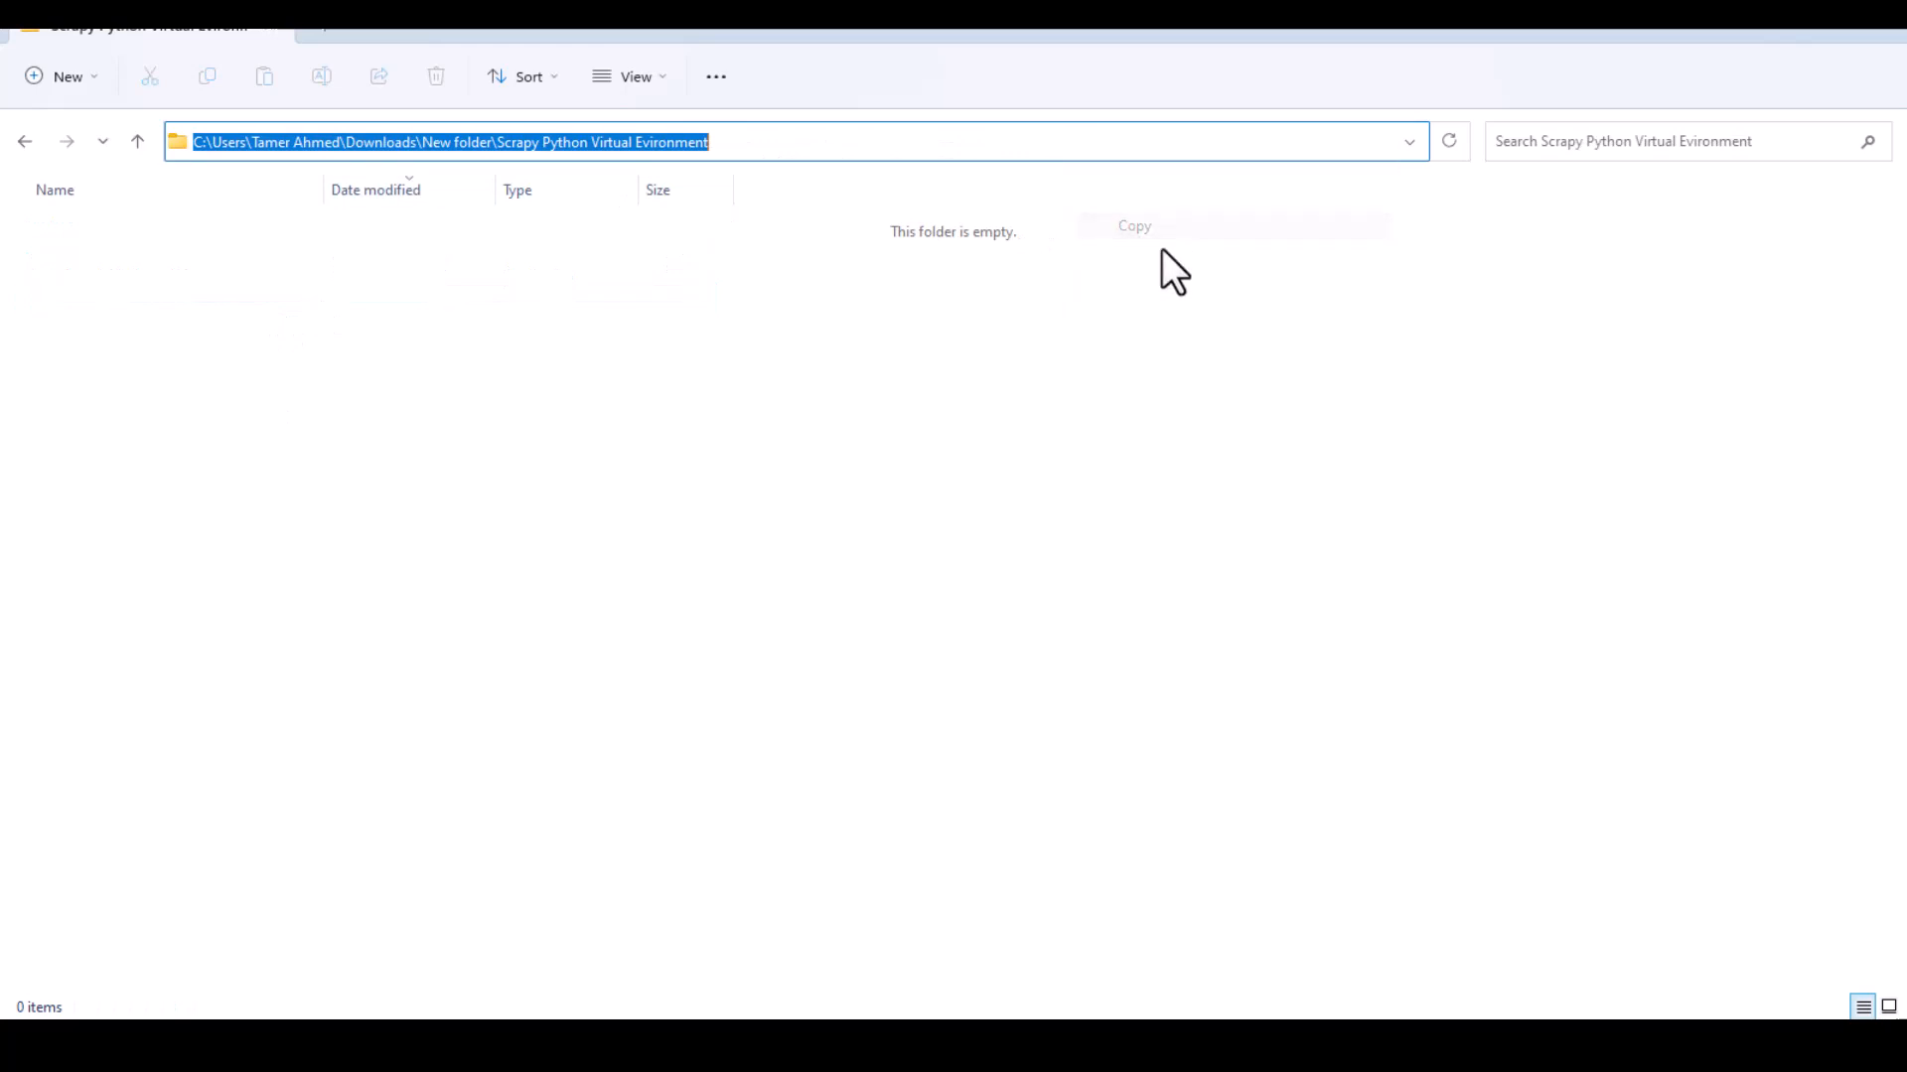
mouse_move(1212, 730)
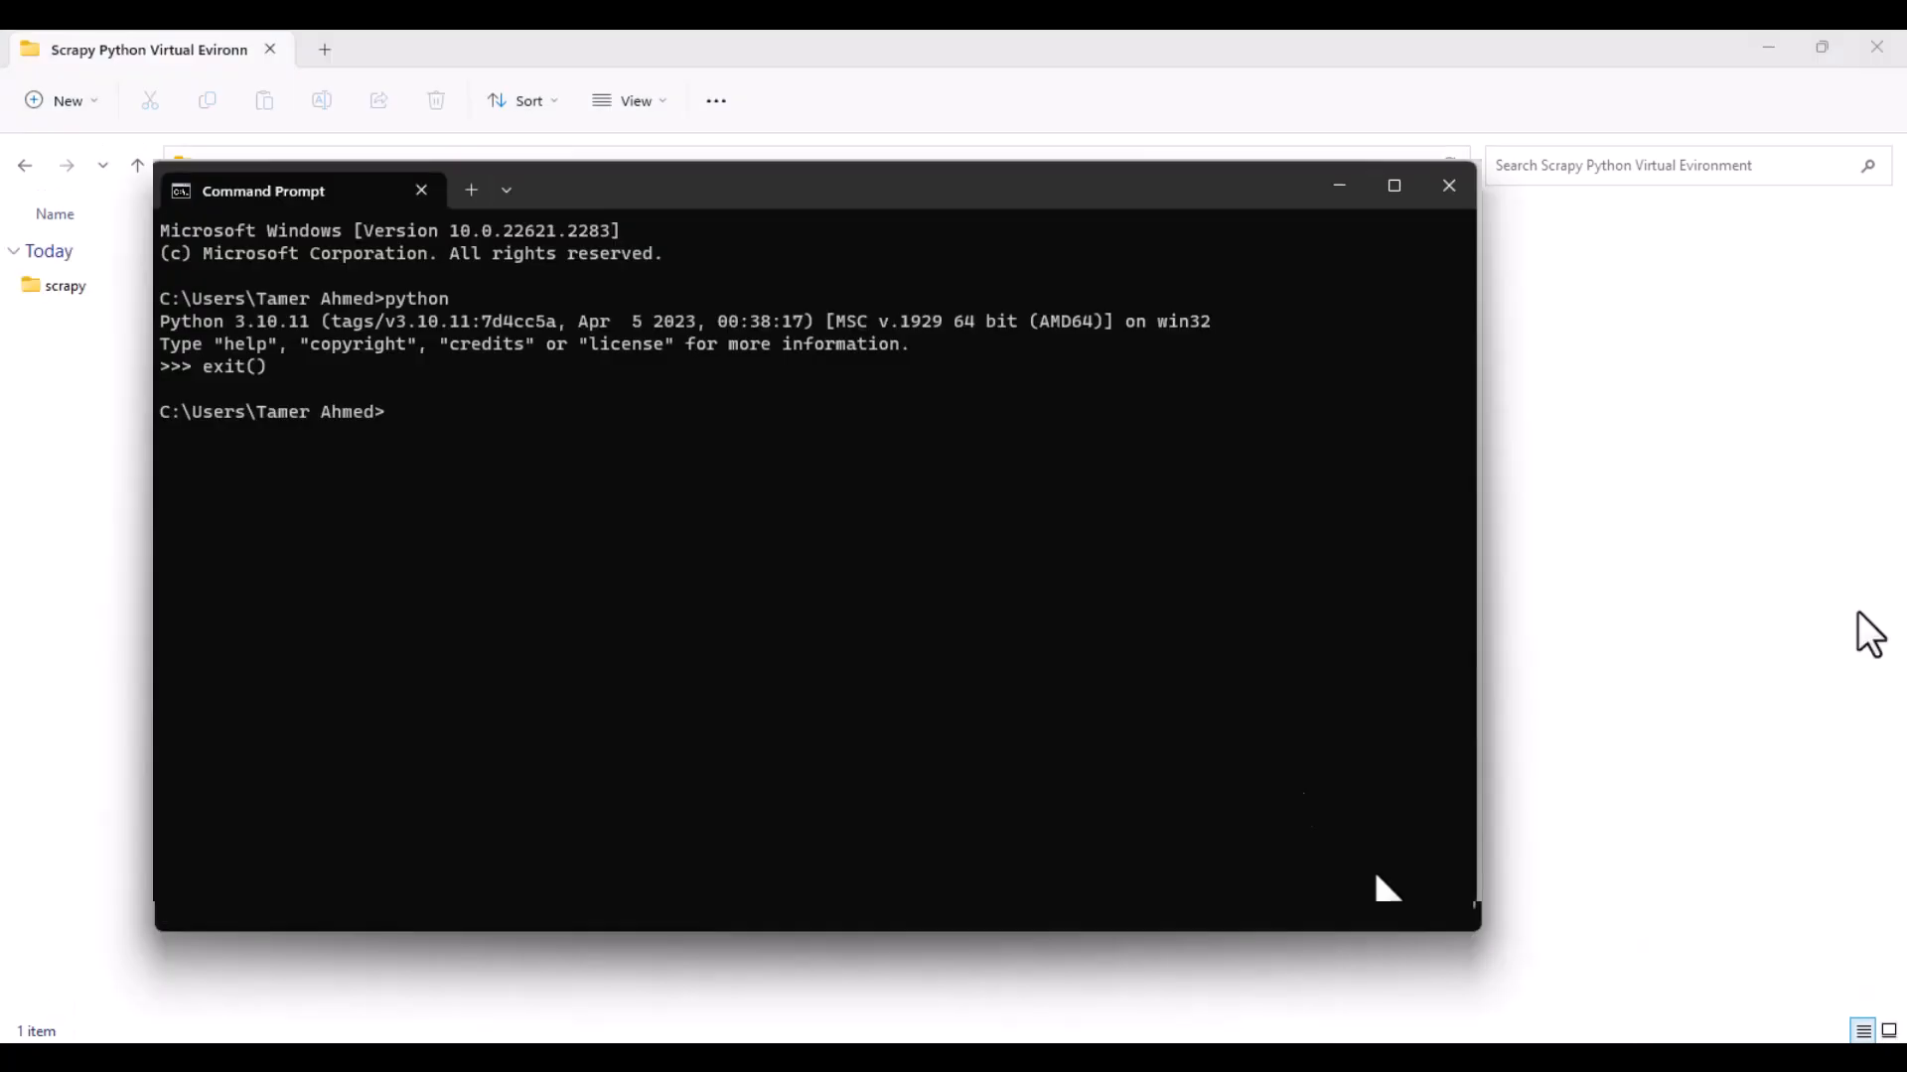
text(cd)
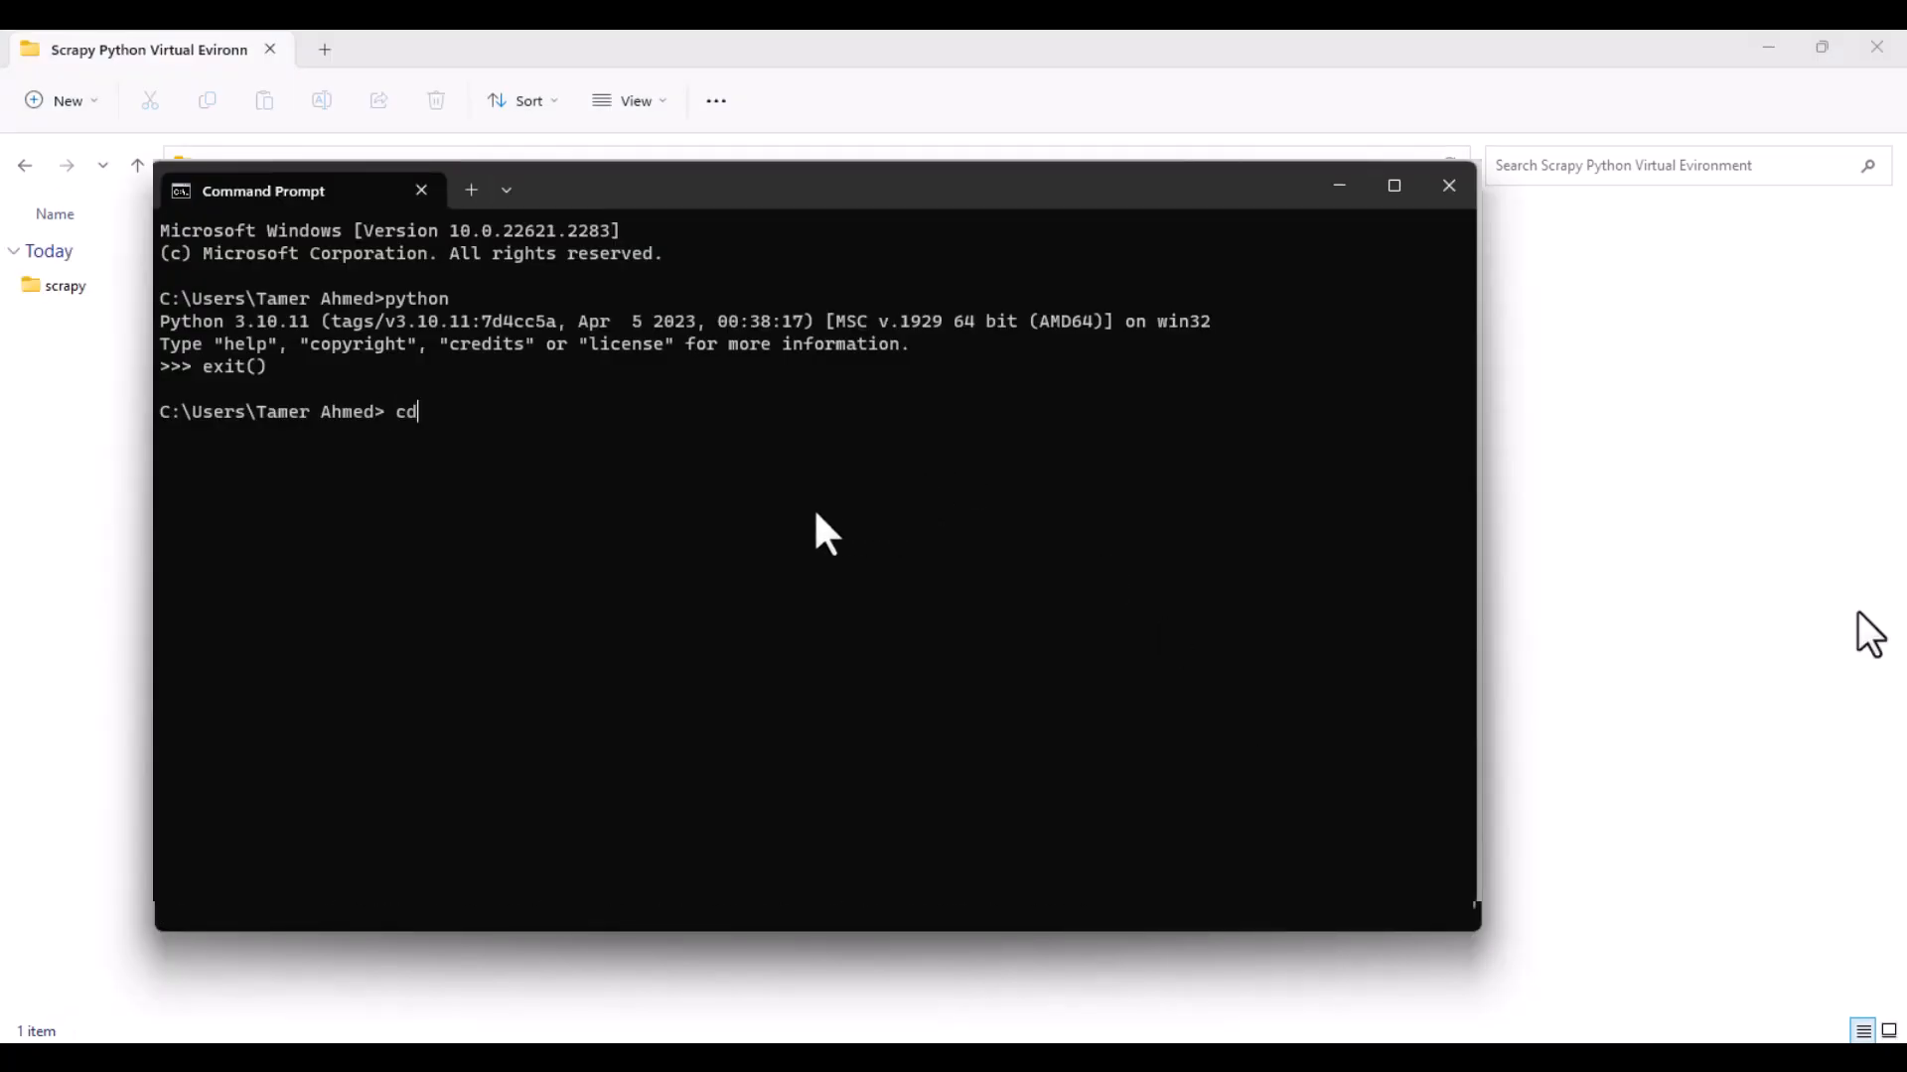
Step: Change directory to "C:\Users\Tamer Ahmed\Downloads\New folder\Scrapy Python Virtual Evironment"
text(")
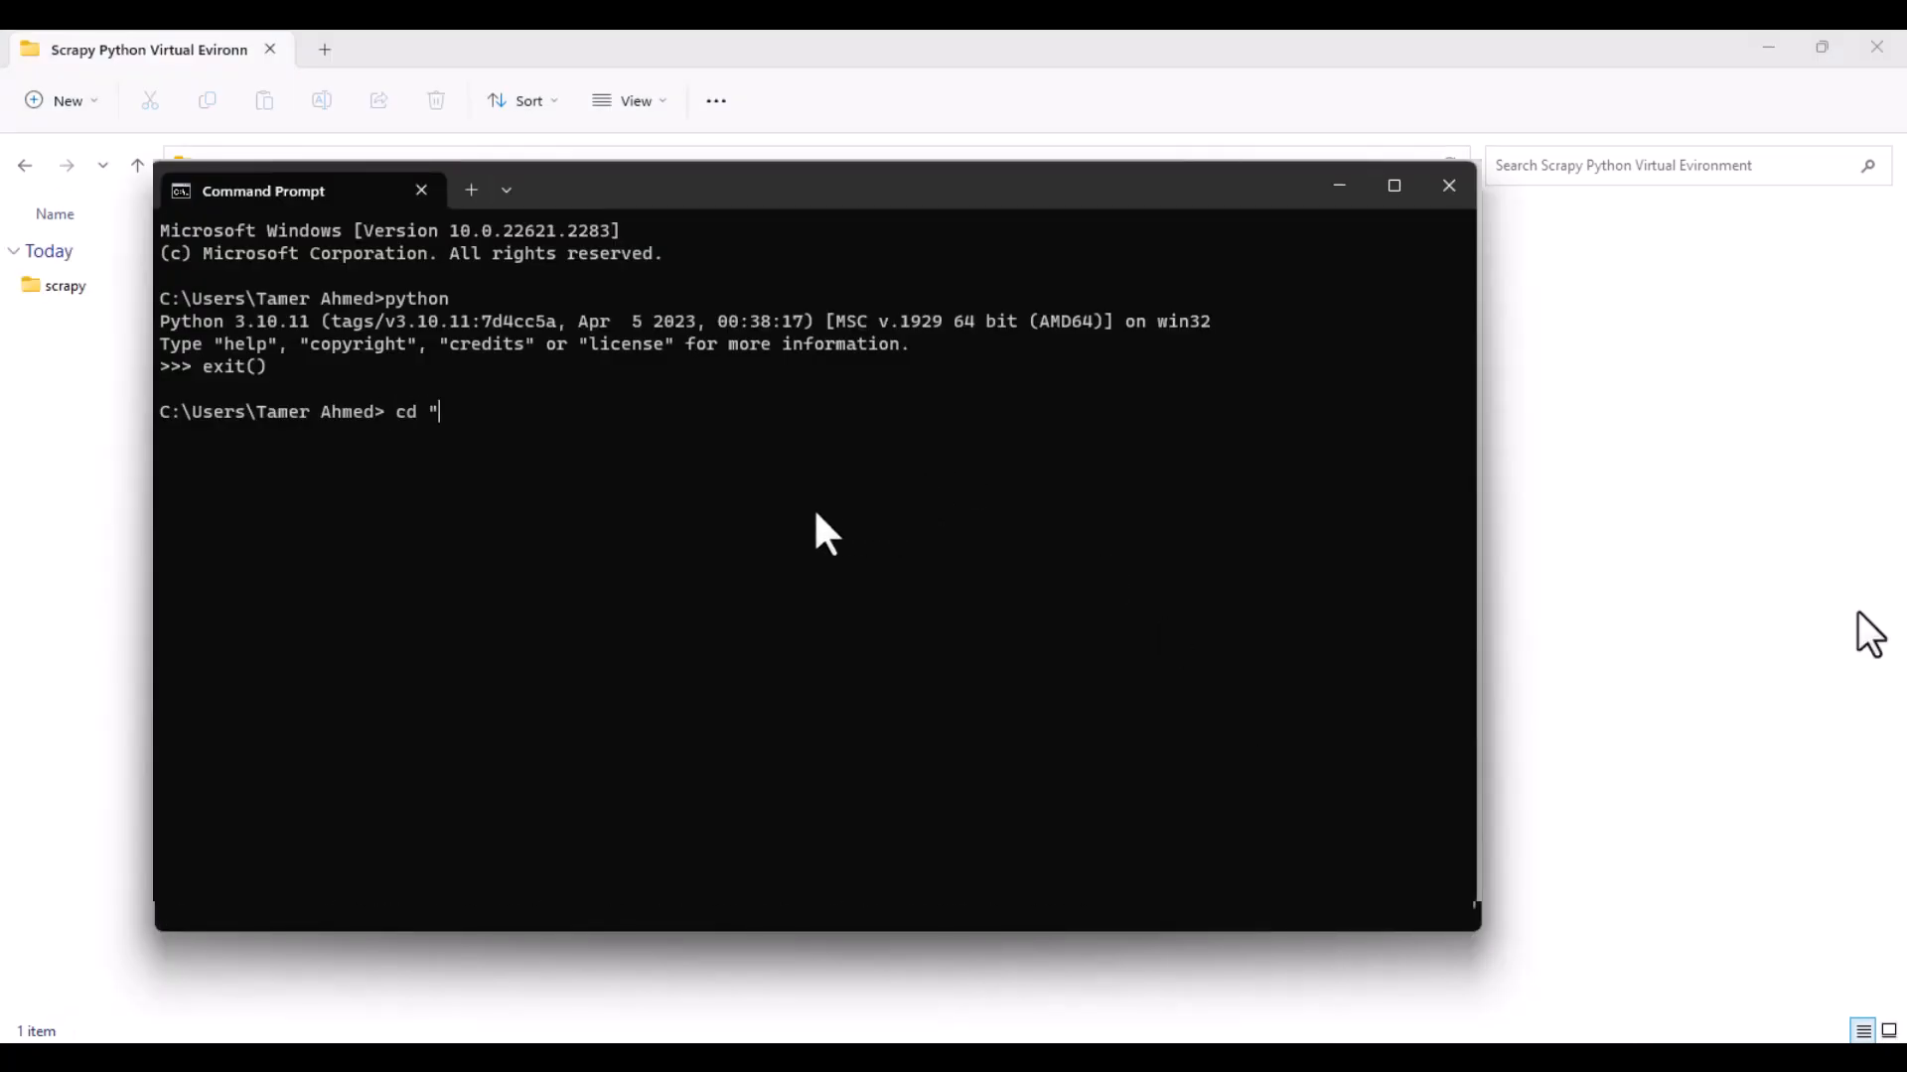
text(C:\Users\Tamer Ahmed\Downloads\New folder\Scrapy Python Virtual Evironment")
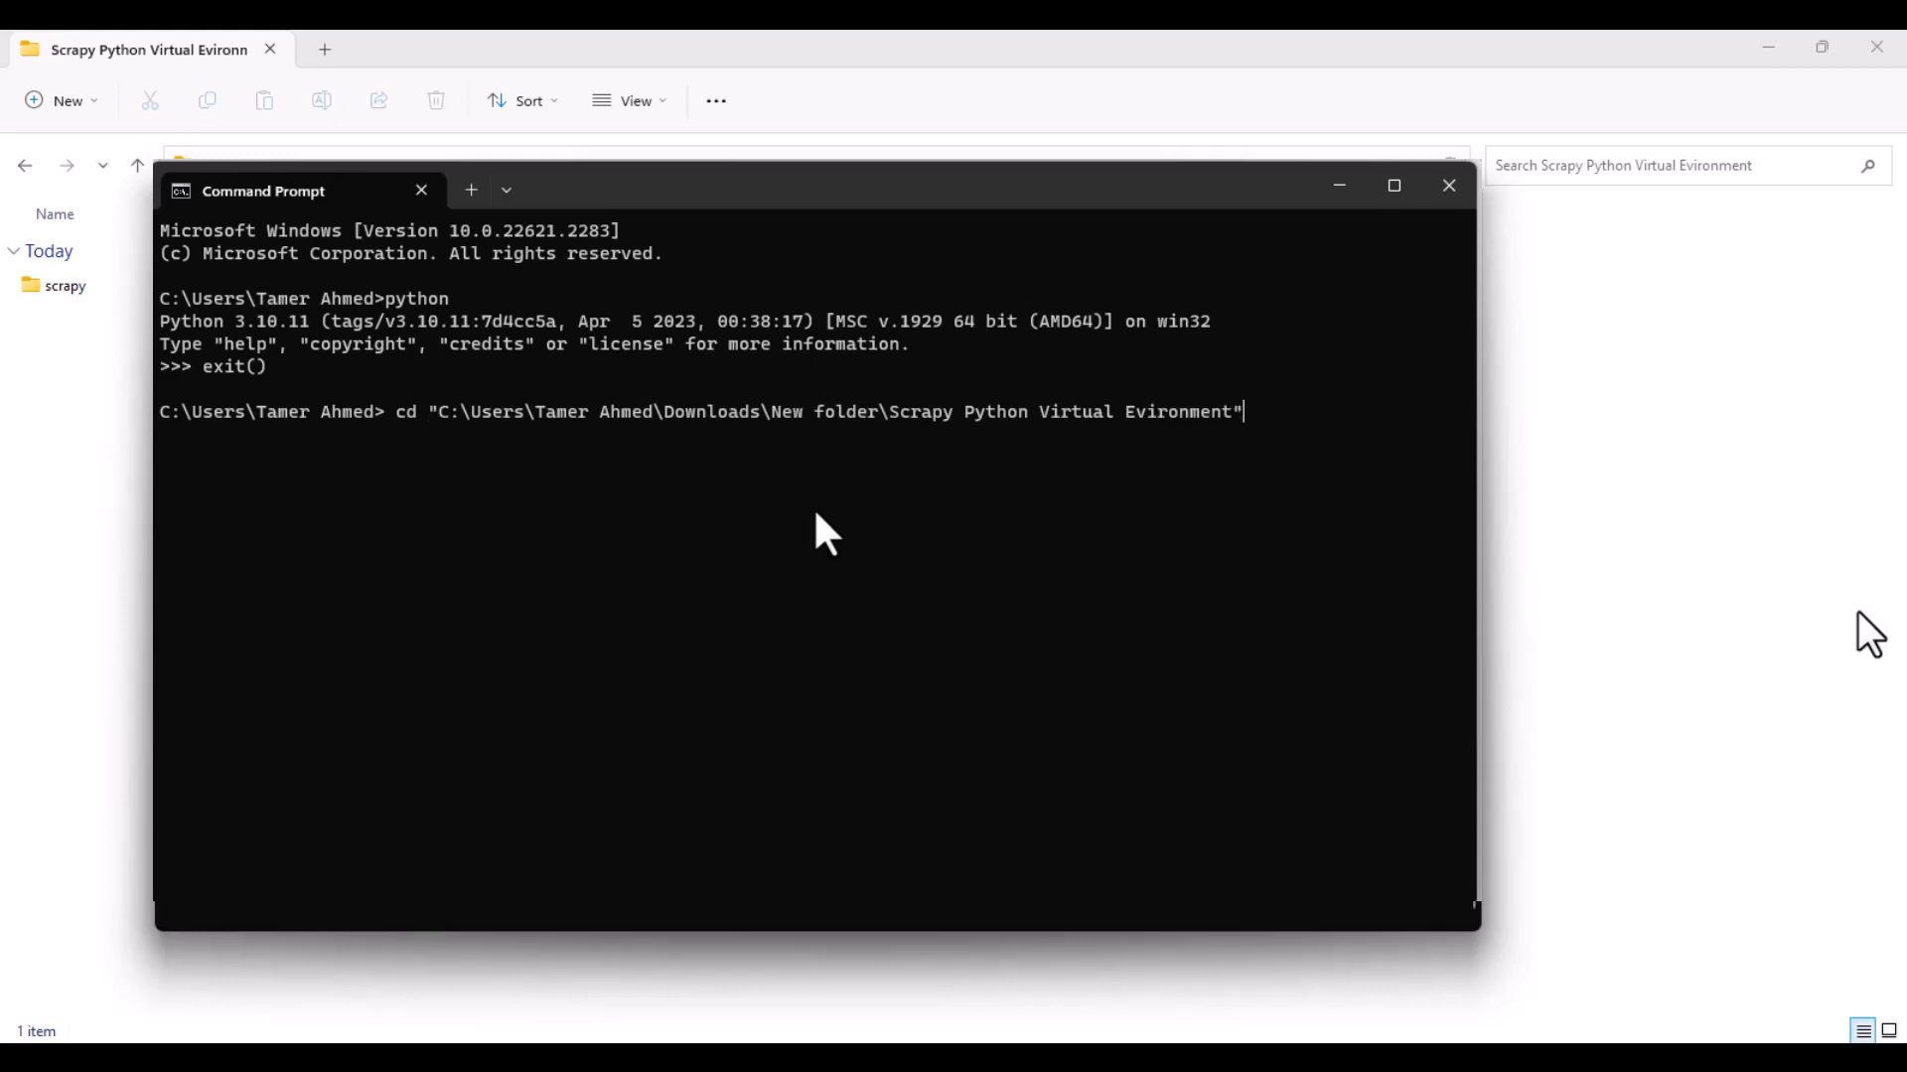
key(Enter)
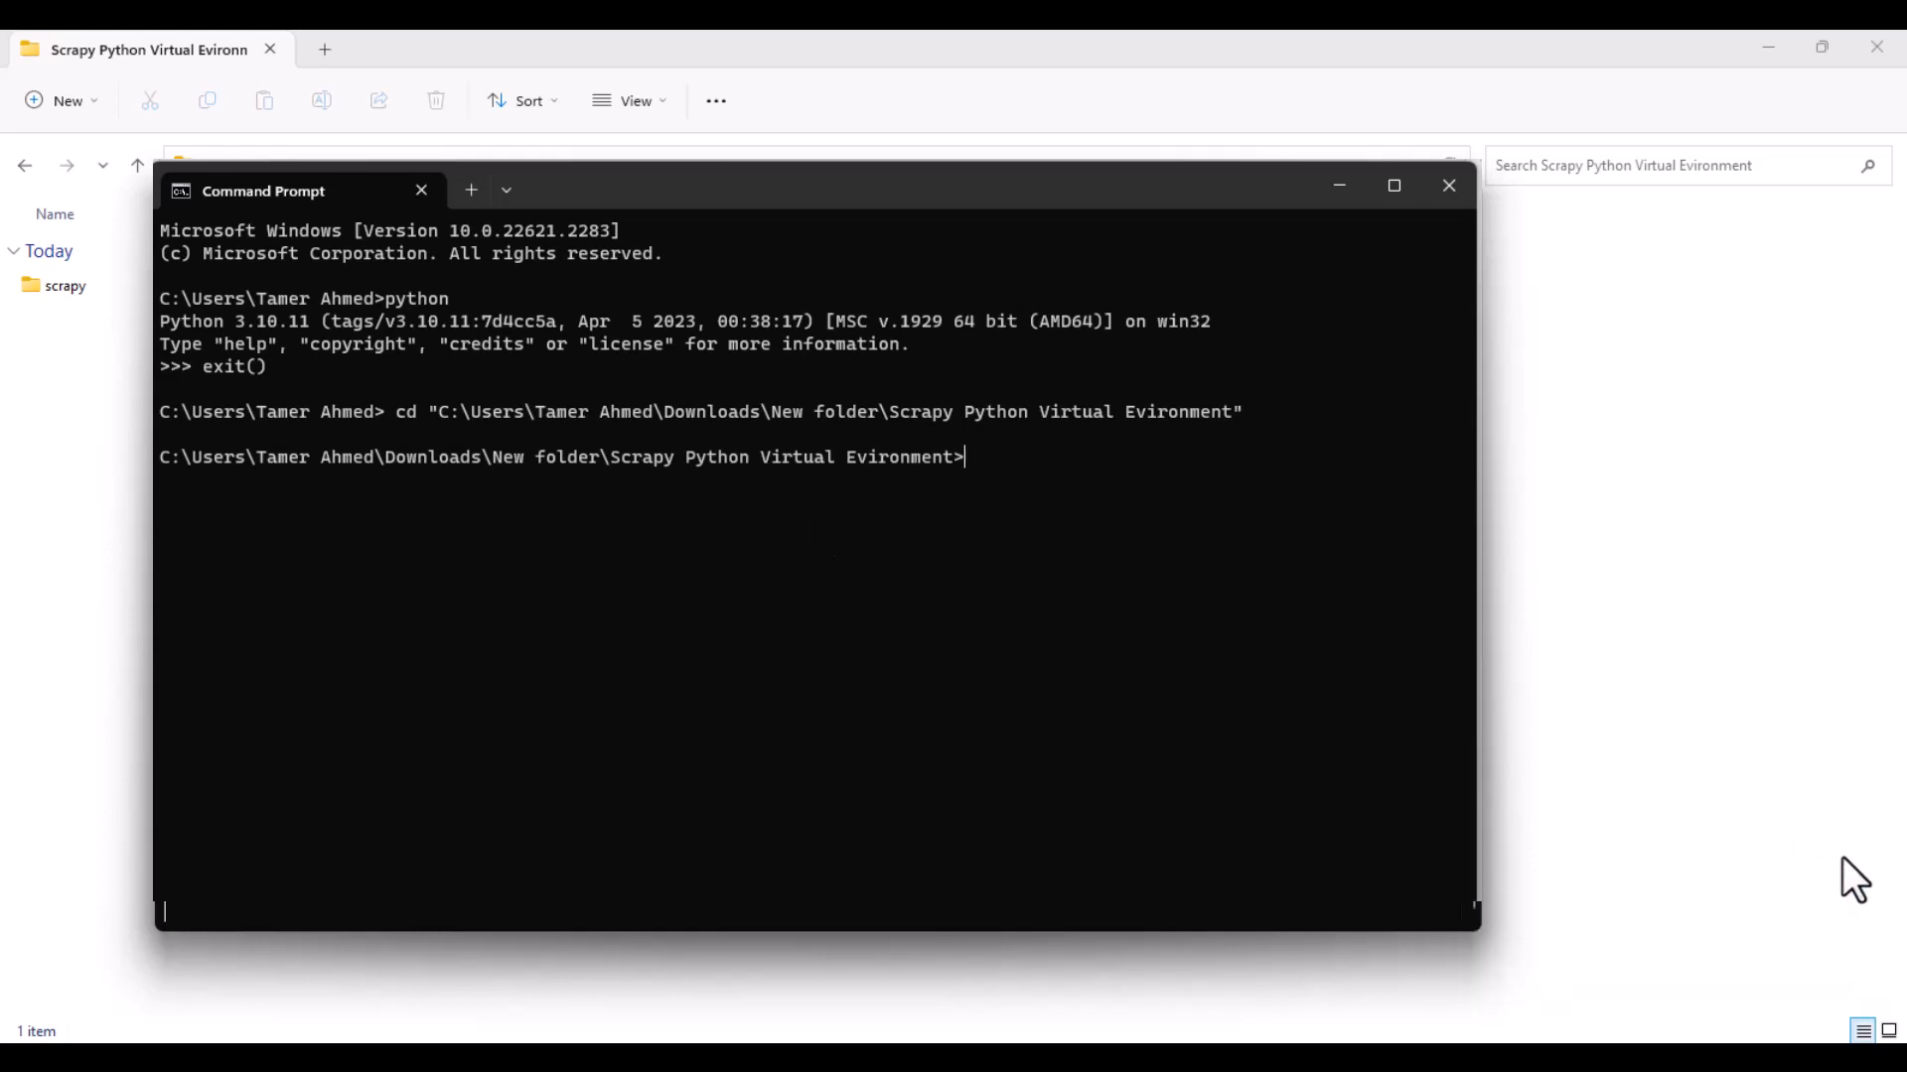
mouse_move(930, 612)
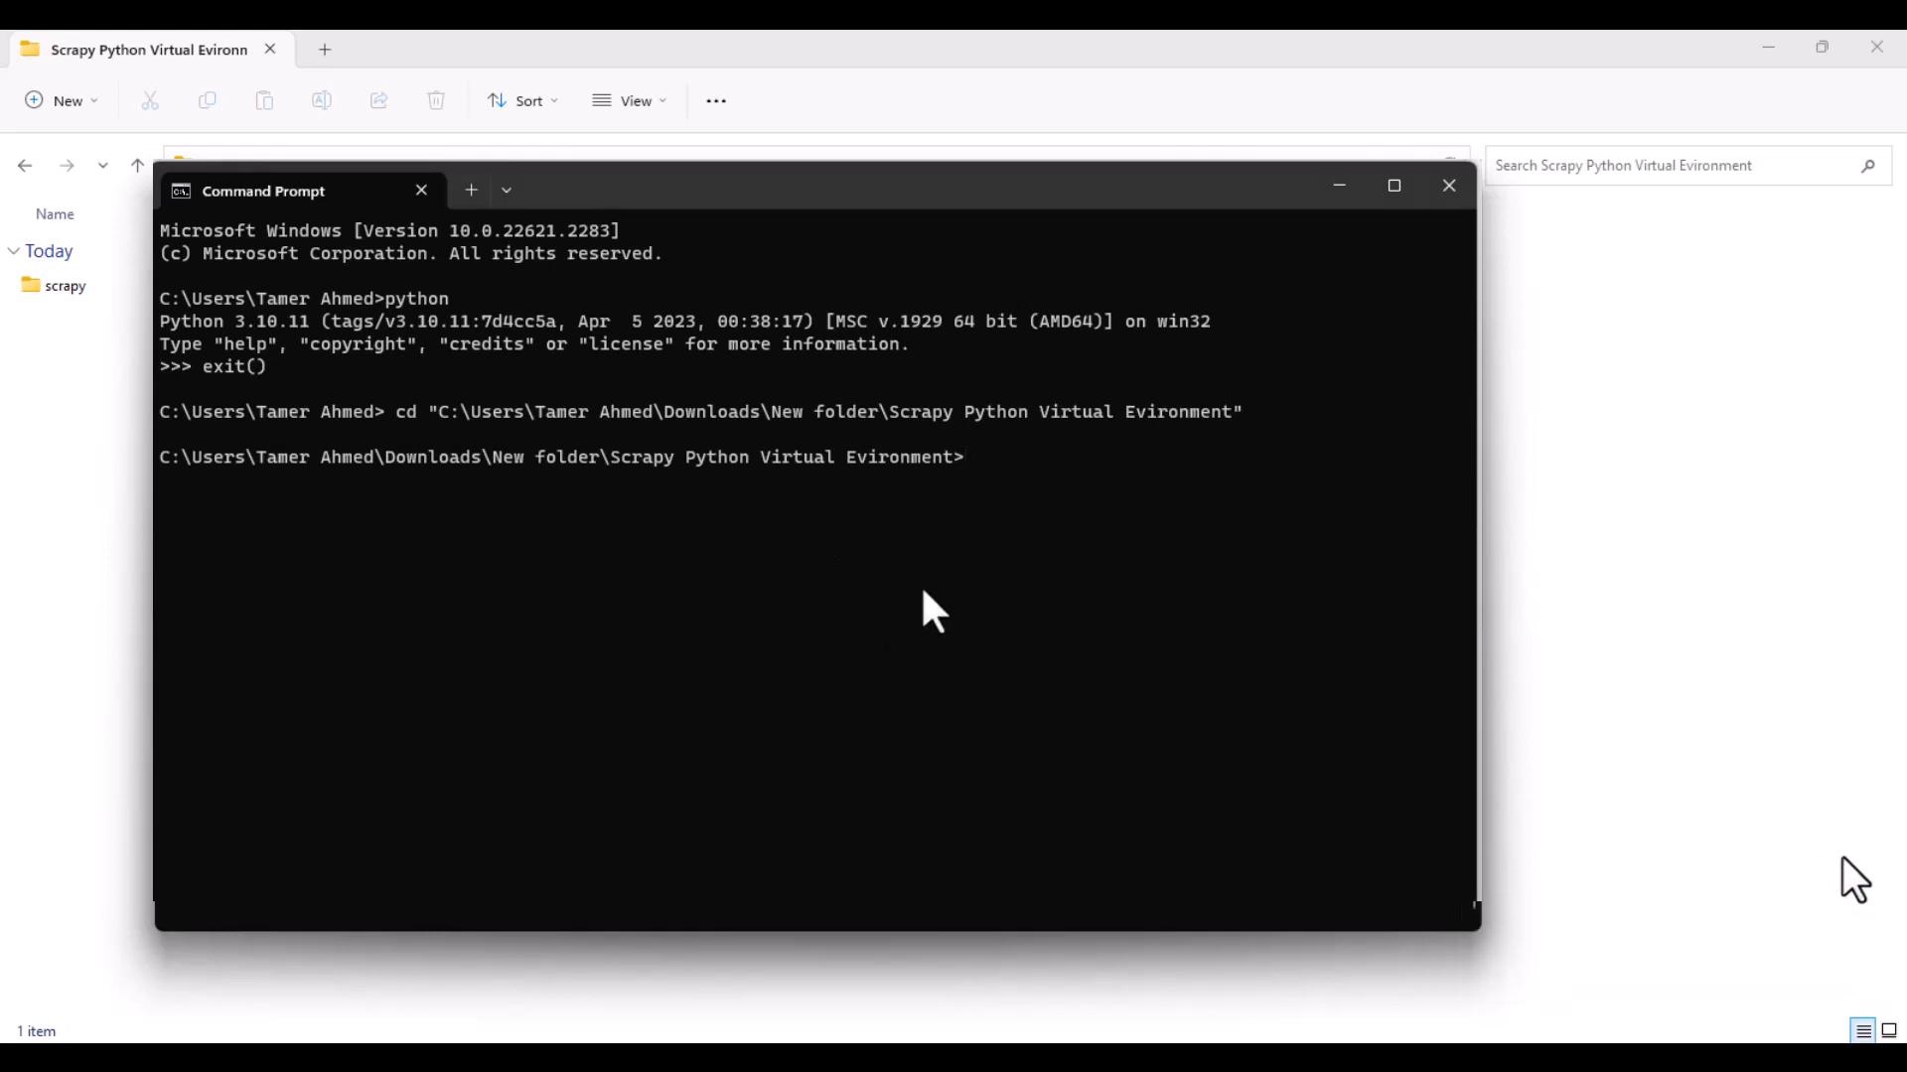
mouse_move(954, 604)
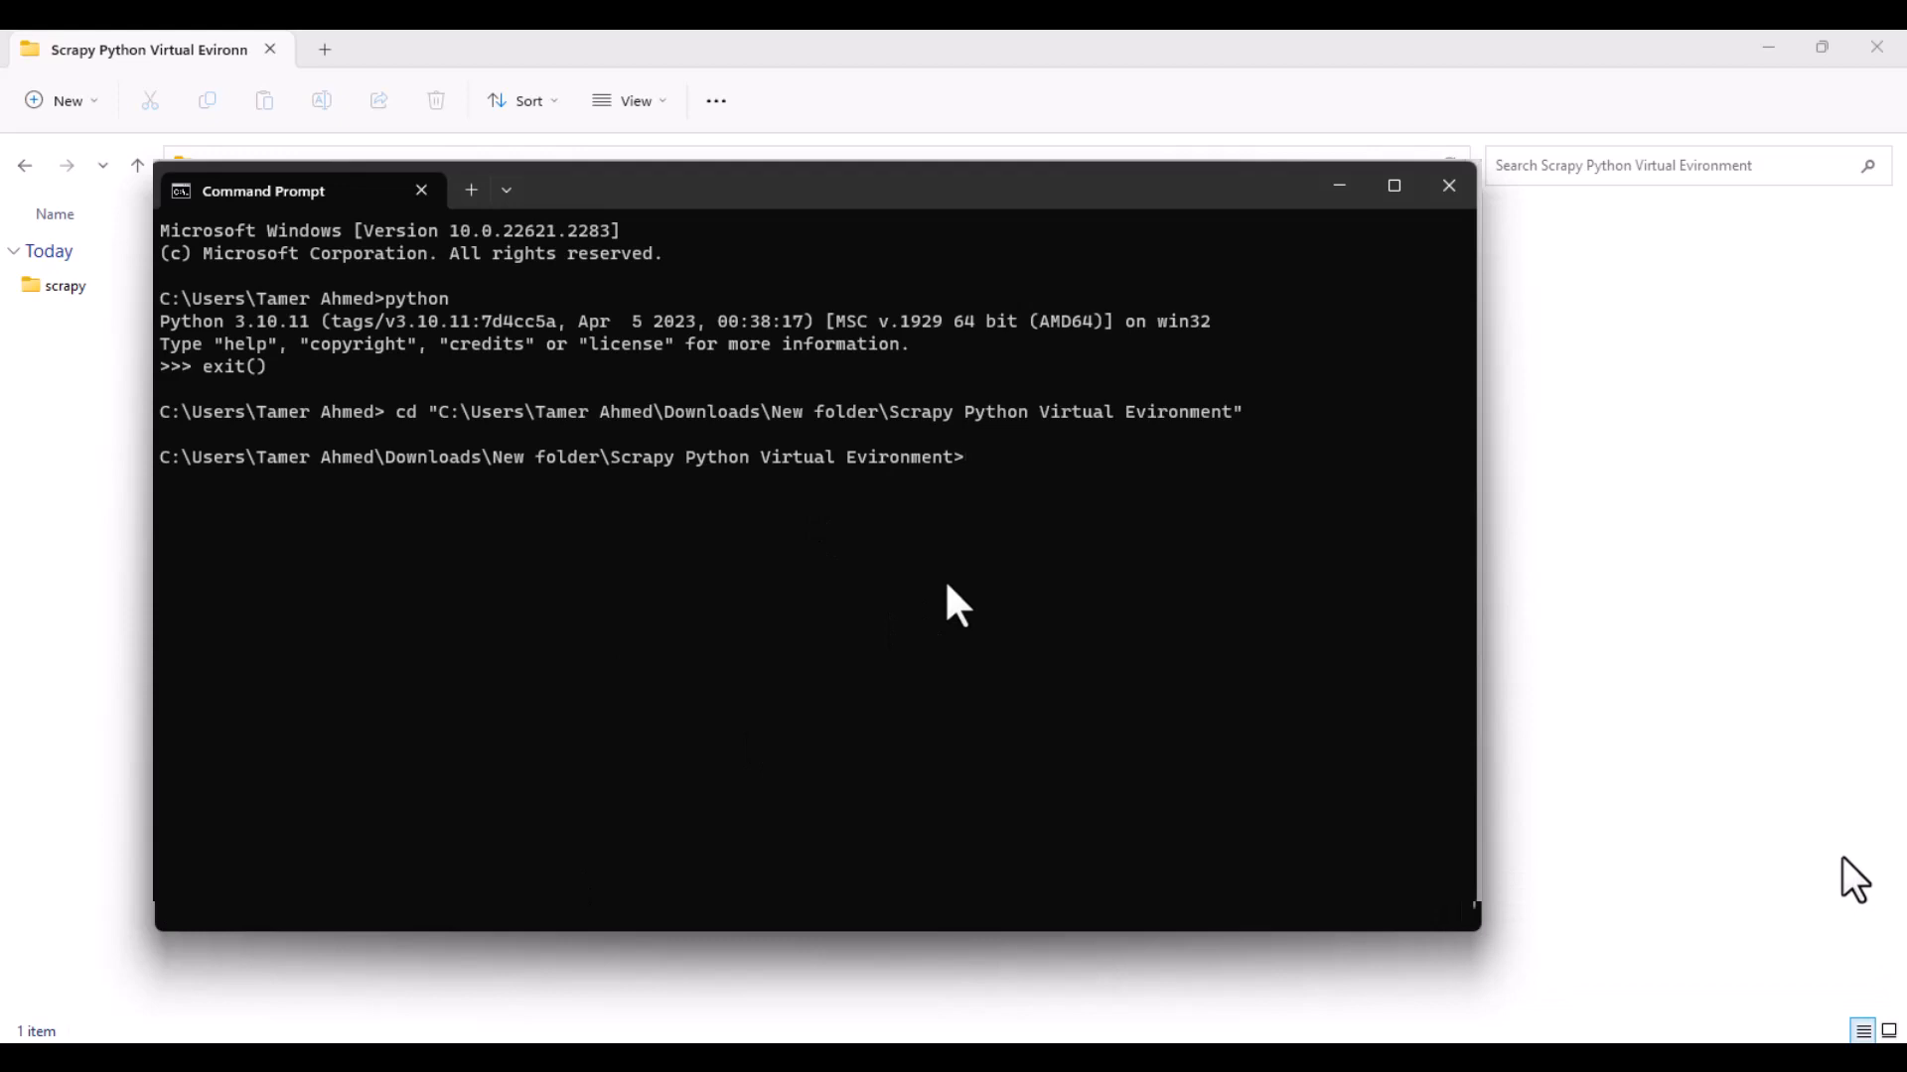
Step: Run python -m venv scrapy to build a 'scrapy' virtual environment
text(python ve)
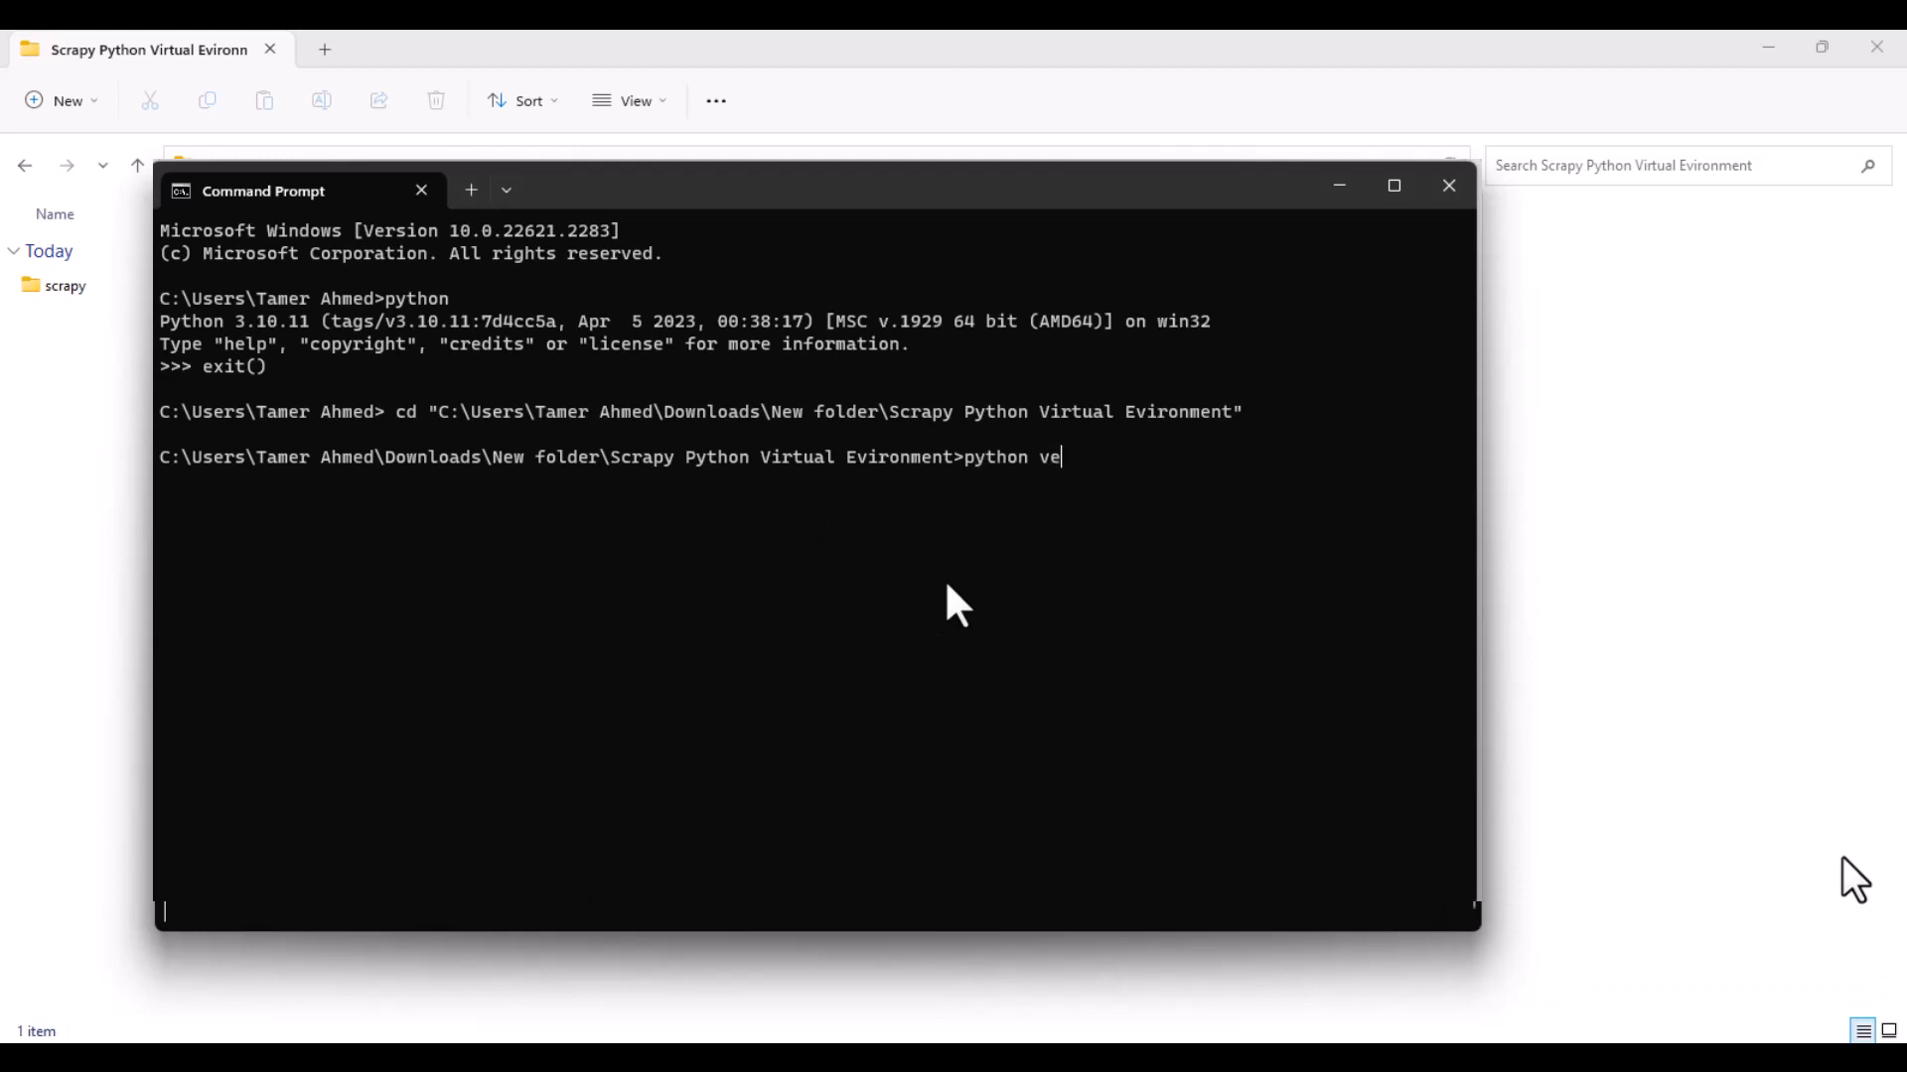
text(nv)
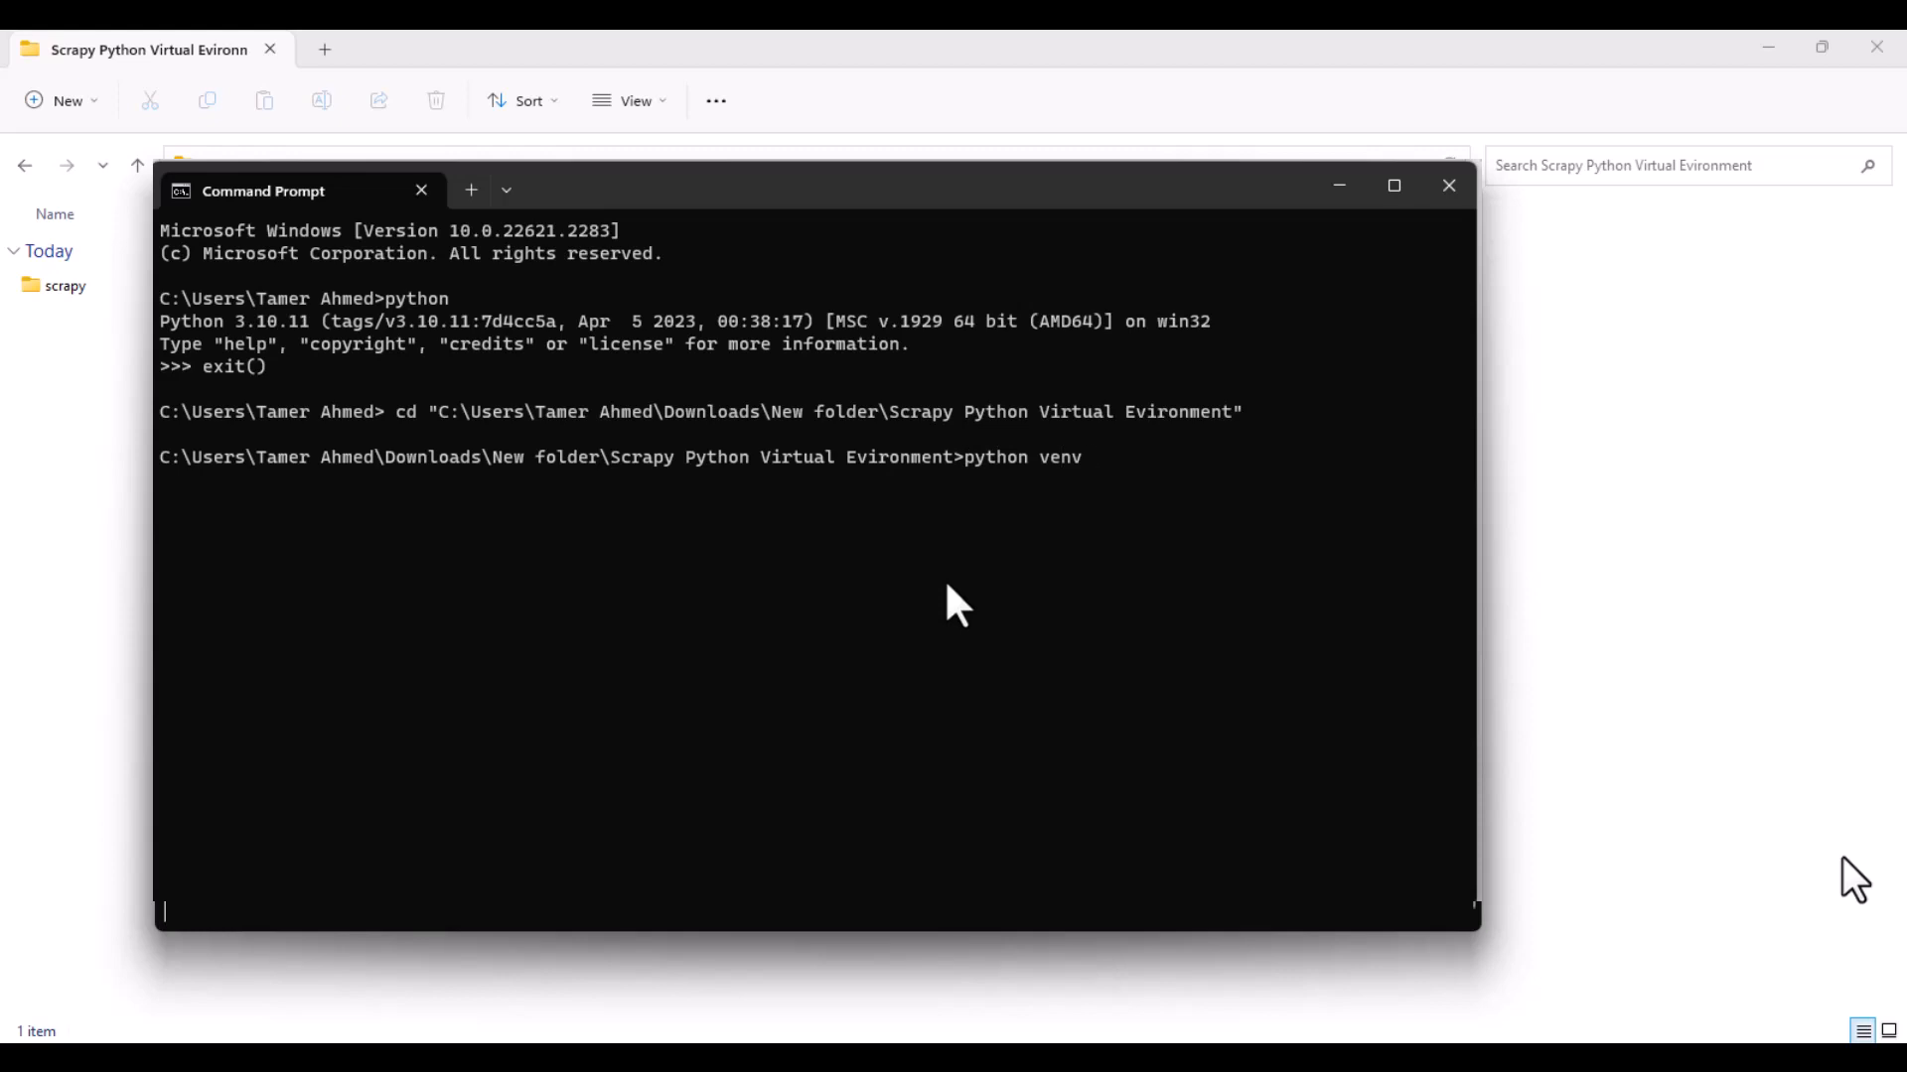
text(scra)
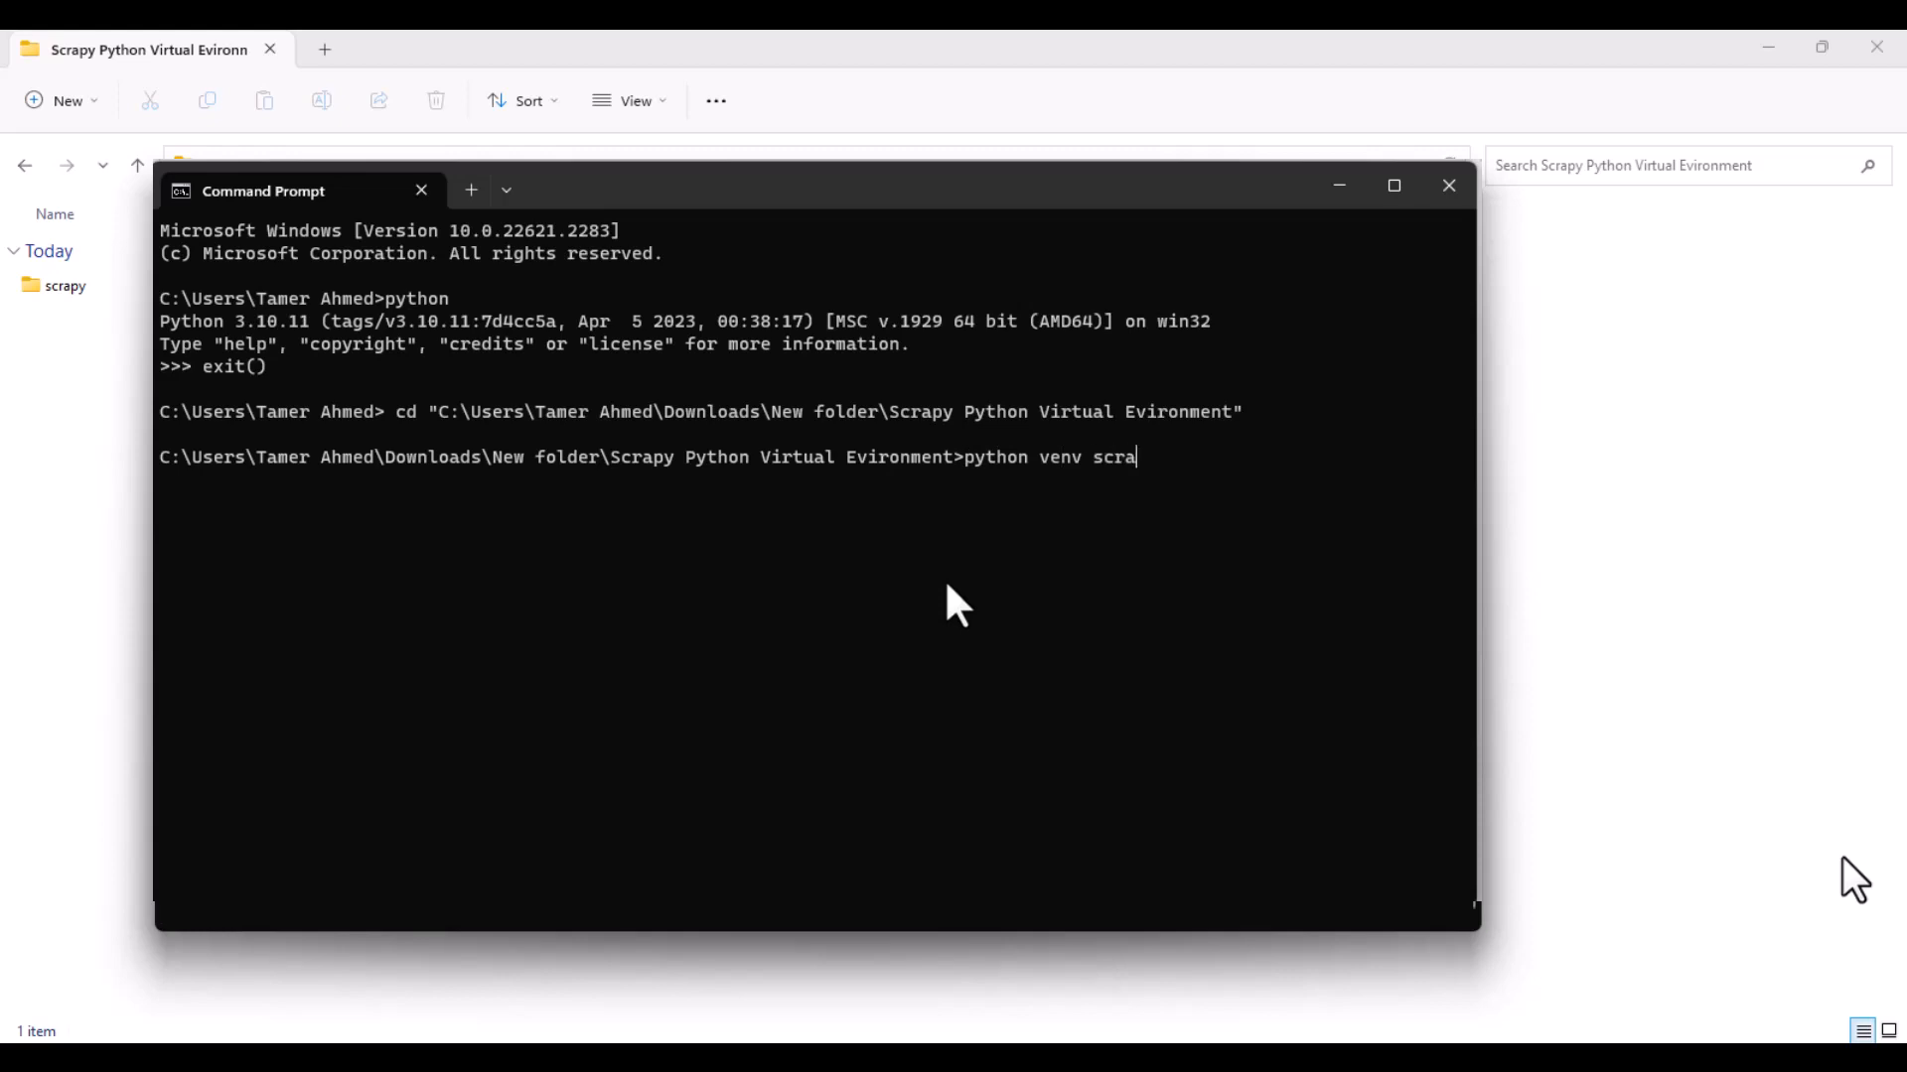
text(py)
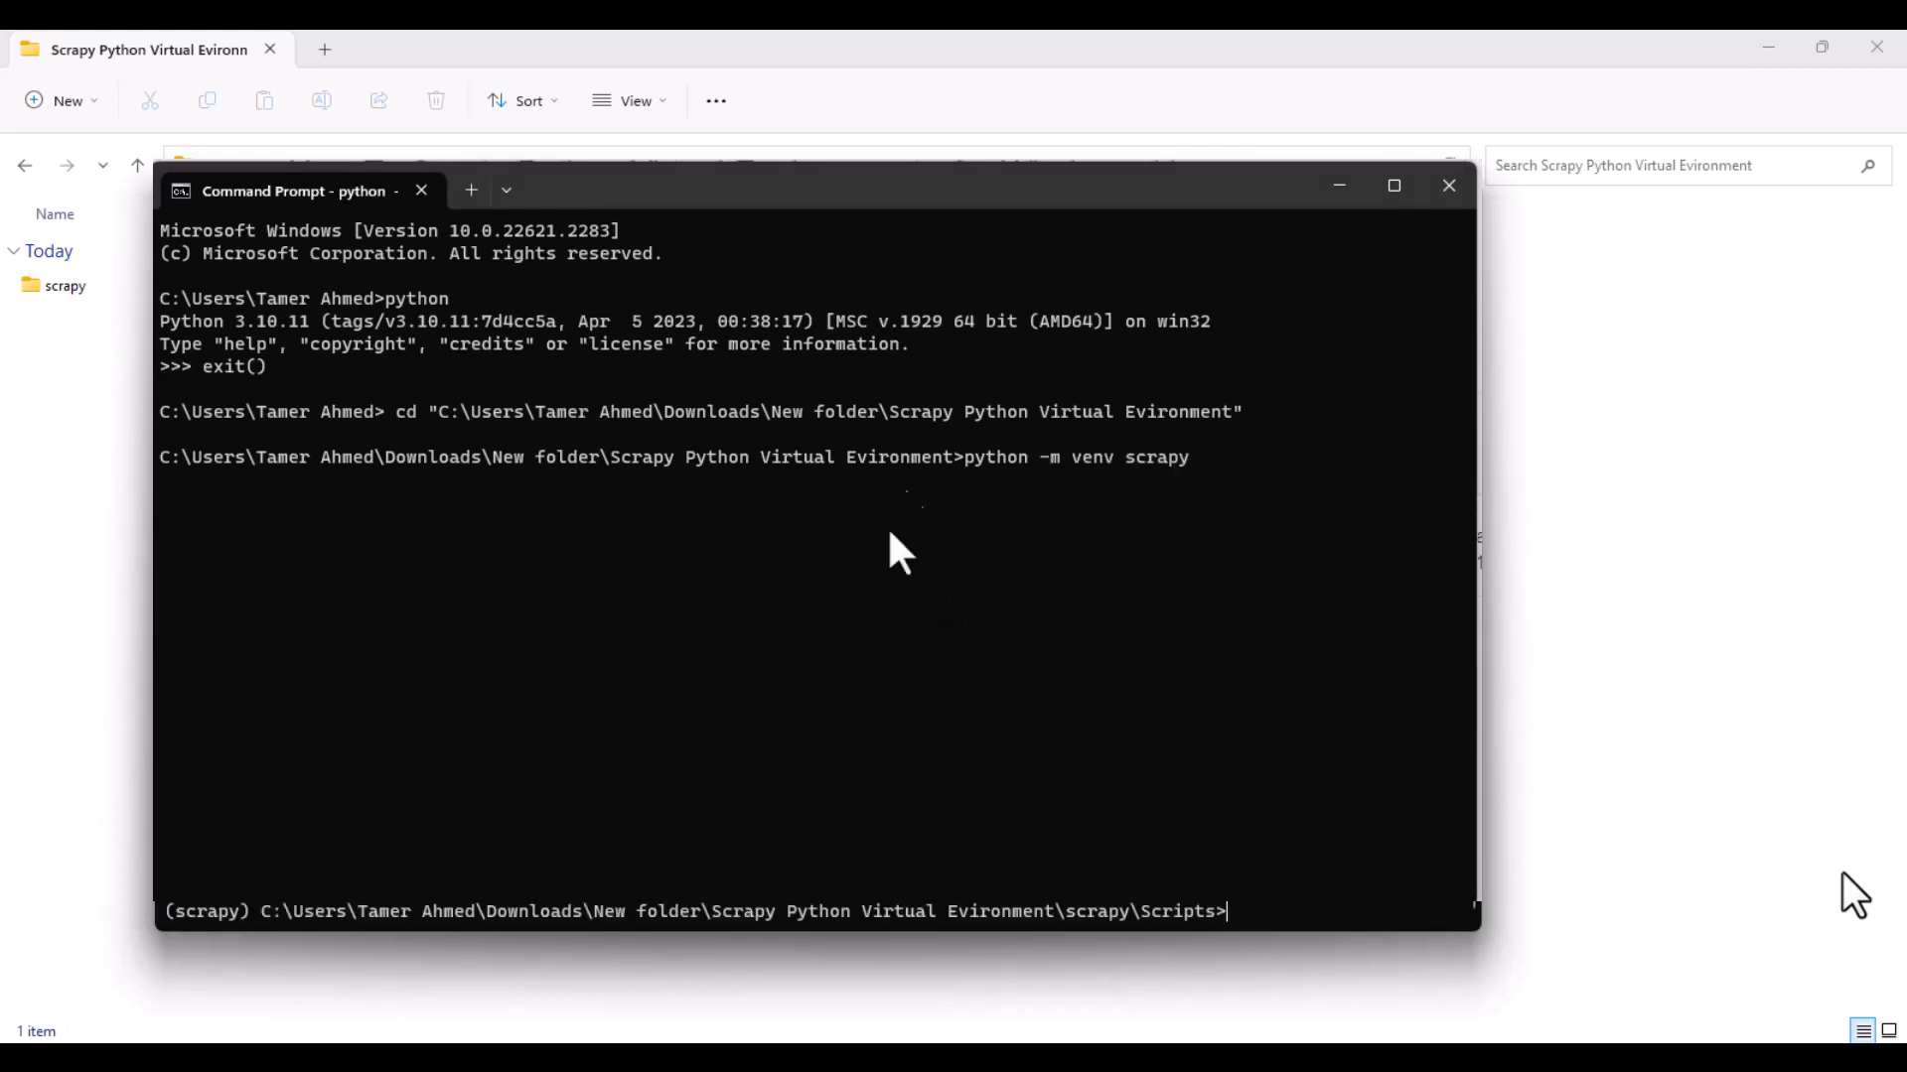
mouse_move(1139, 492)
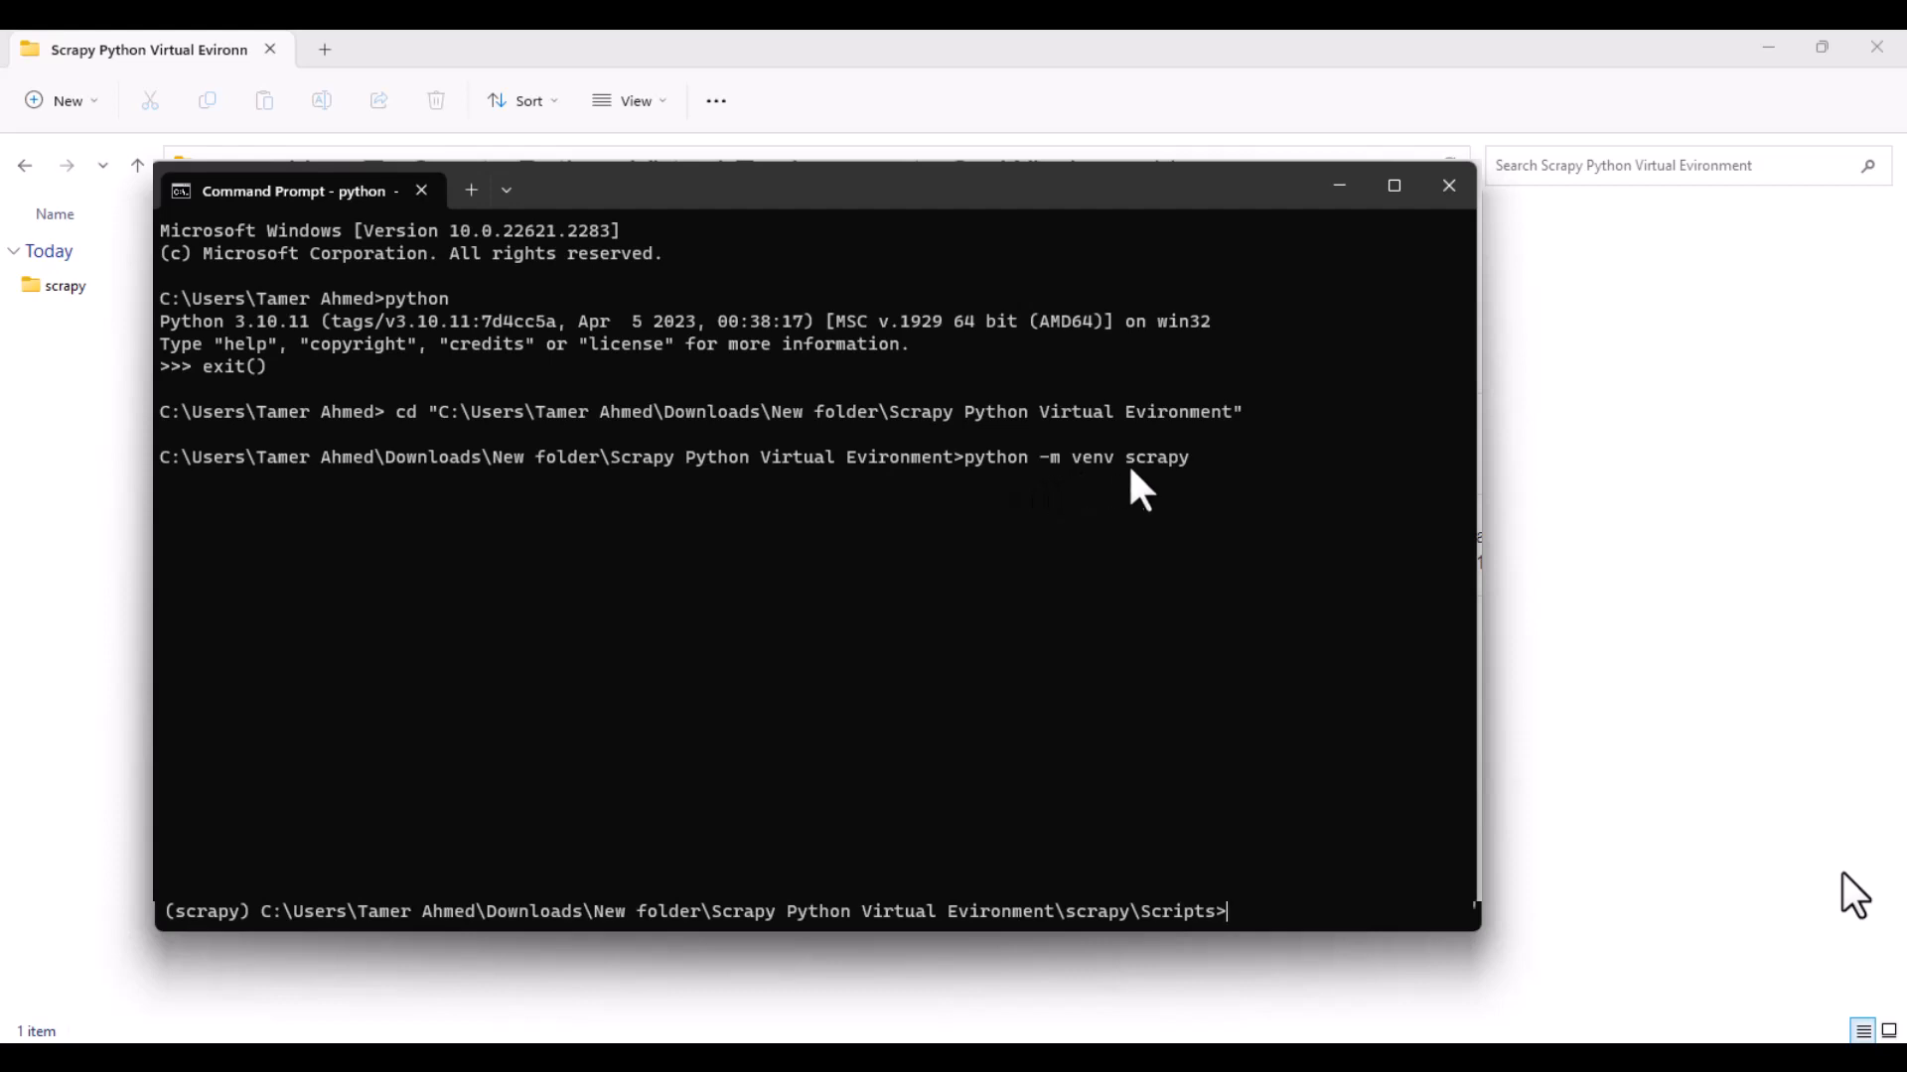
mouse_move(1246, 501)
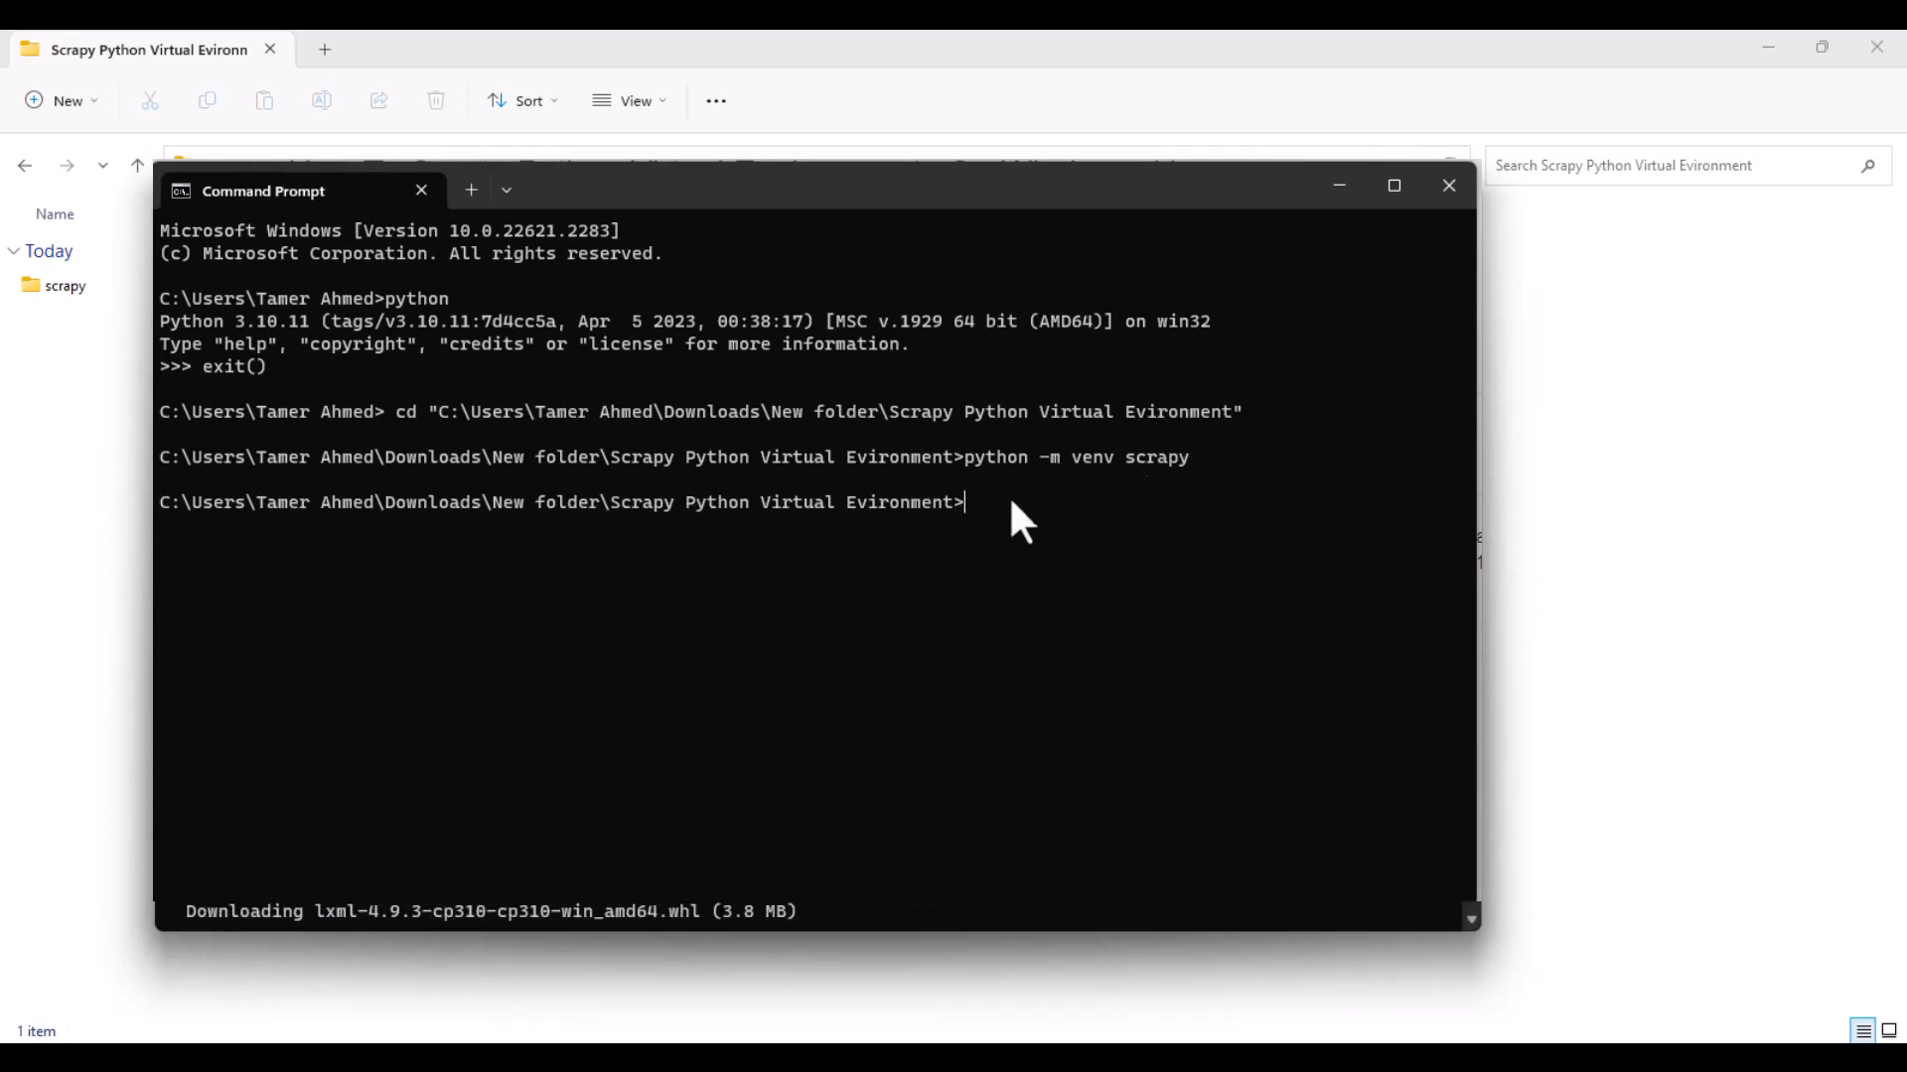
mouse_move(791, 584)
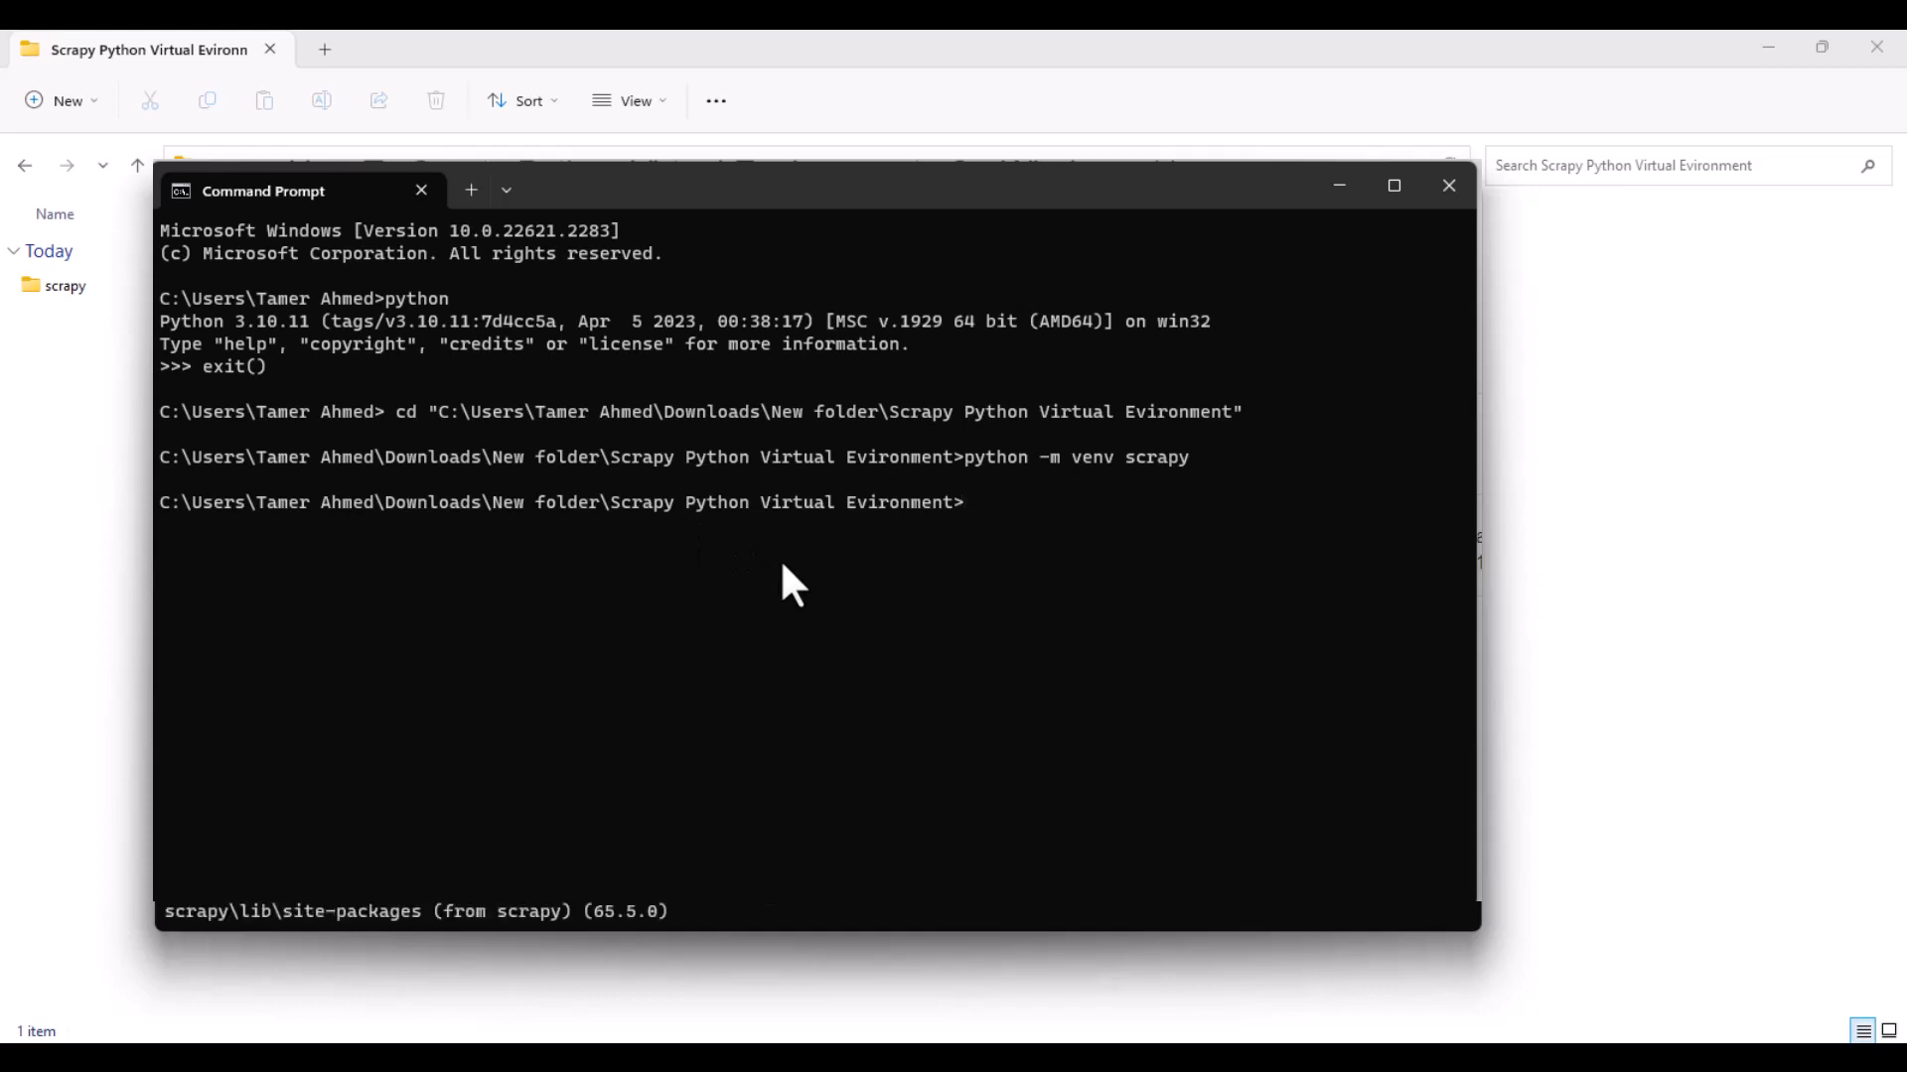
Step: Enter the scrapy folder and run dir, listing Include, Lib, Scripts and pyvenv.cfg
text(cd)
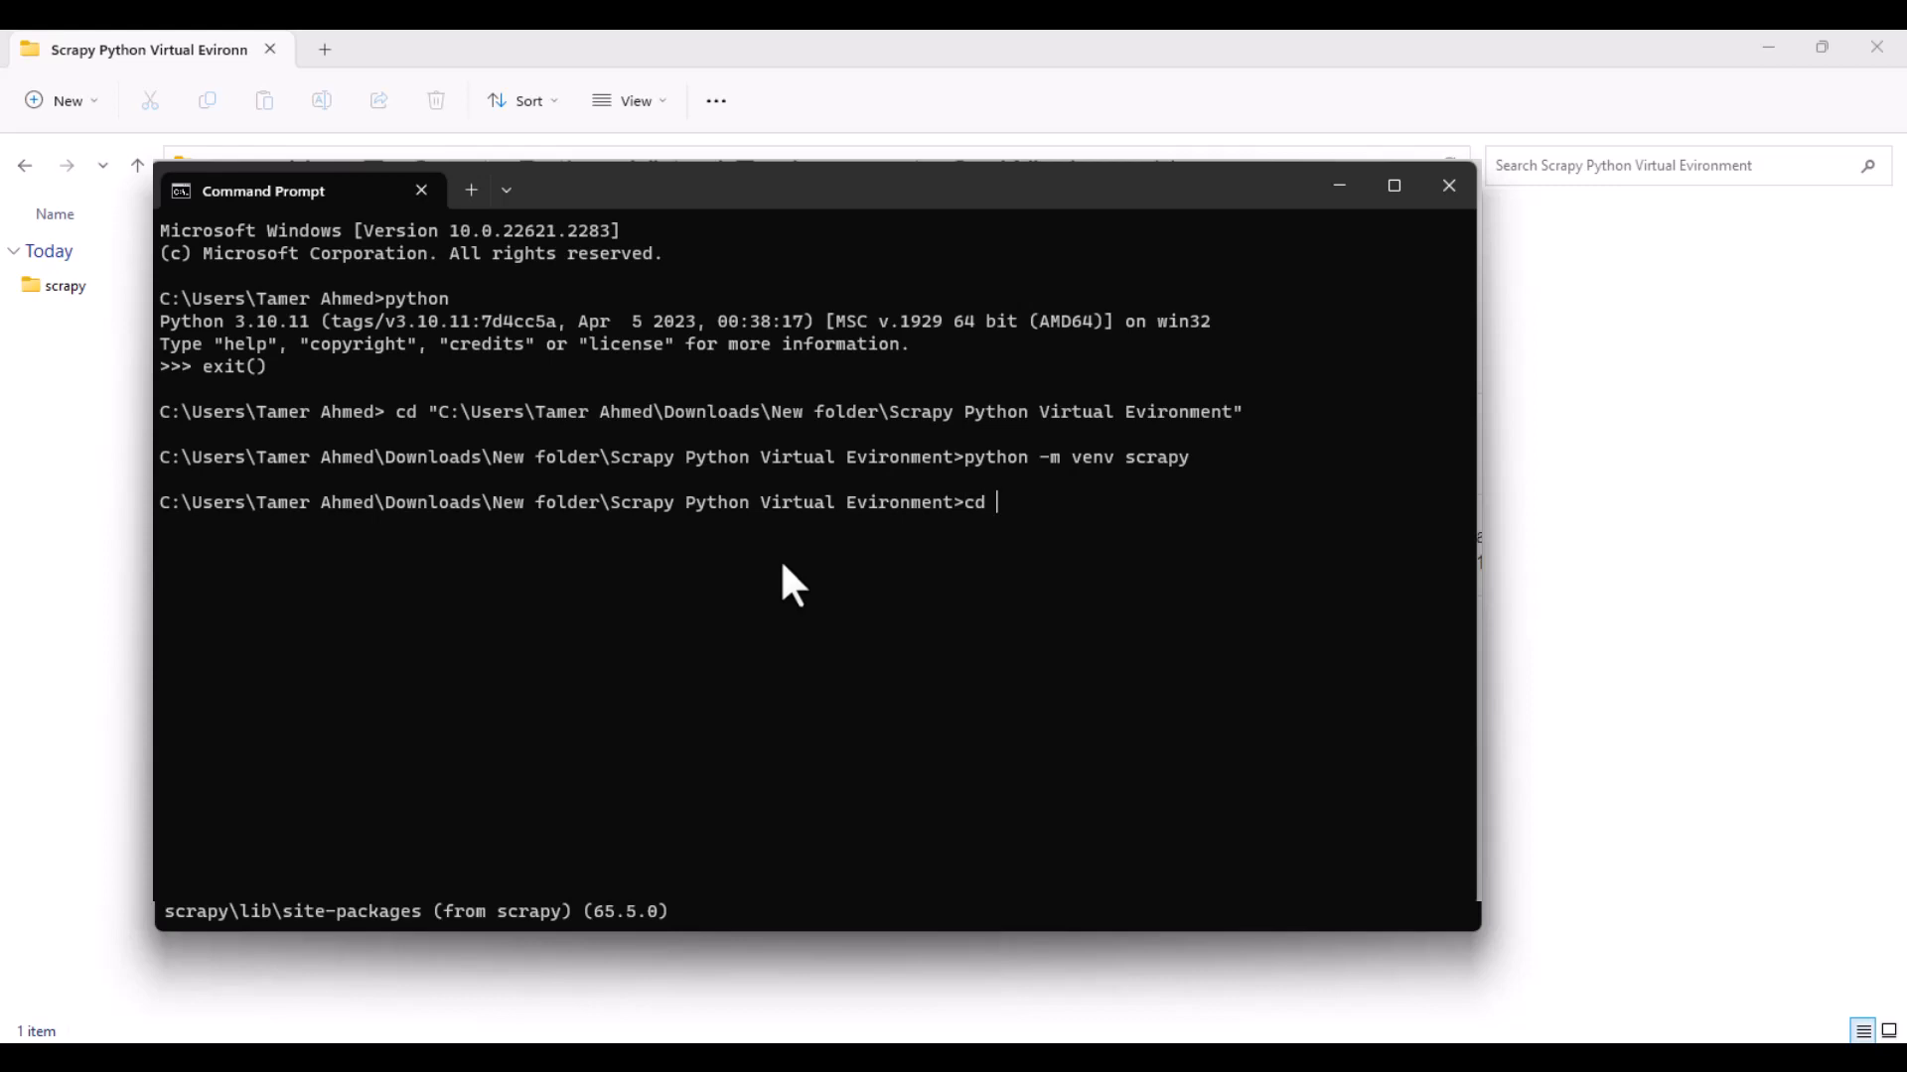
text(scrapy)
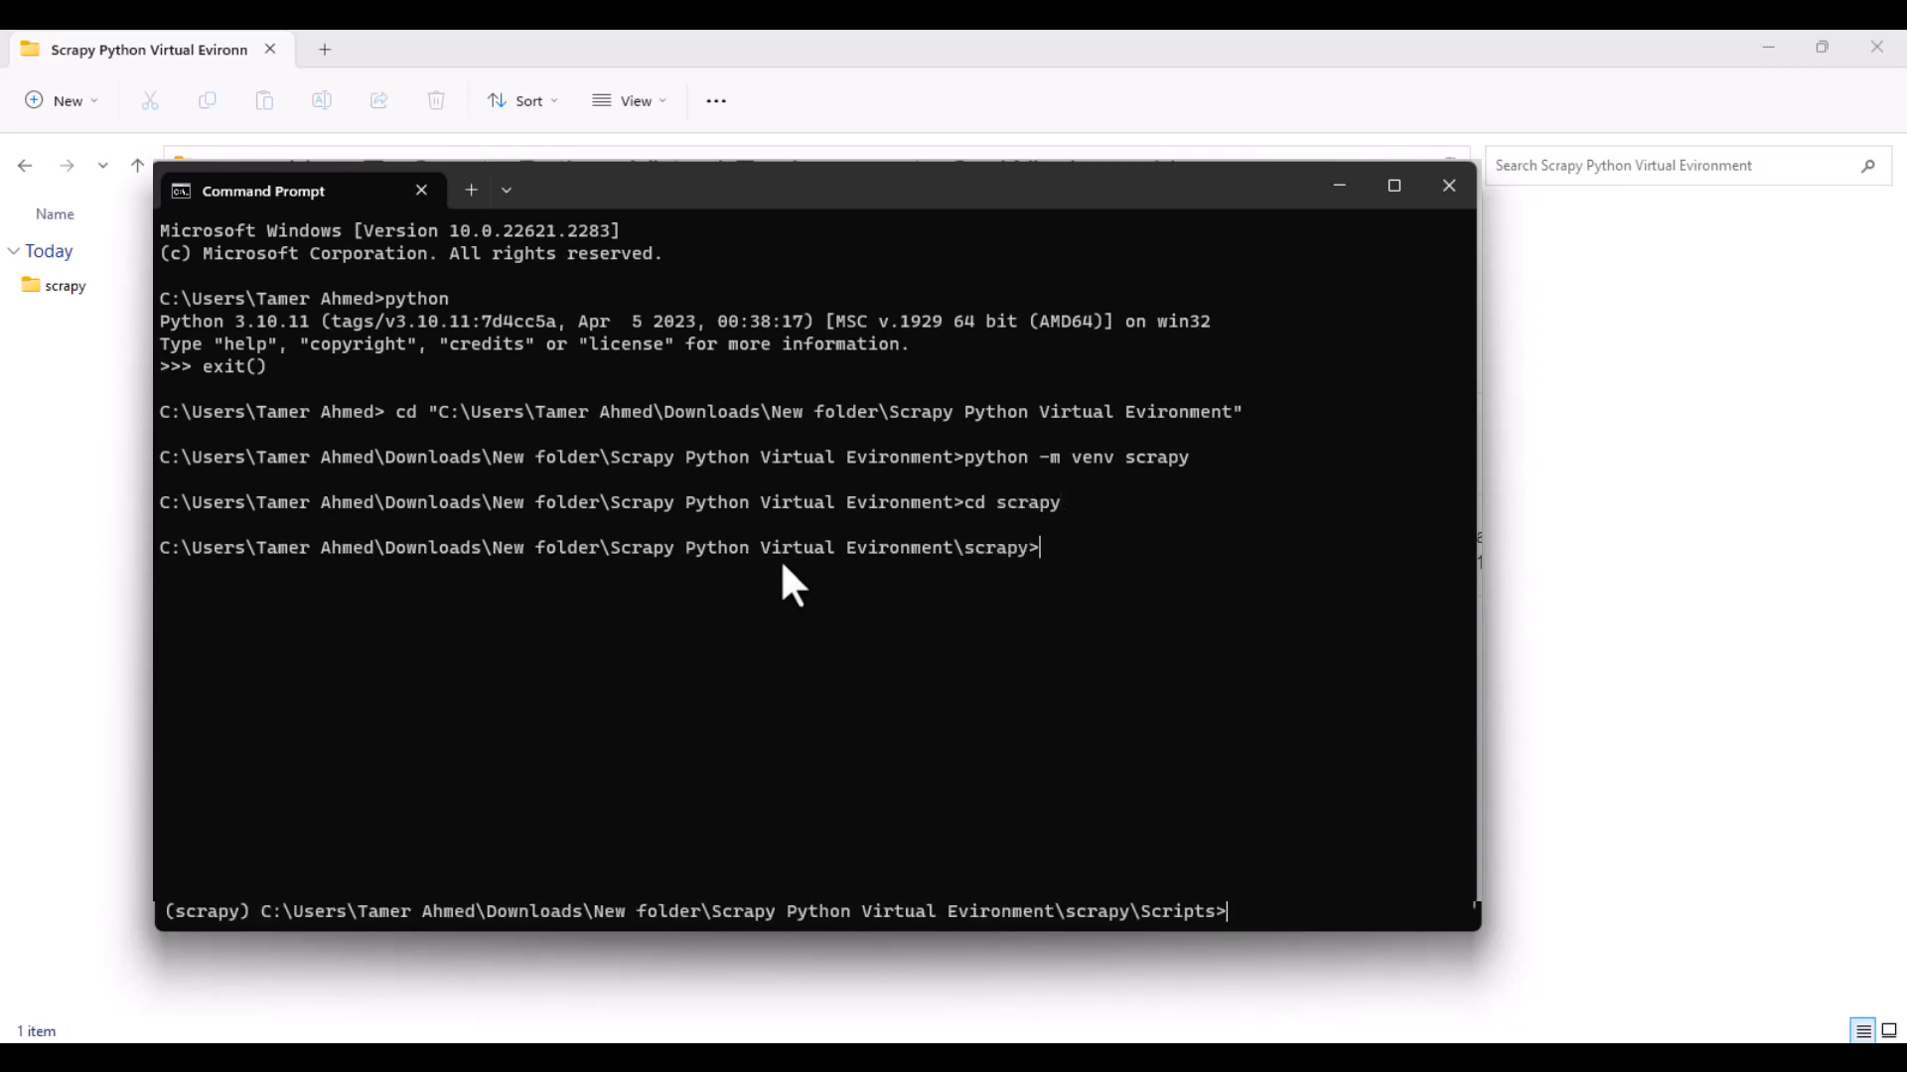
text(d)
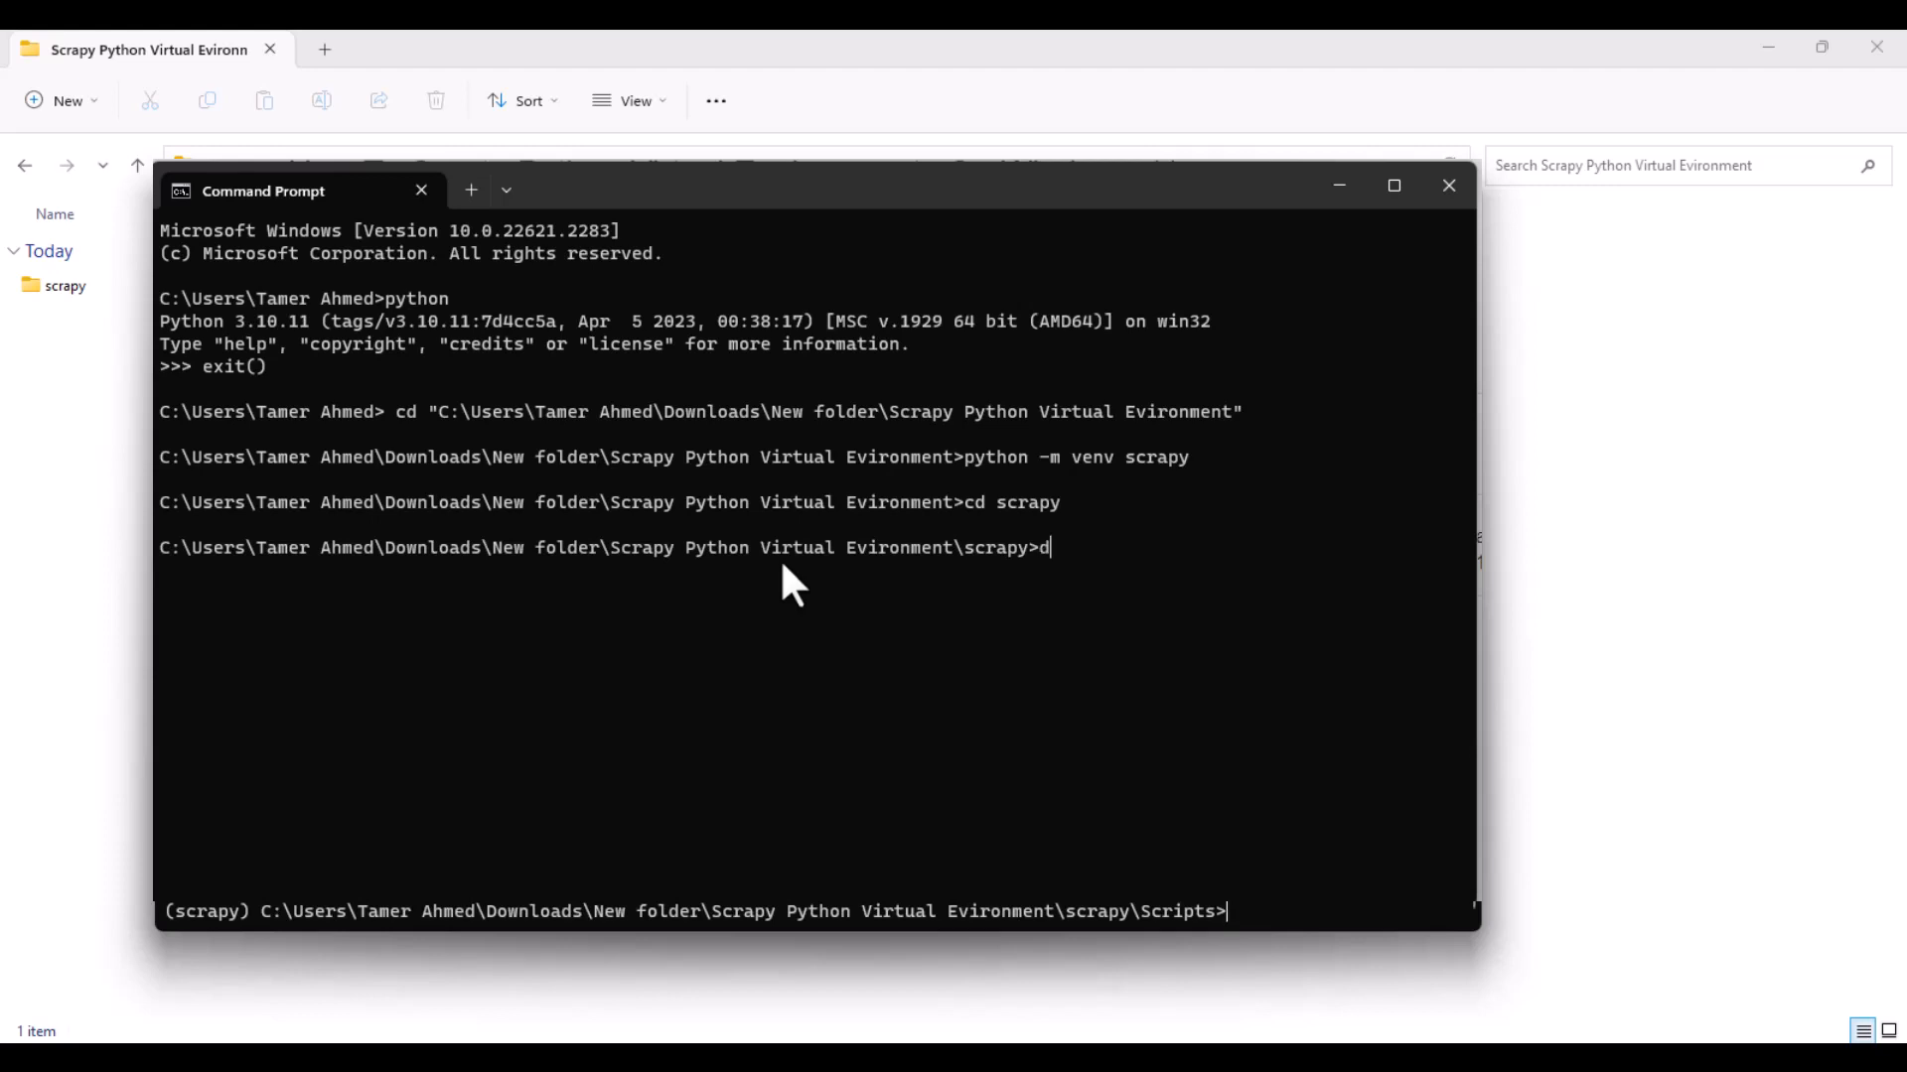
text(ir)
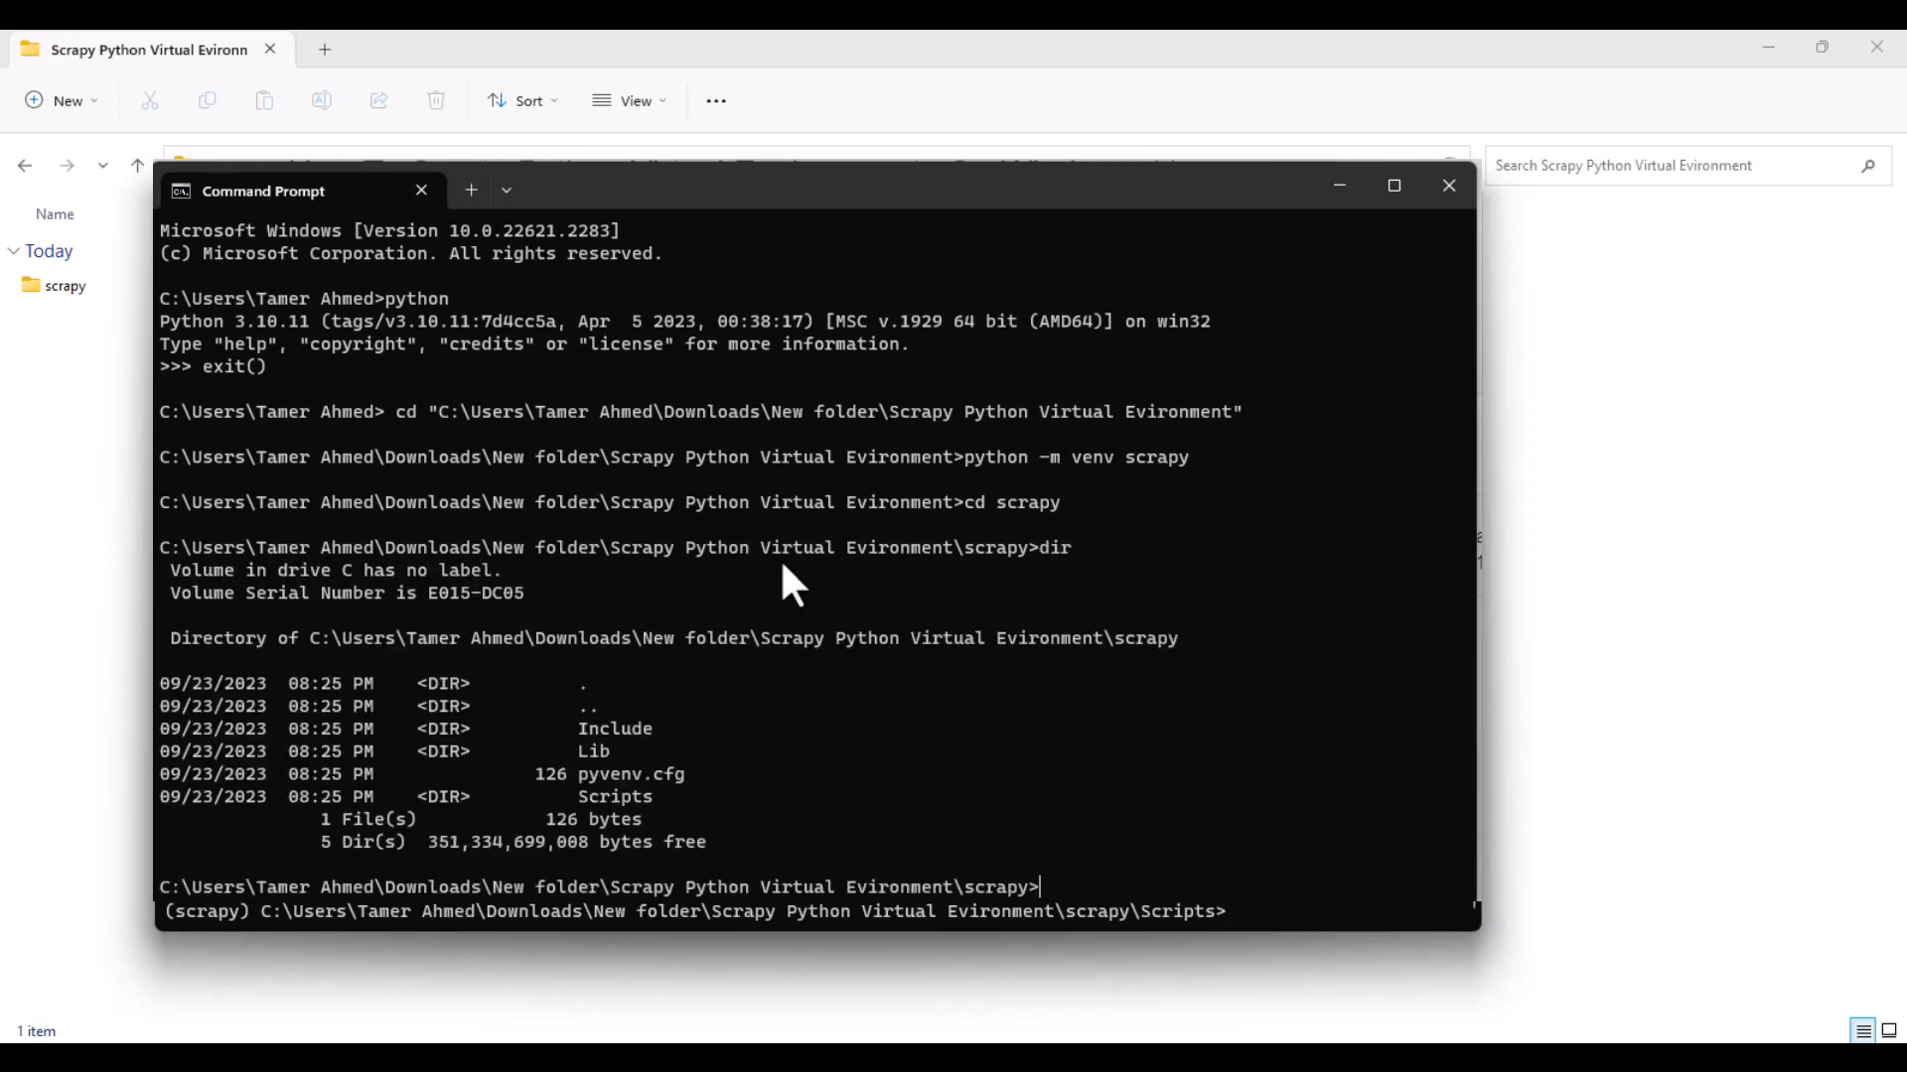
mouse_move(535, 572)
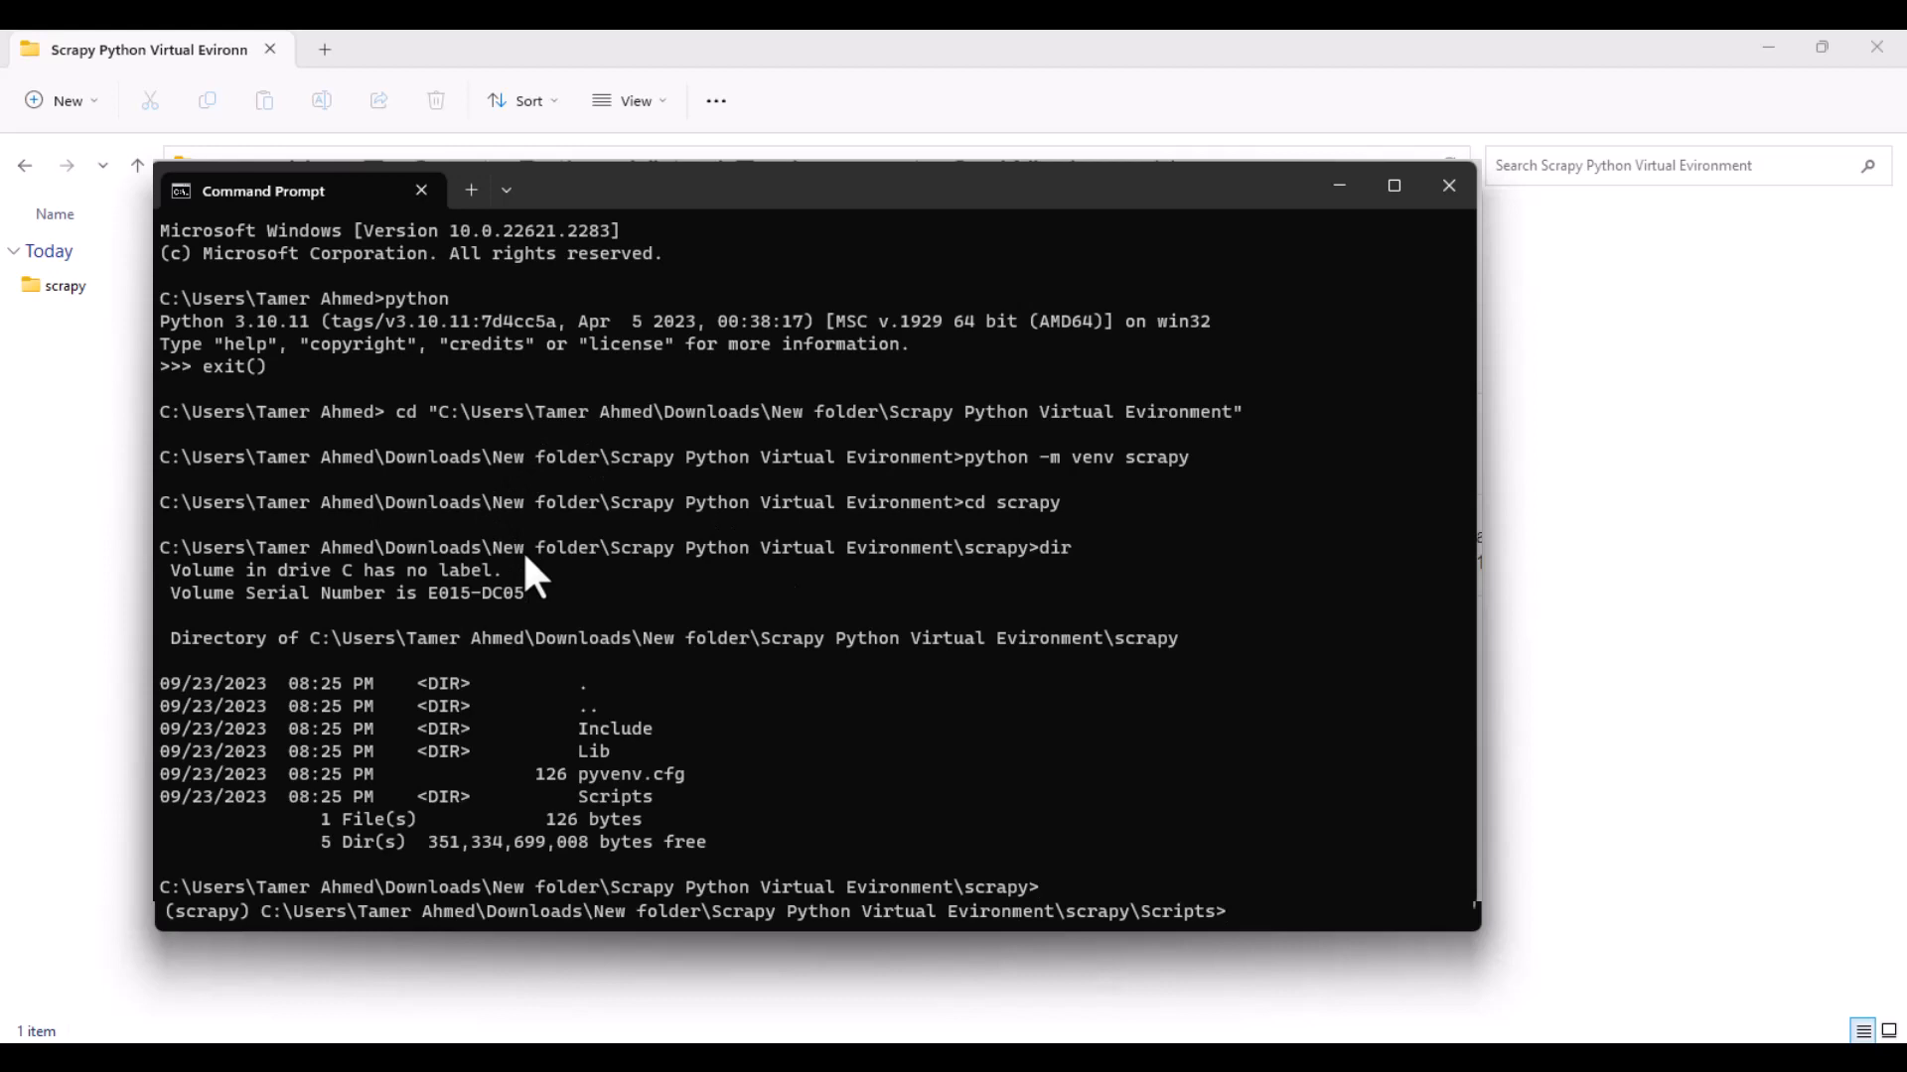
mouse_move(525, 814)
text(cd)
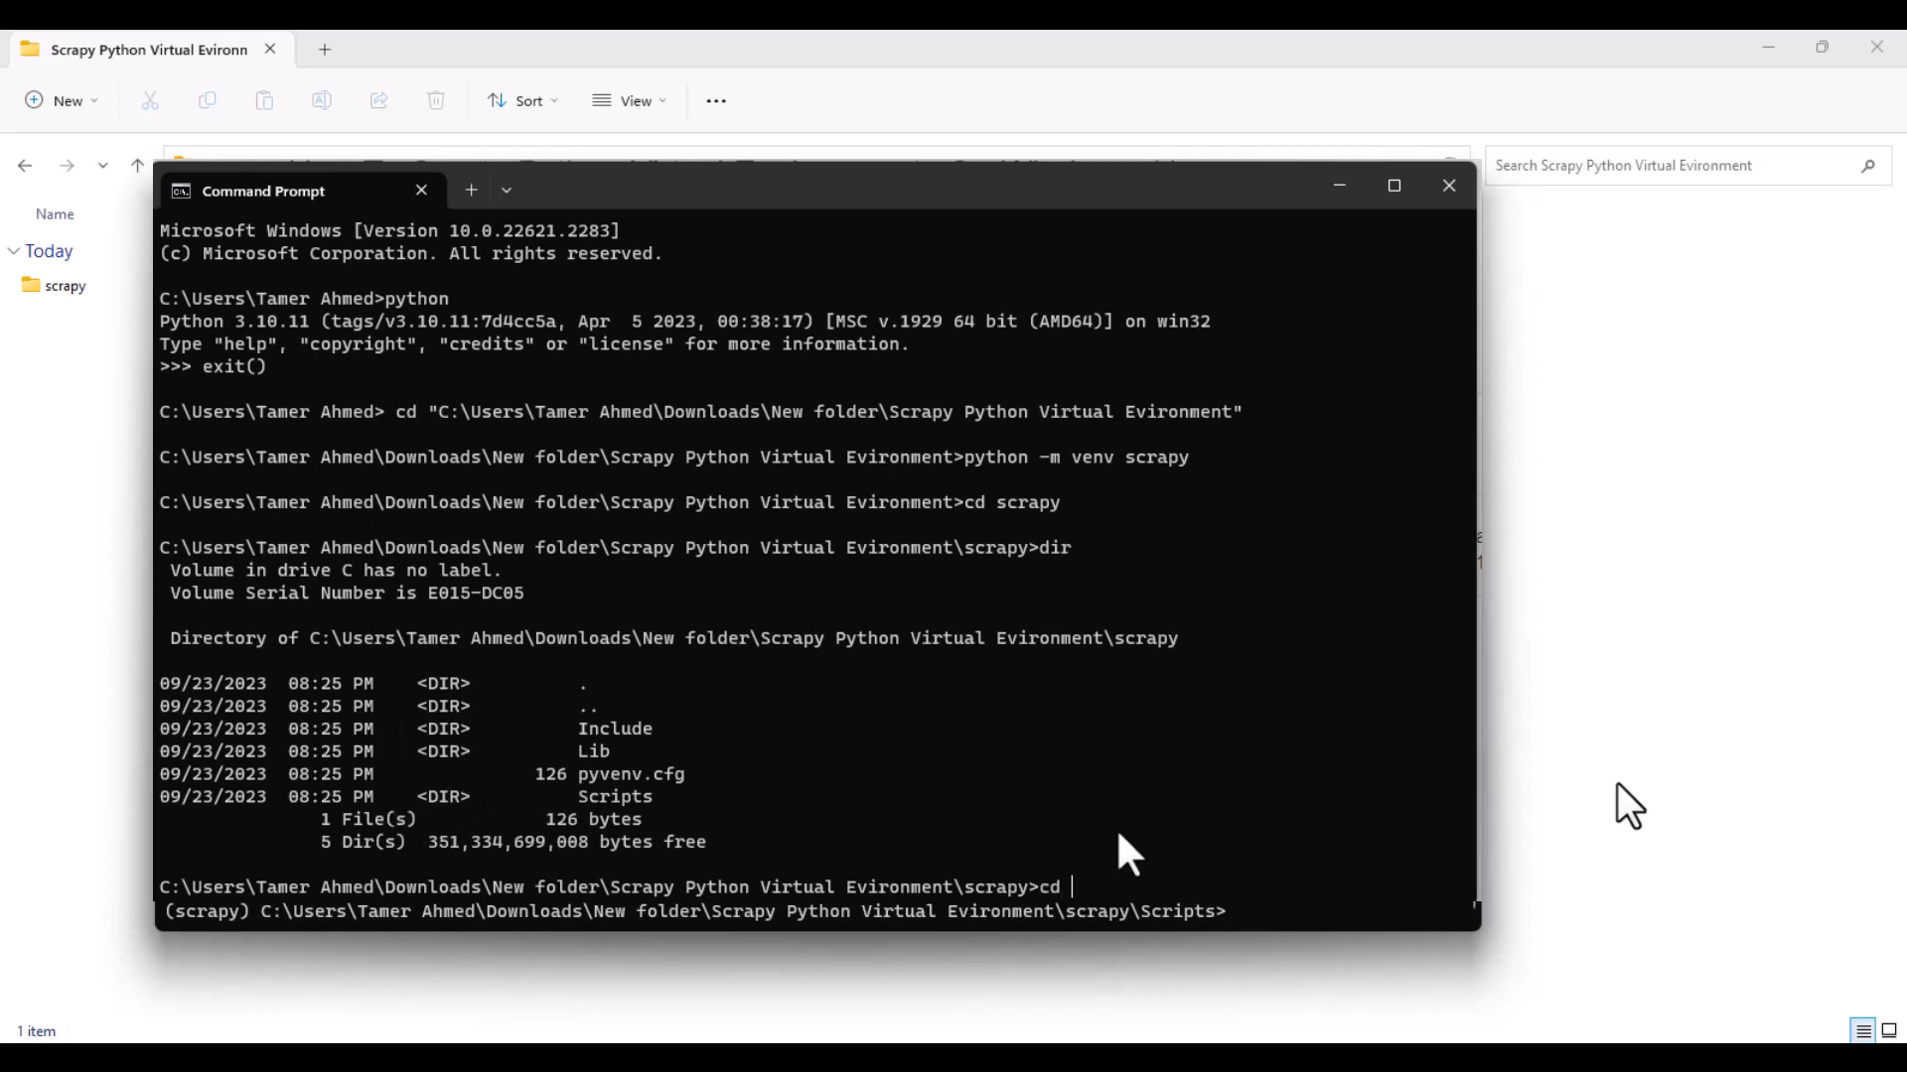
Step: Activate the scrapy environment from its Scripts folder and begin typing a pip install command
text(scripts)
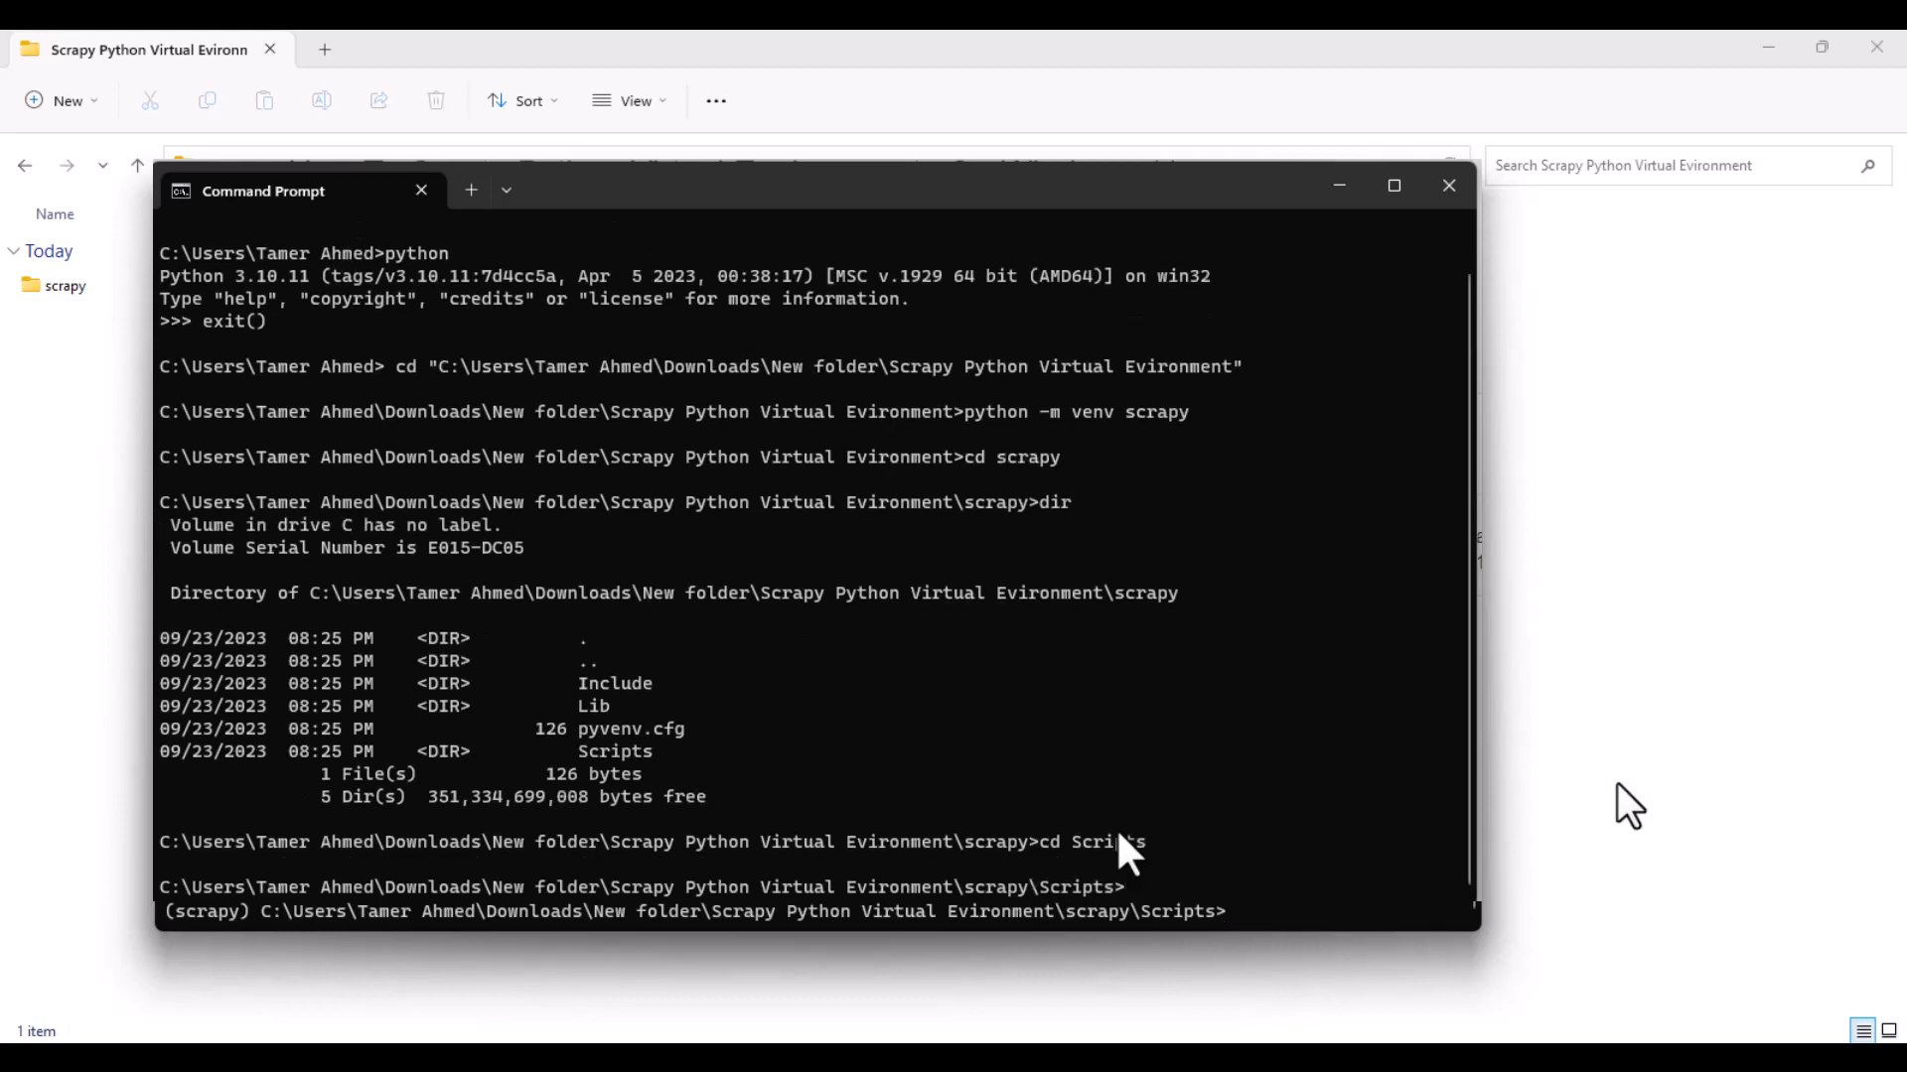
text(activate)
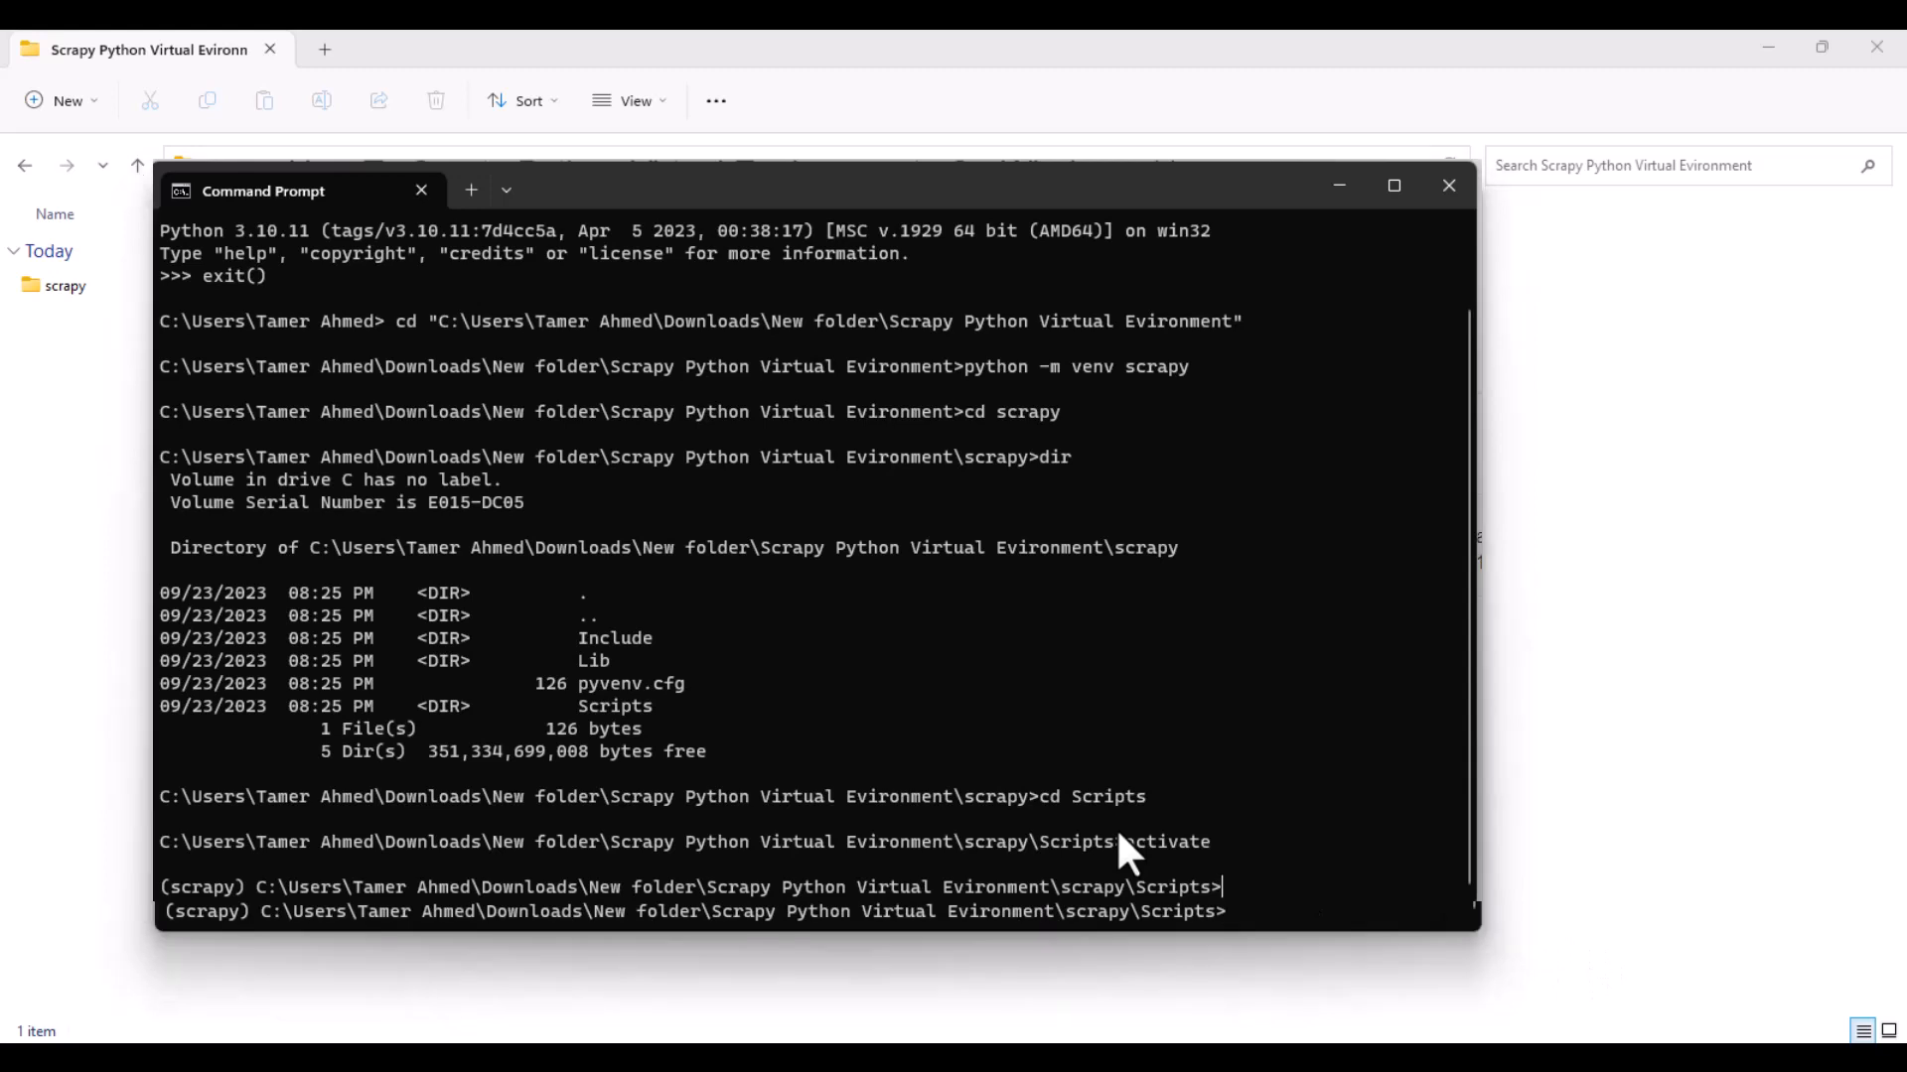
text(p)
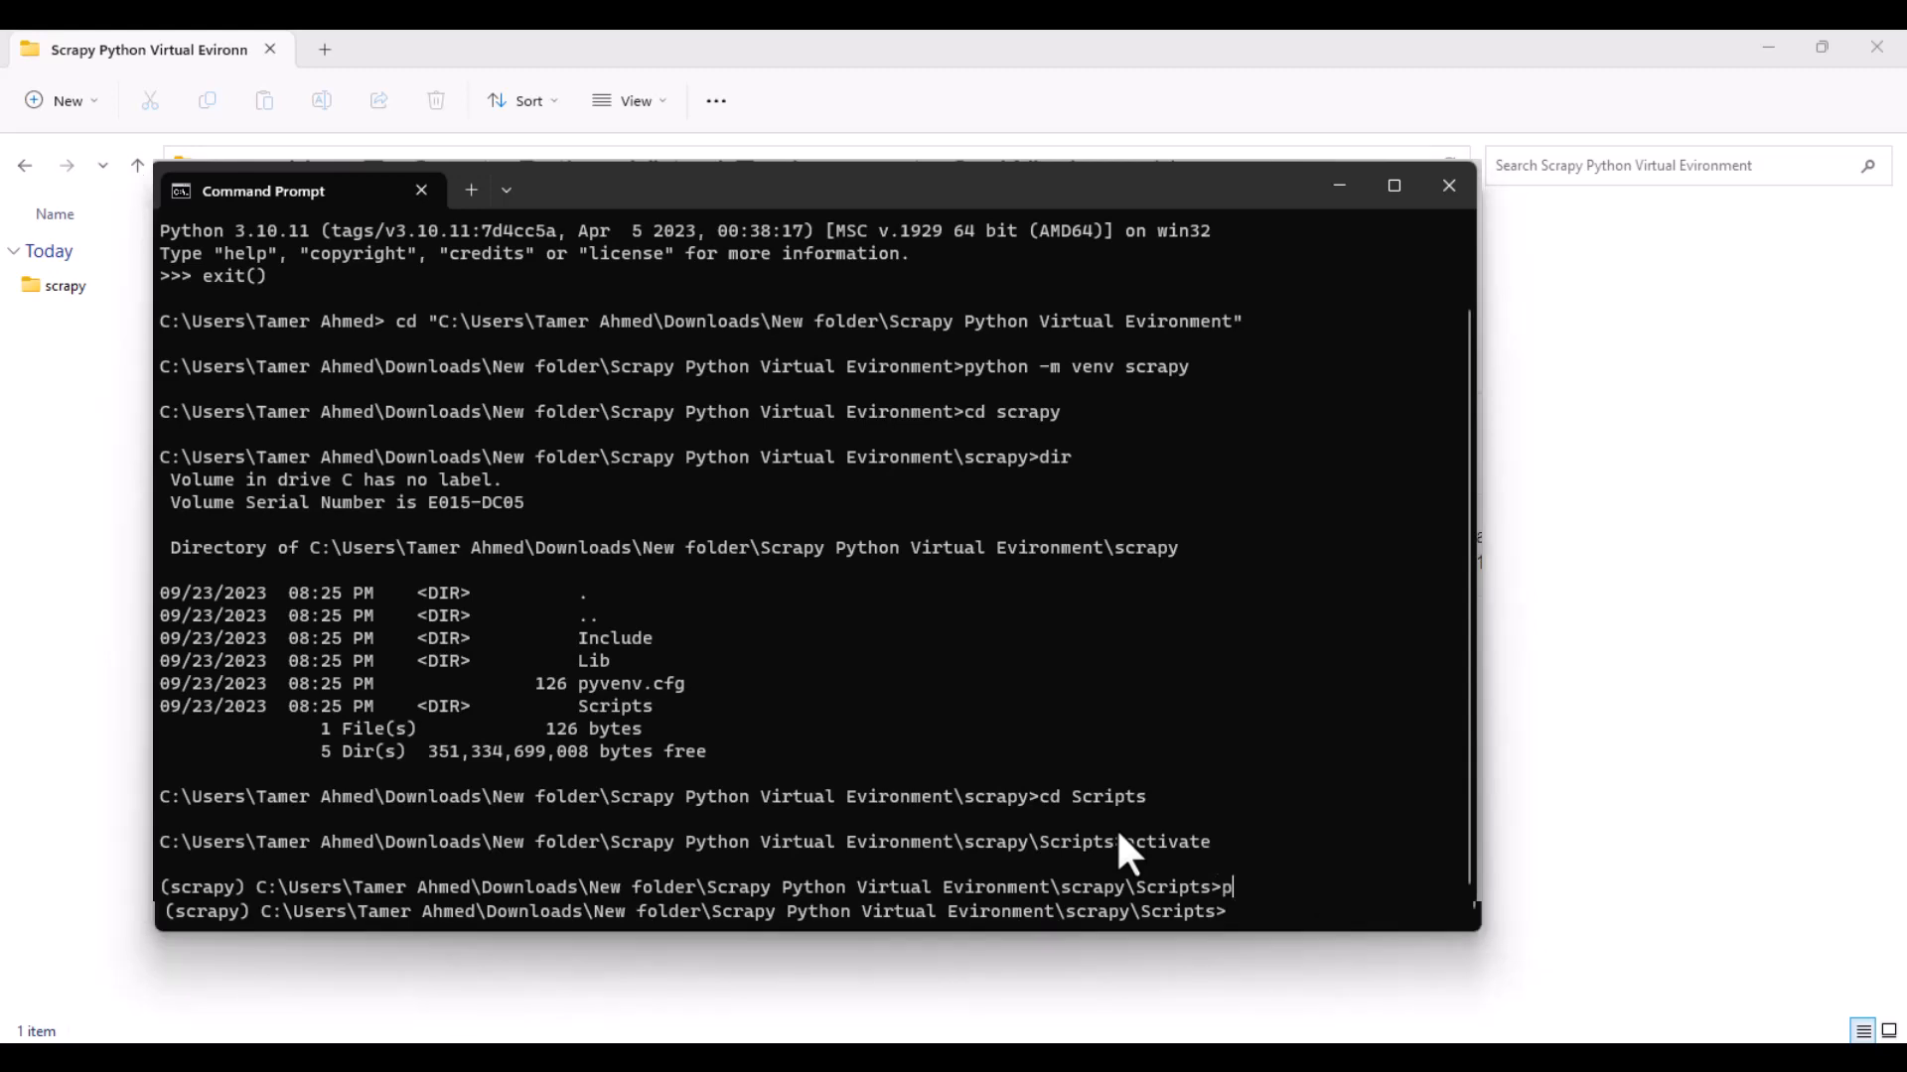
text(ip)
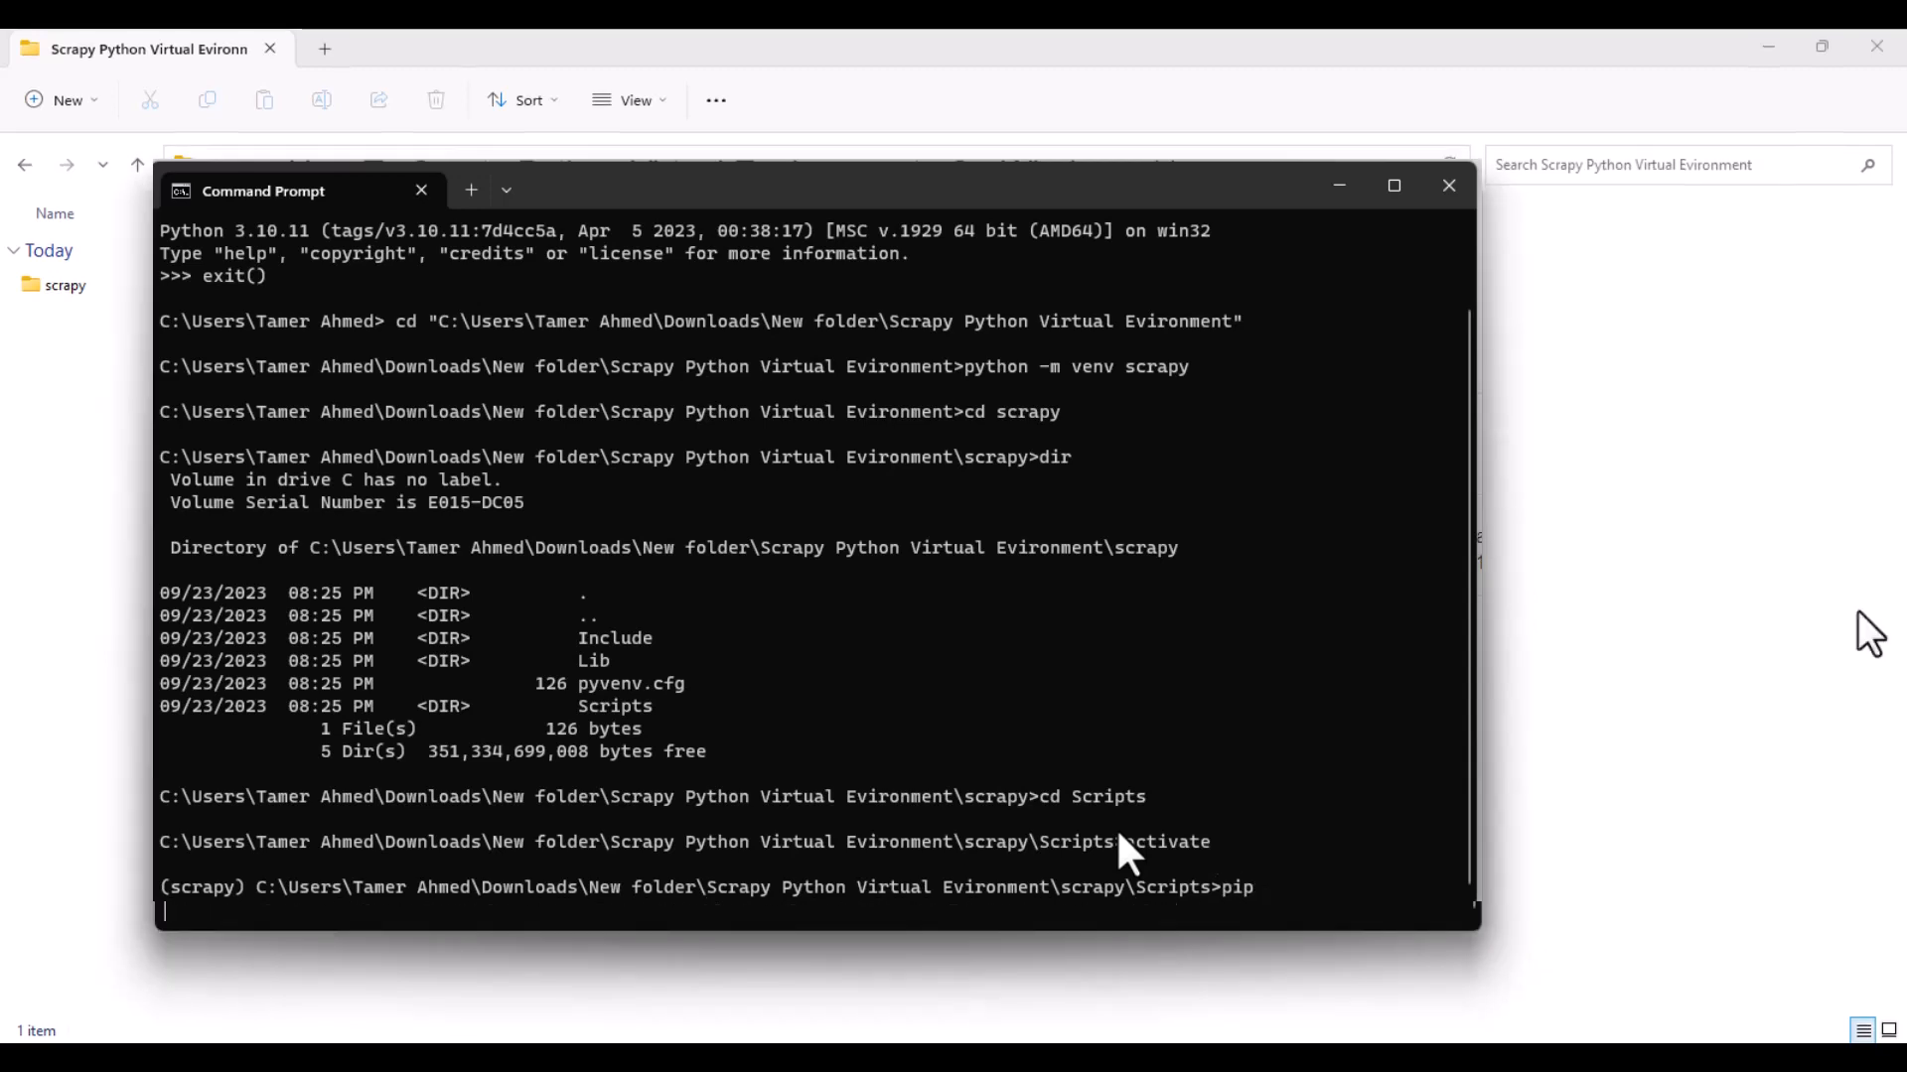
text(inst)
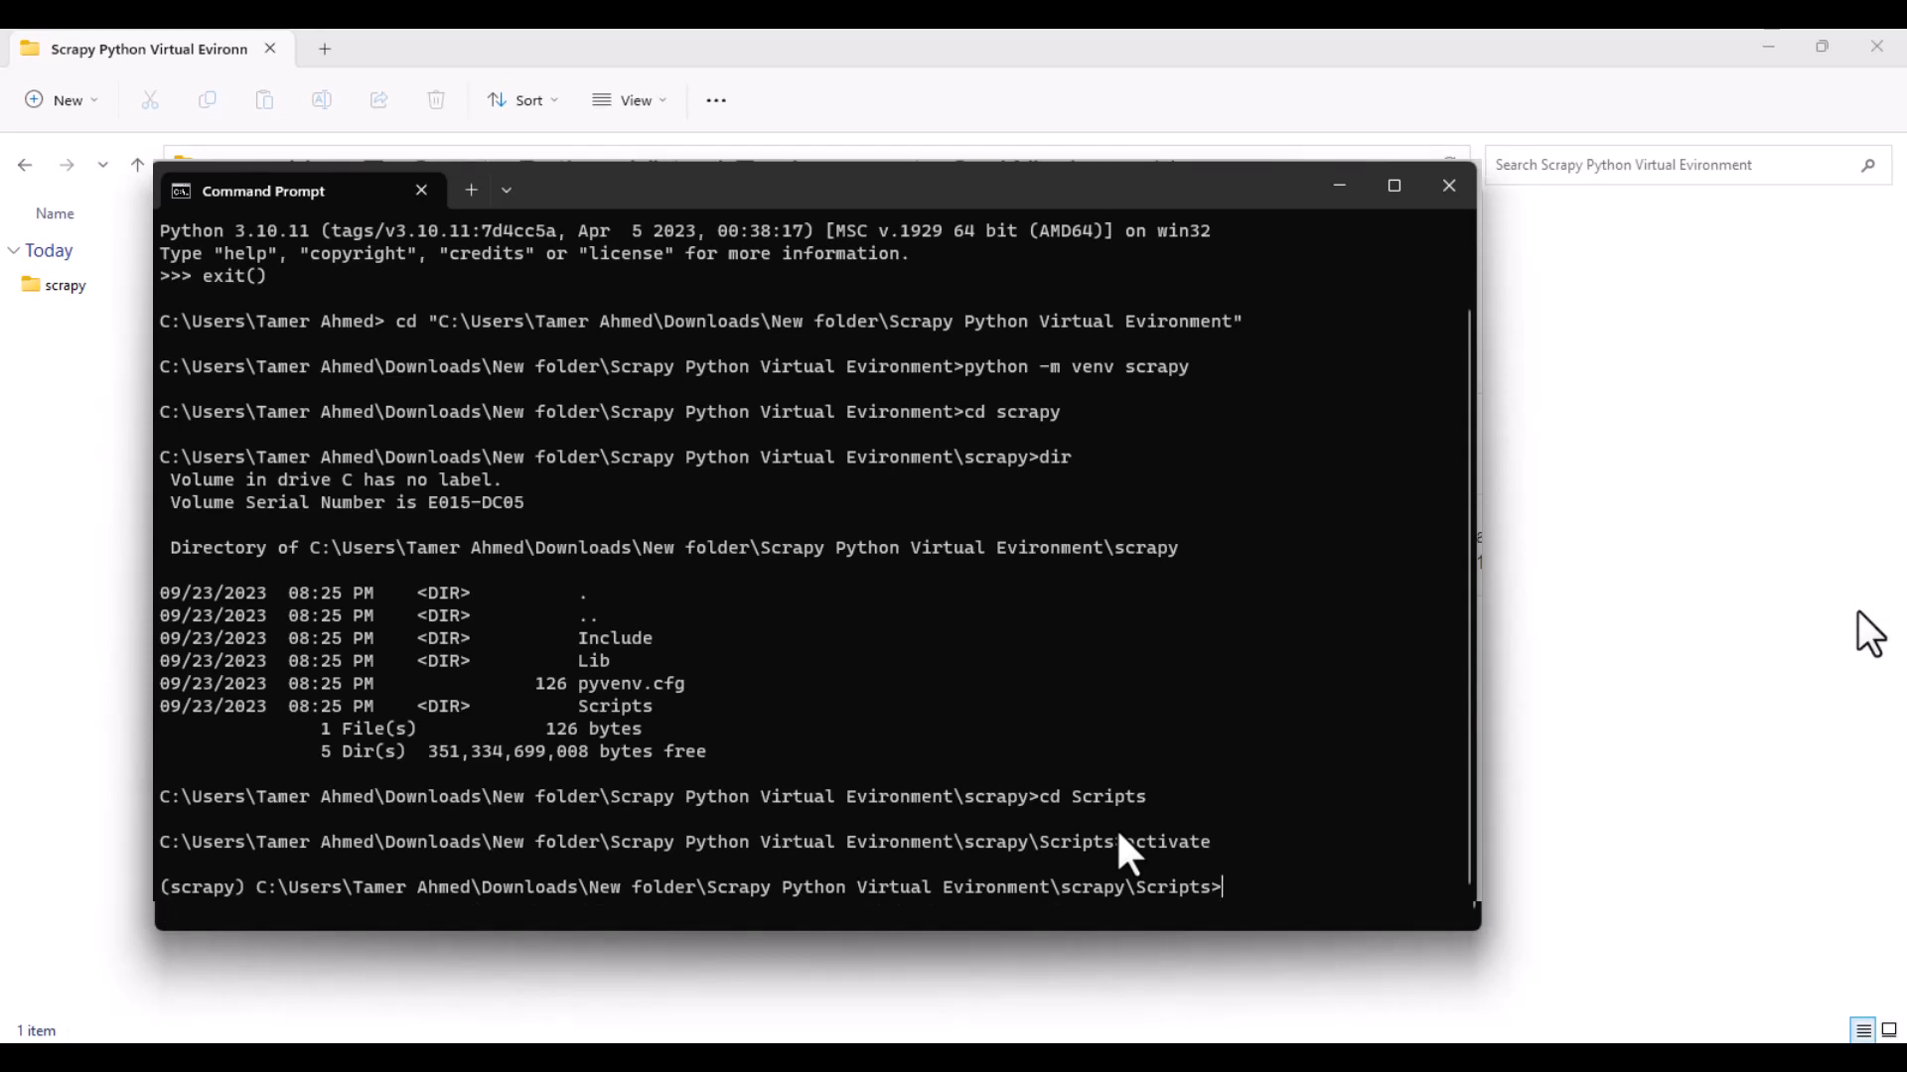
text(pyt)
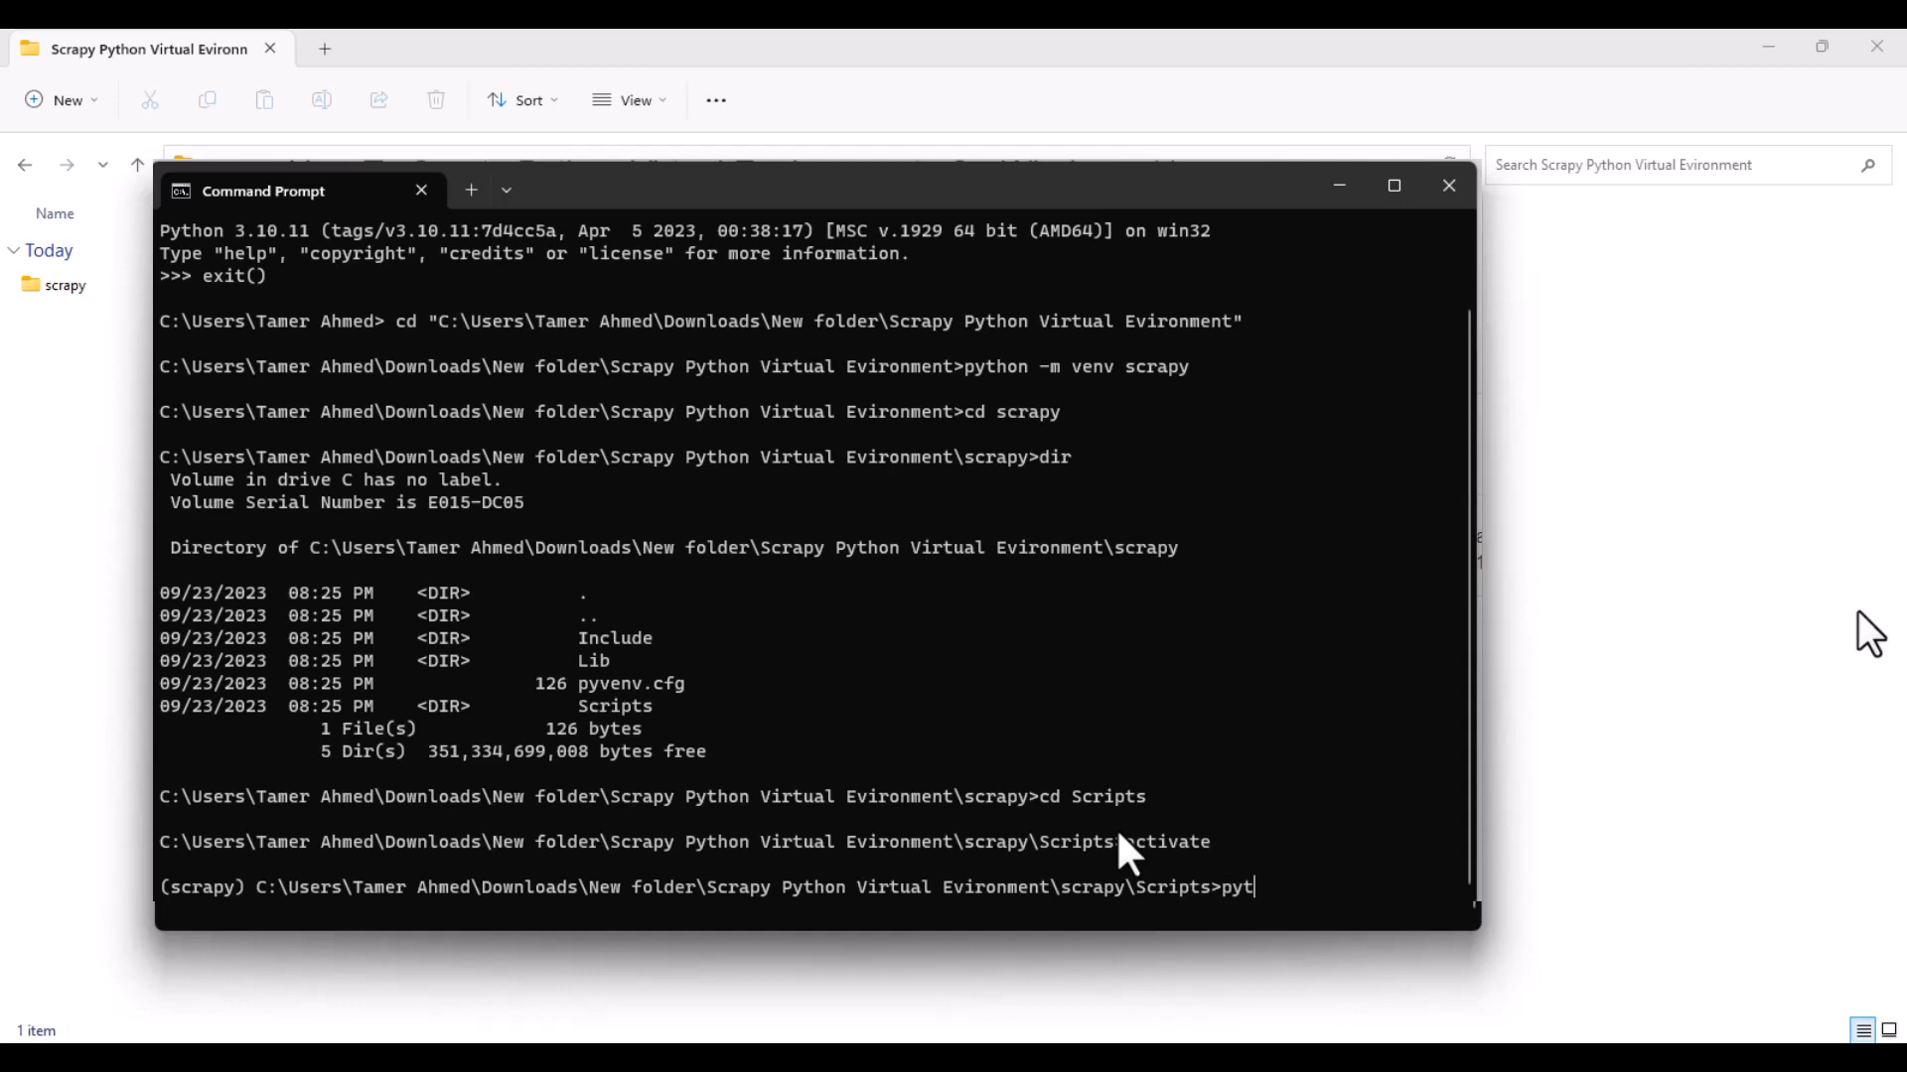
key(BackSpace)
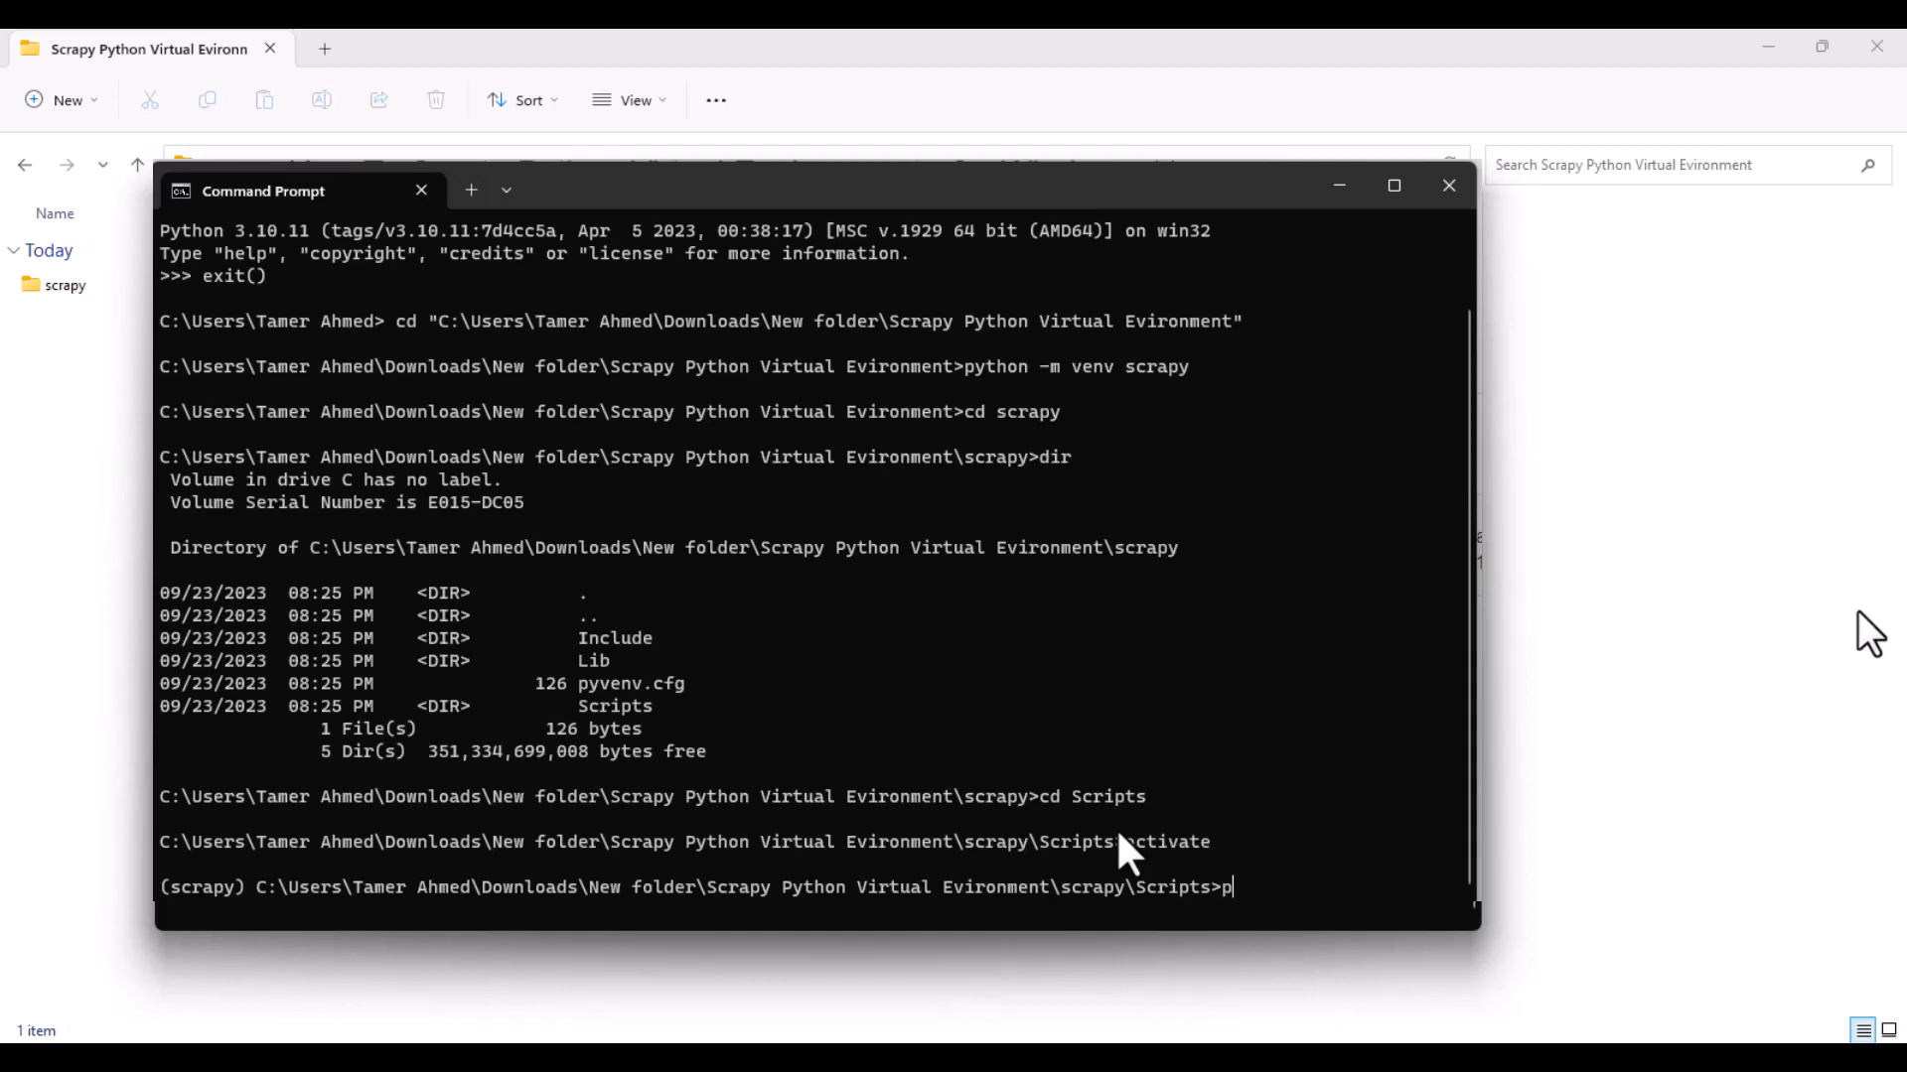
text(ip insta)
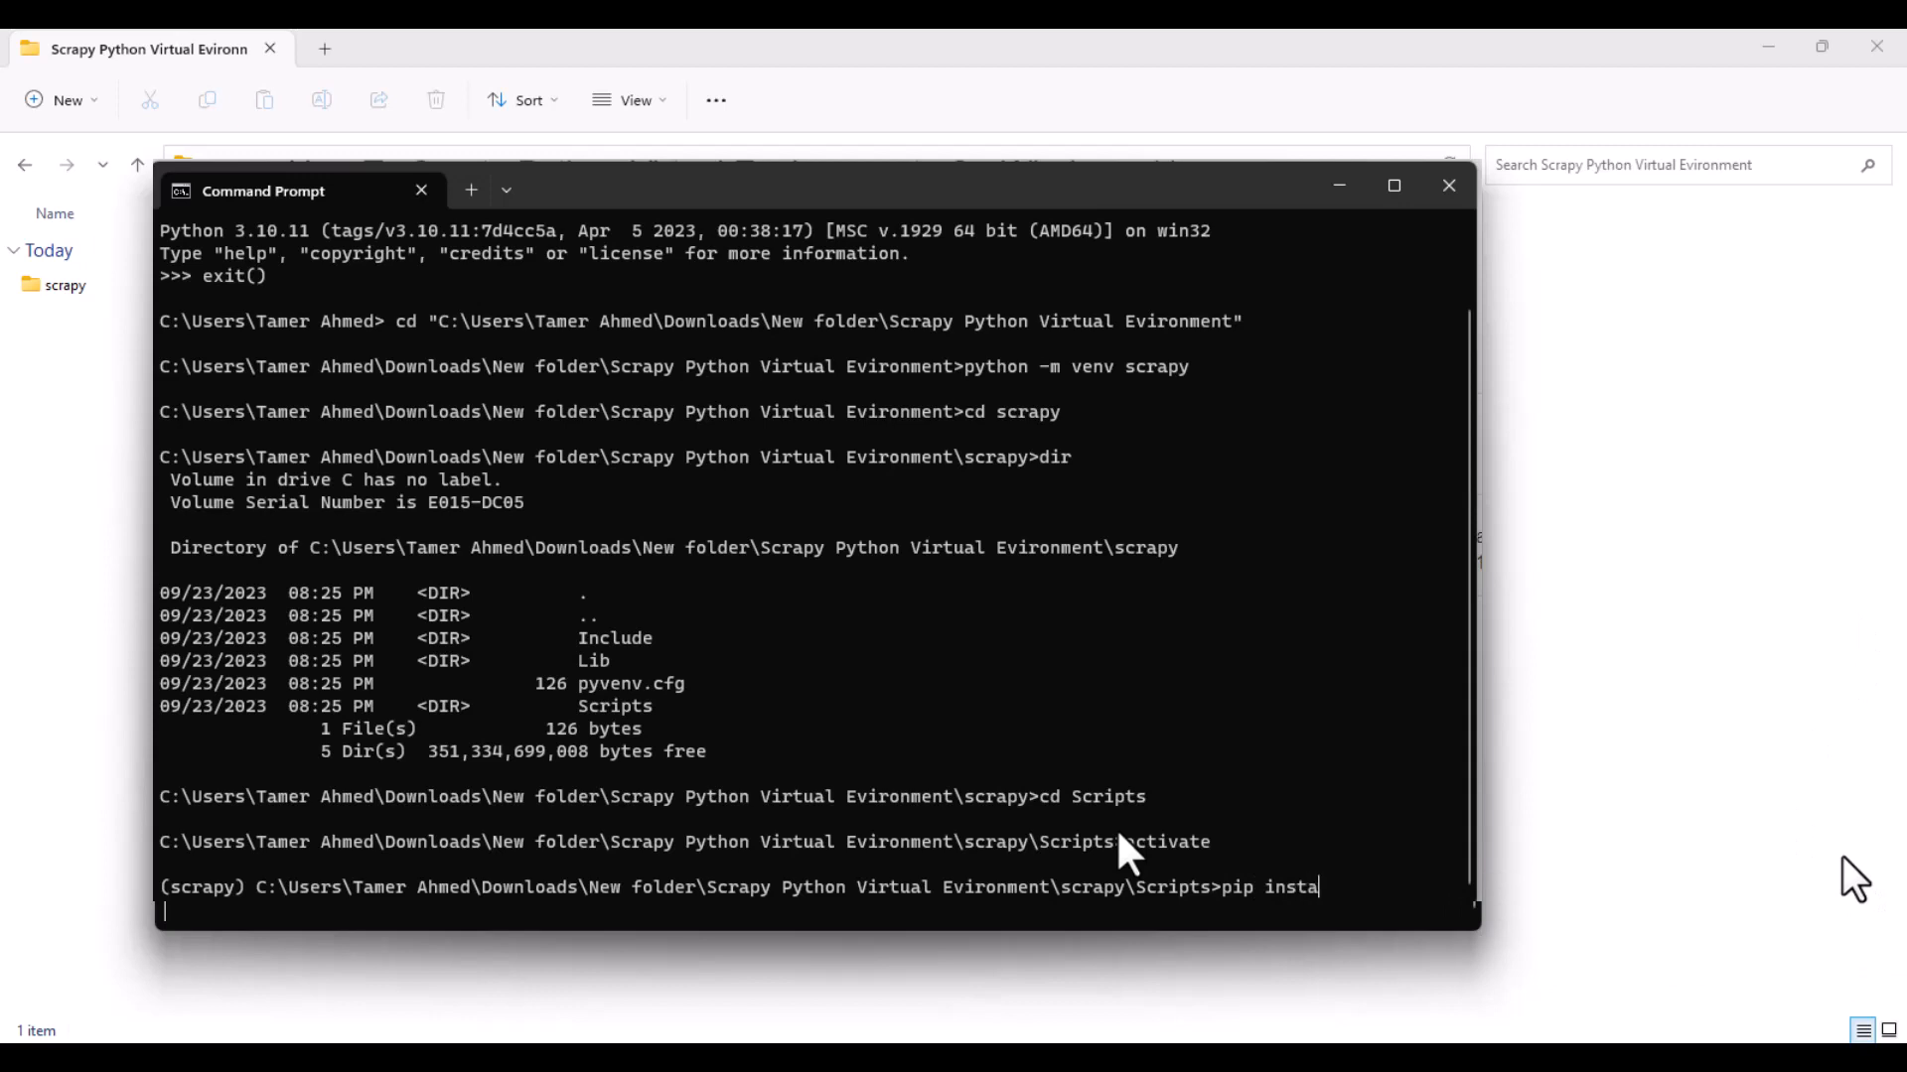
Step: Run pip install scrapy, downloading Scrapy with dependencies such as Twisted and lxml
text(ll)
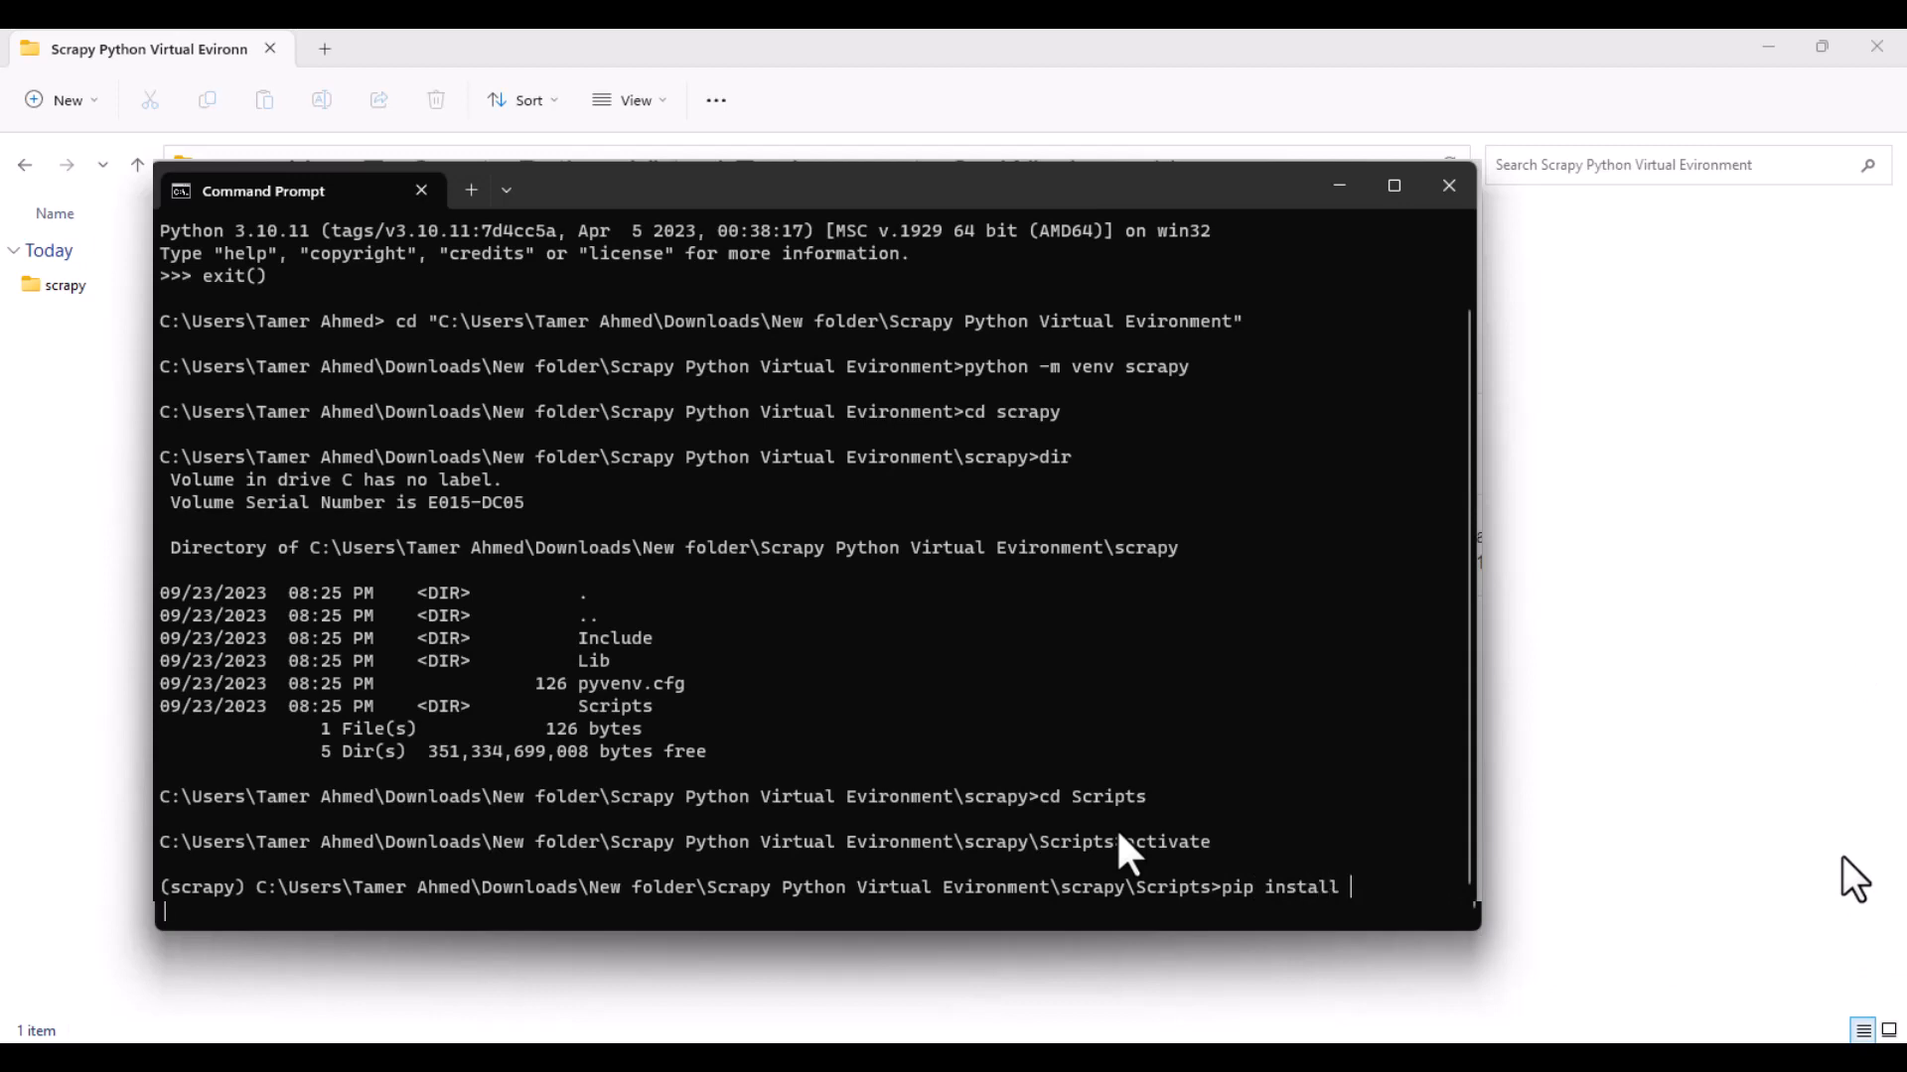
text(scrapy)
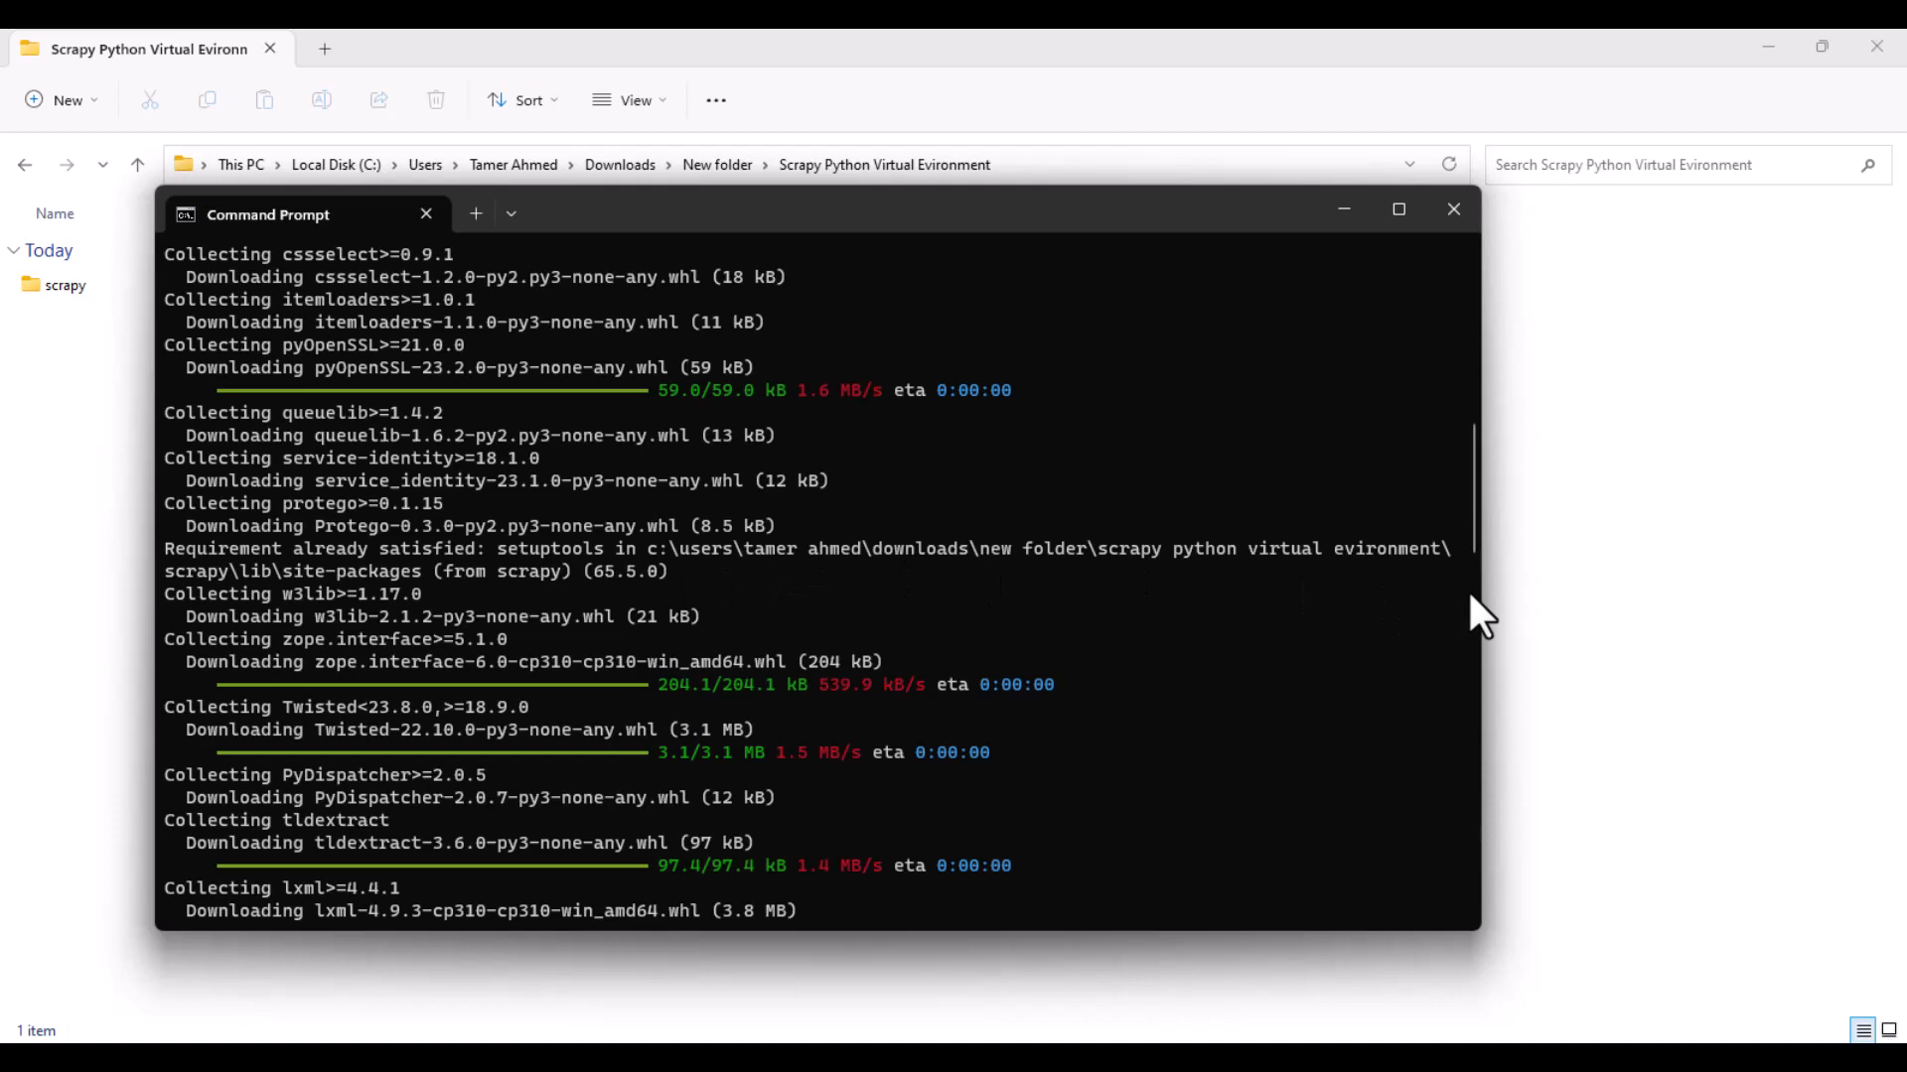
mouse_move(1177, 596)
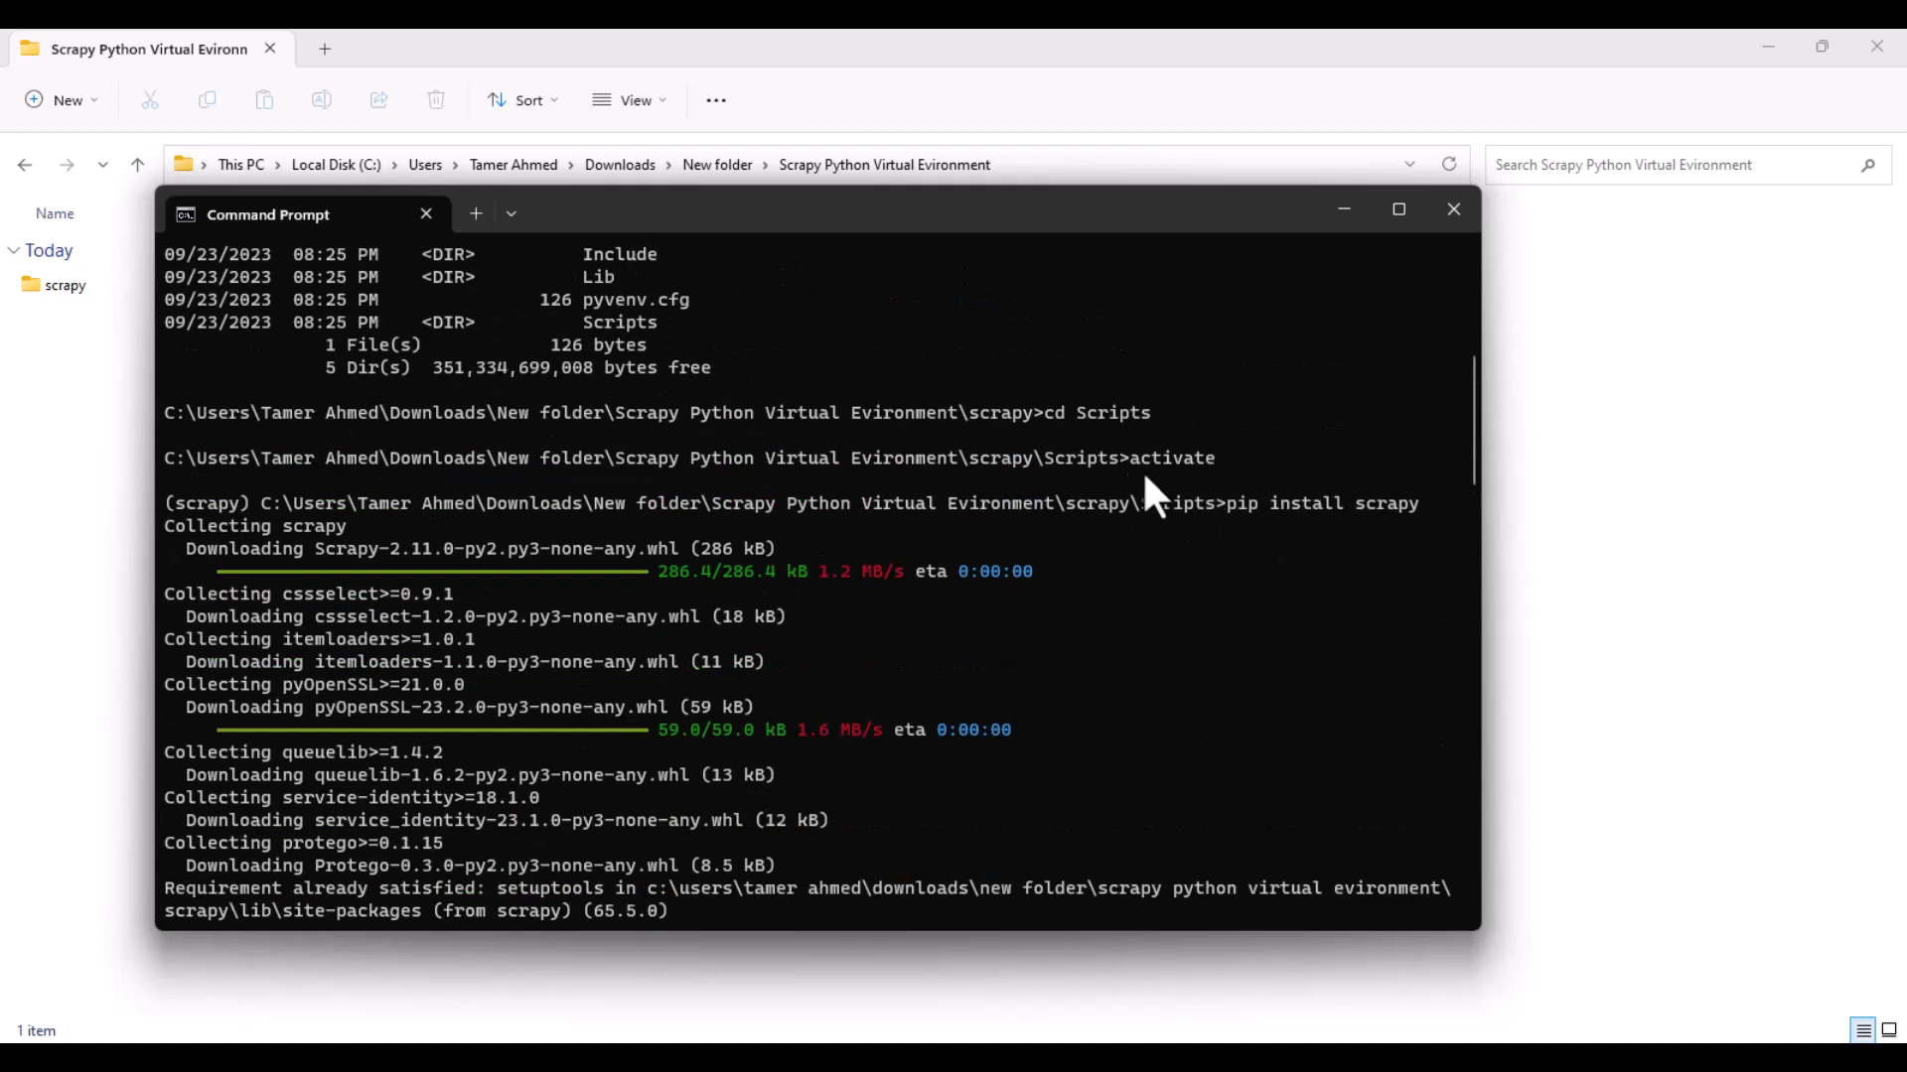
mouse_move(1440, 535)
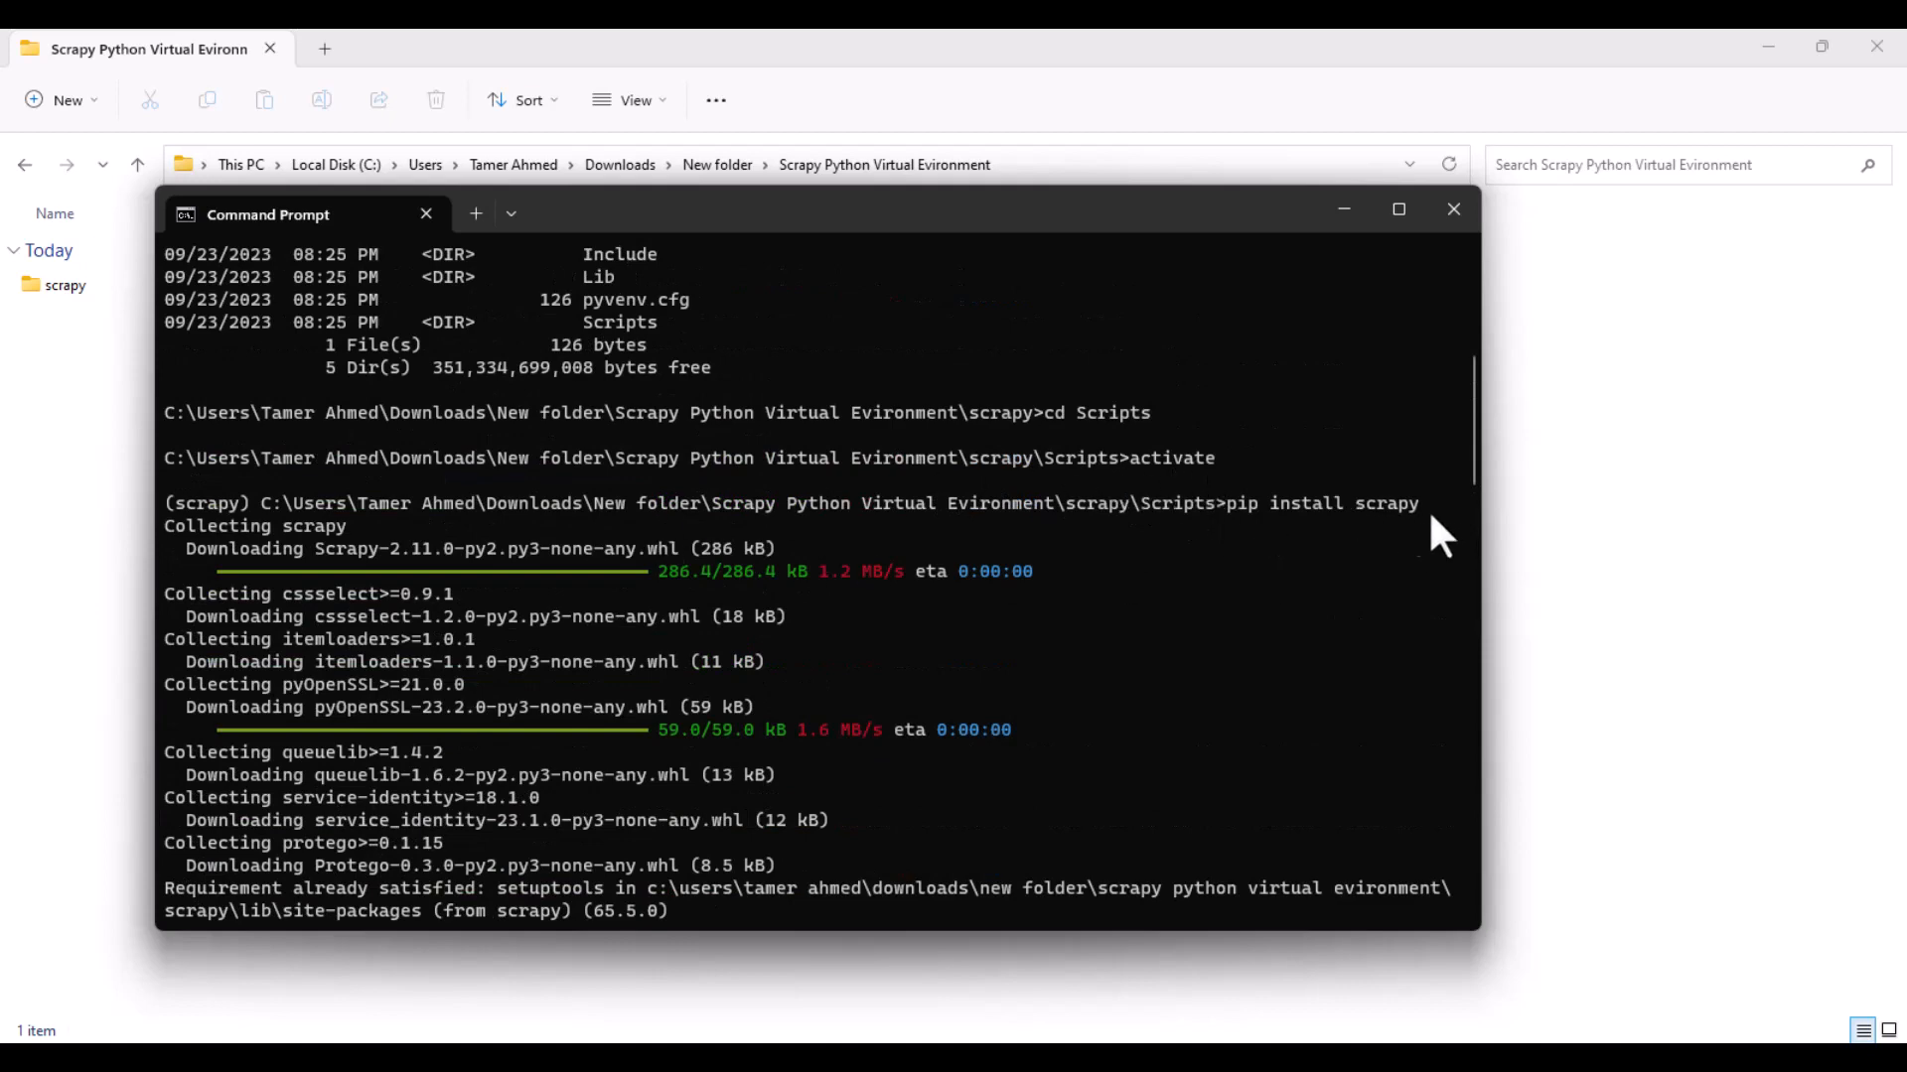
Step: Scroll the pip output to confirm Scrapy 2.11.0 and its dependencies installed successfully
scroll(down, 3)
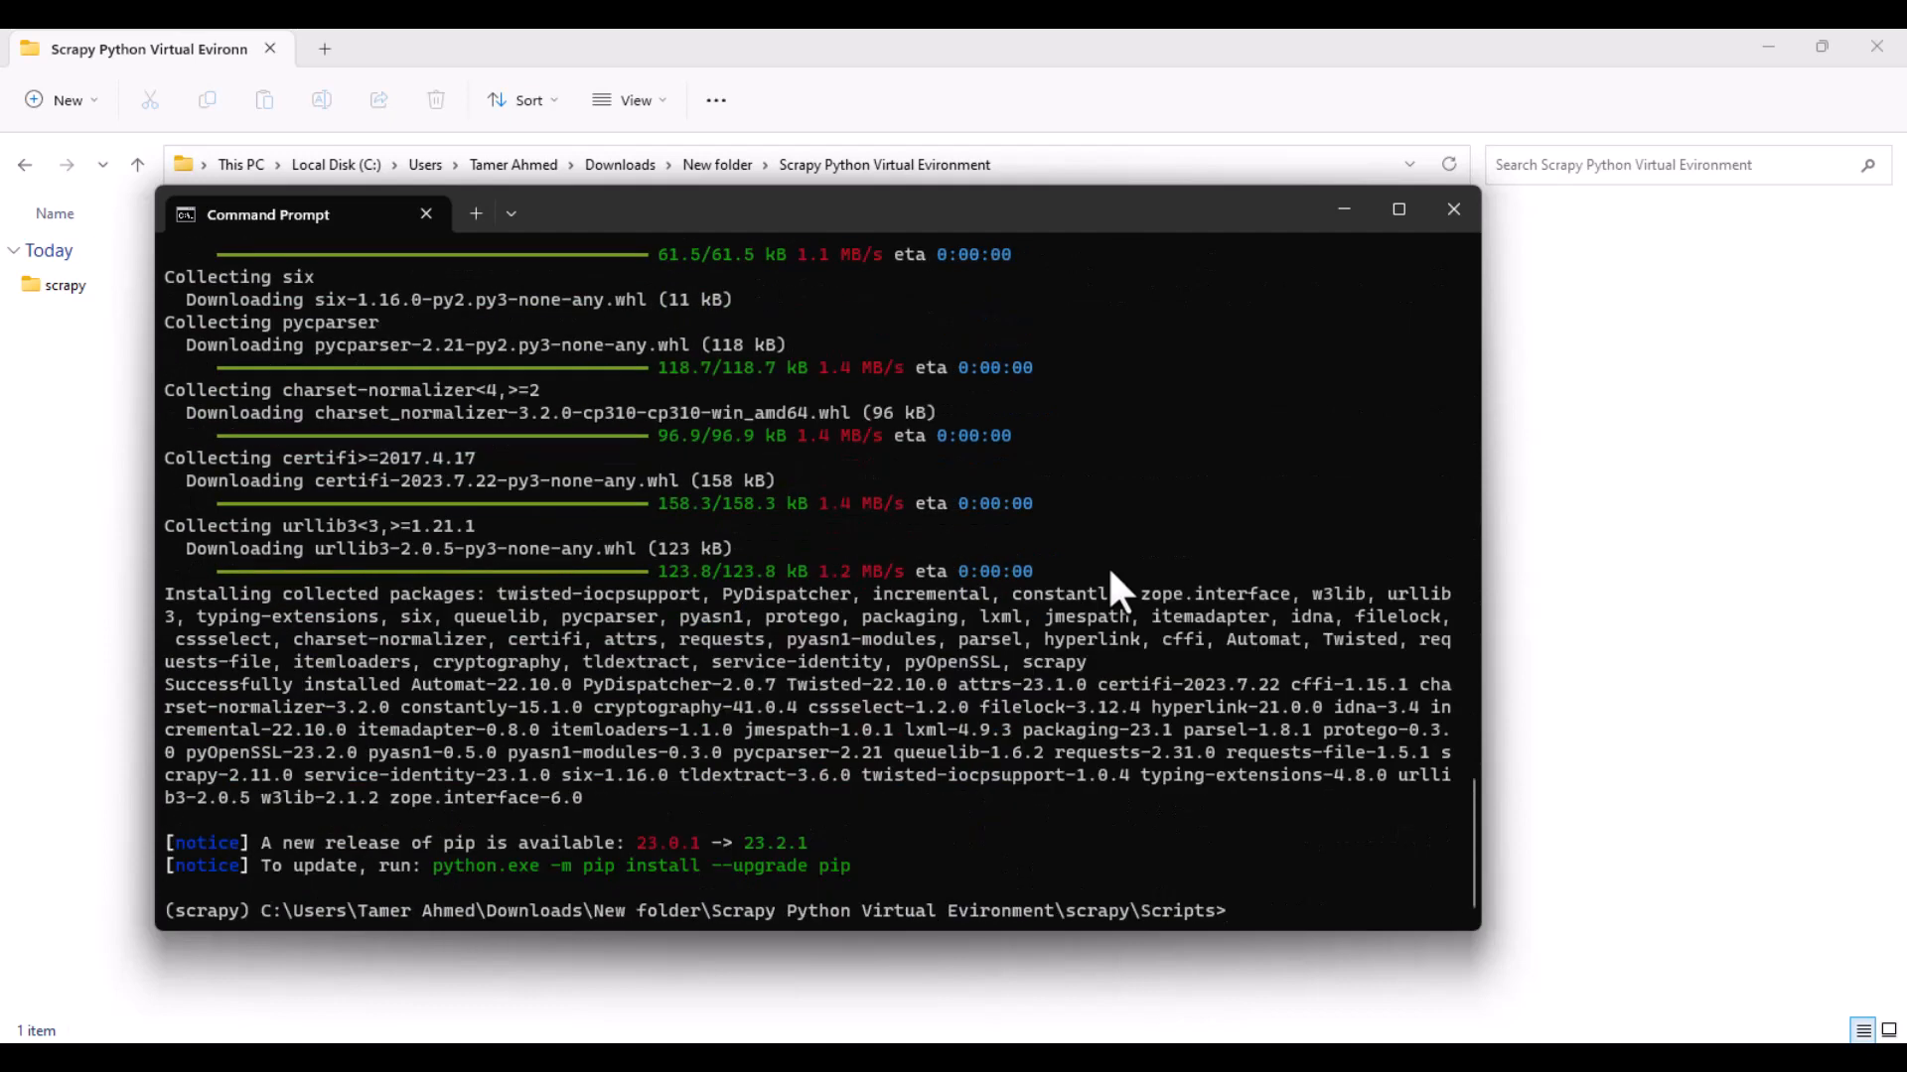
mouse_move(1131, 608)
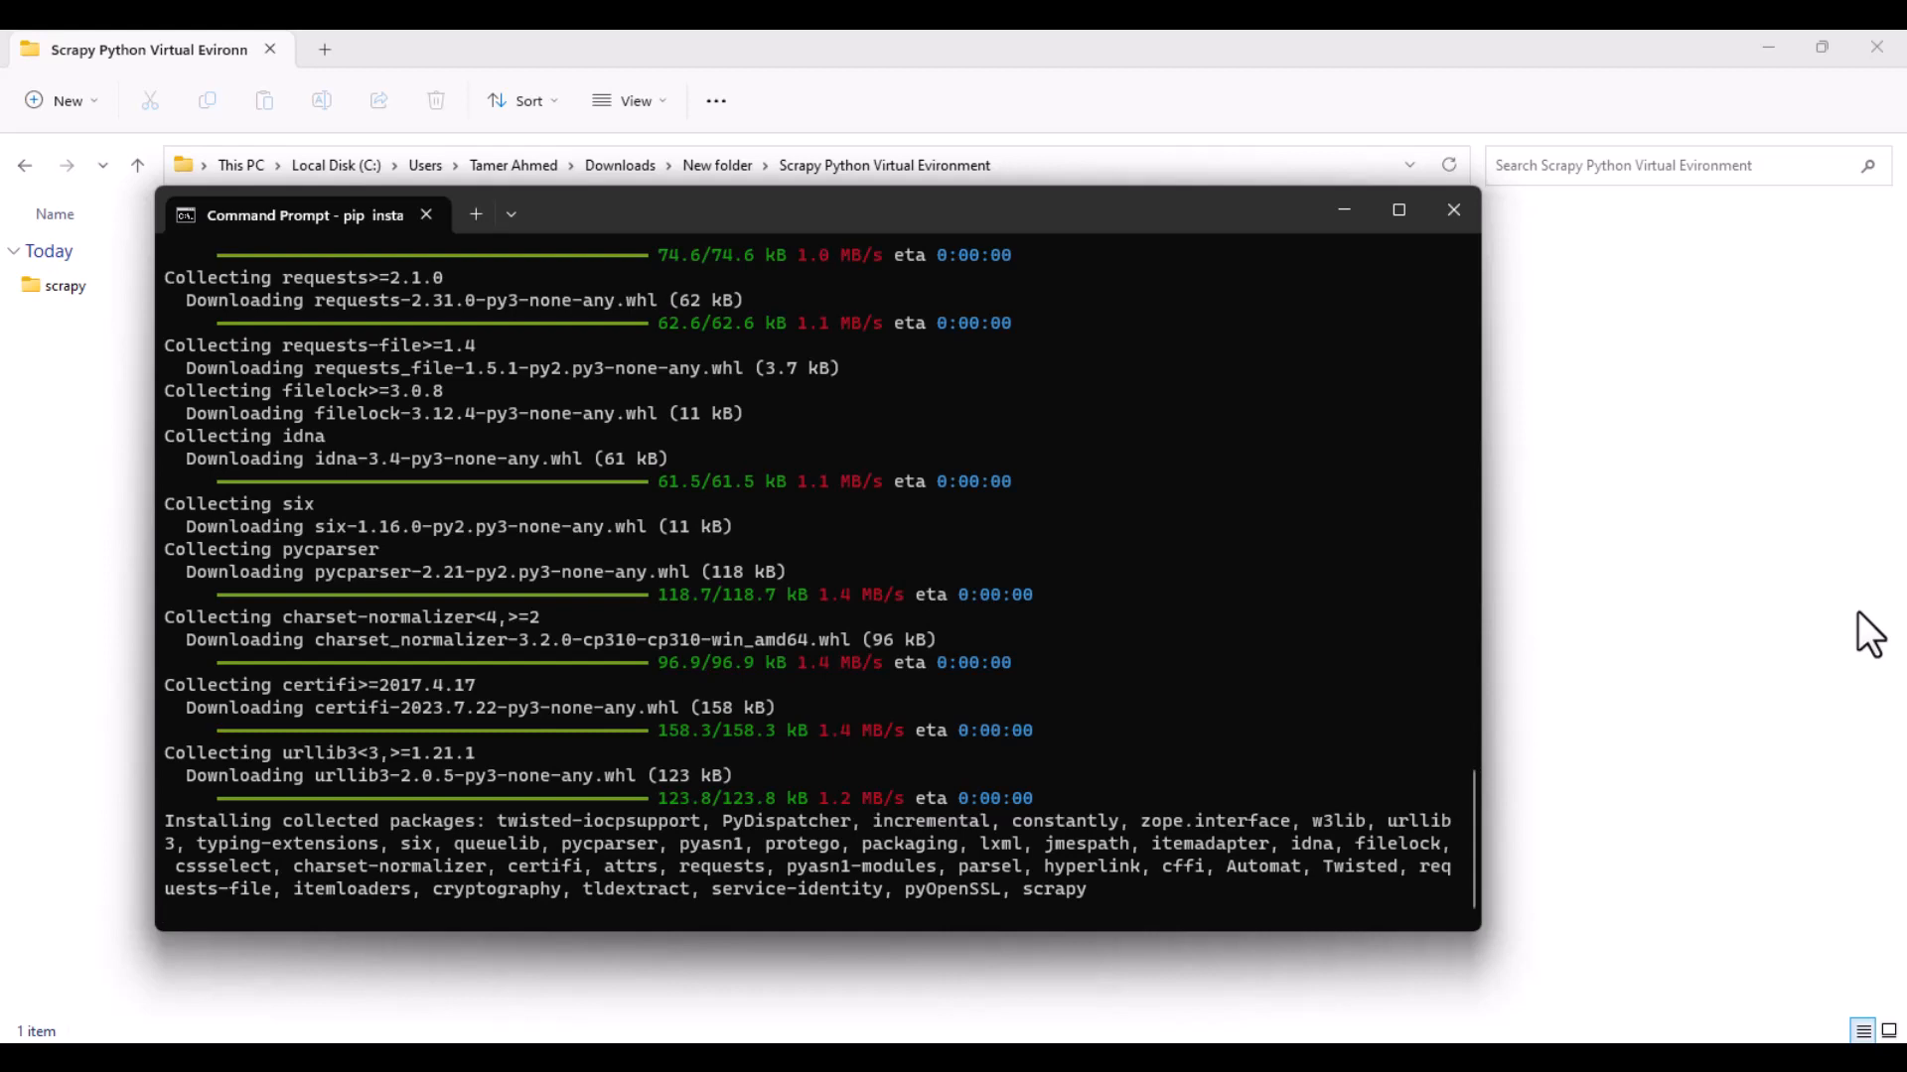
mouse_move(1852, 878)
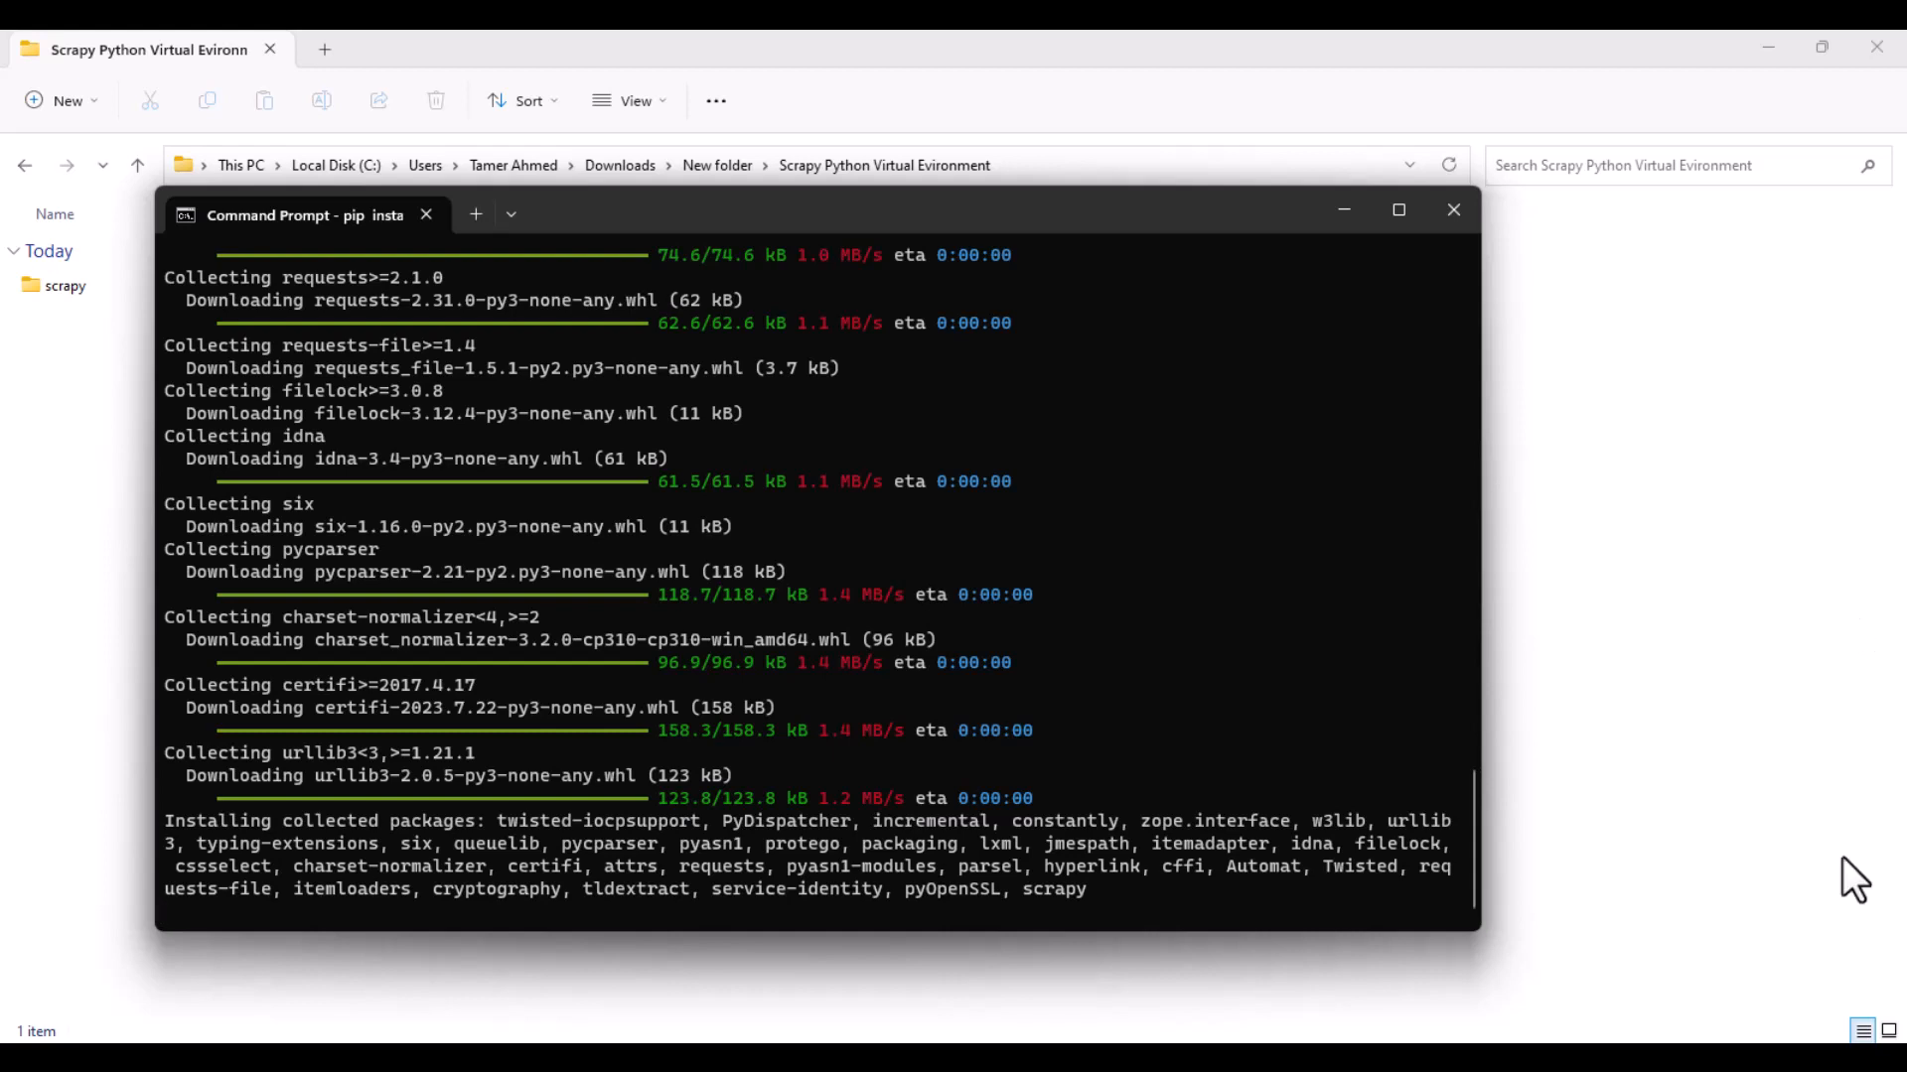